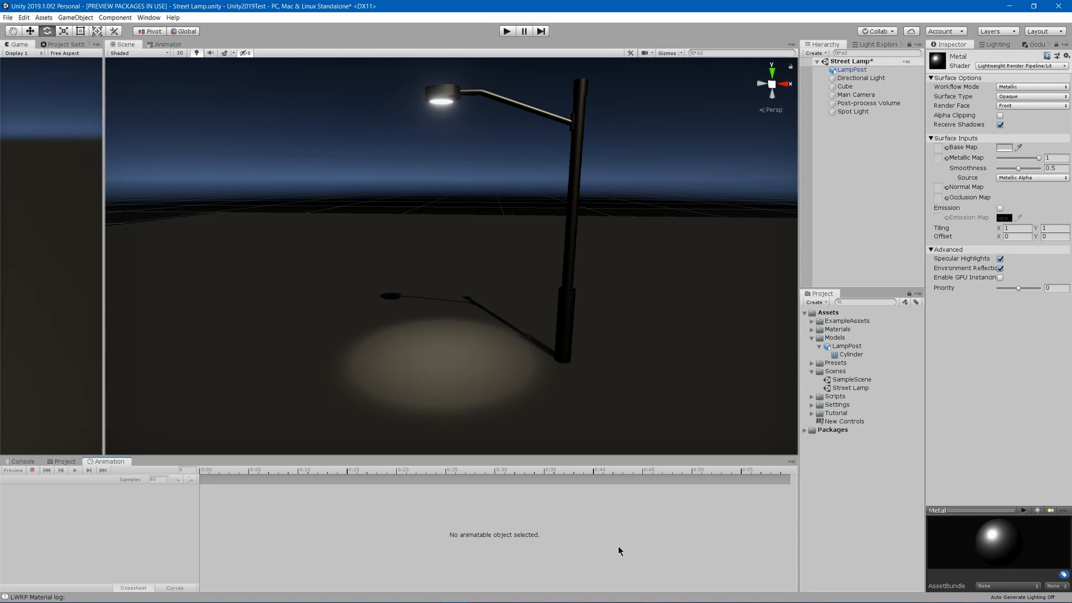
pyautogui.moveTo(375, 269)
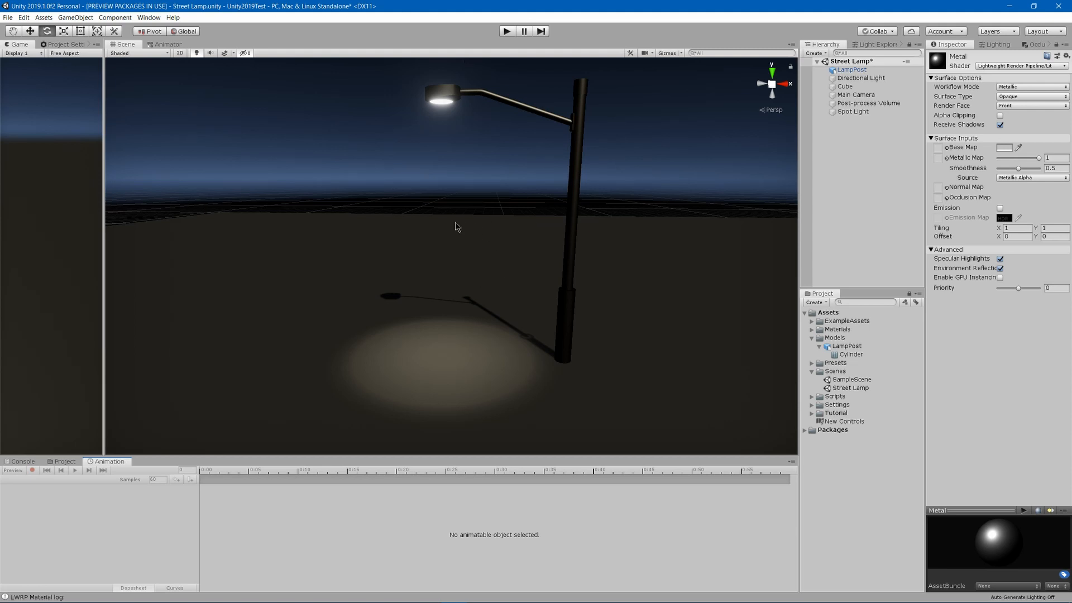
pyautogui.moveTo(444, 156)
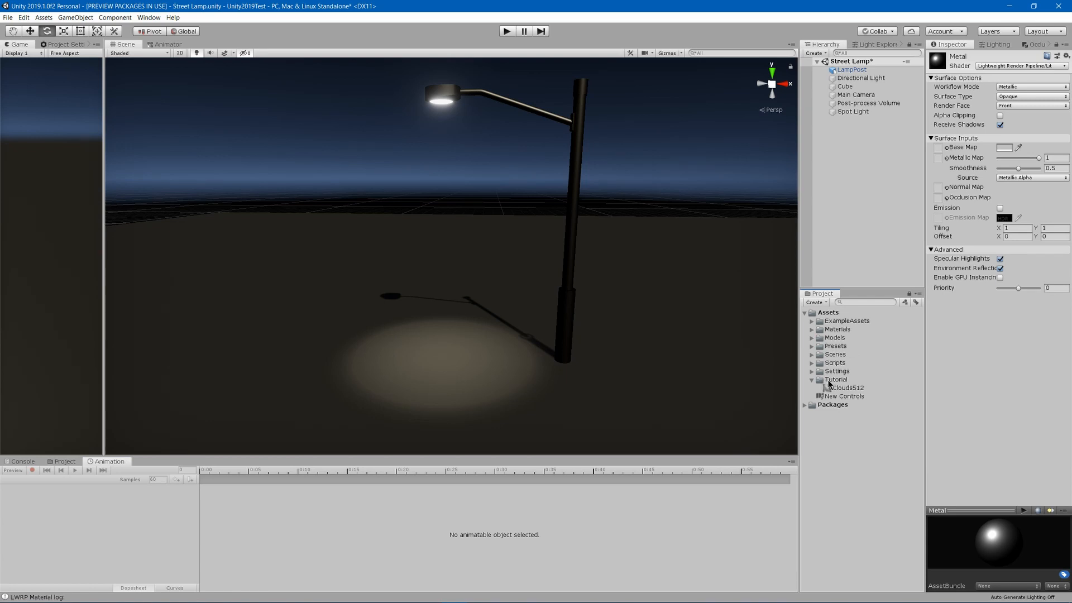
# Create an Unlit Shader Graph named VolumetricT in the Tutorial folder.
pyautogui.rightClick(836, 380)
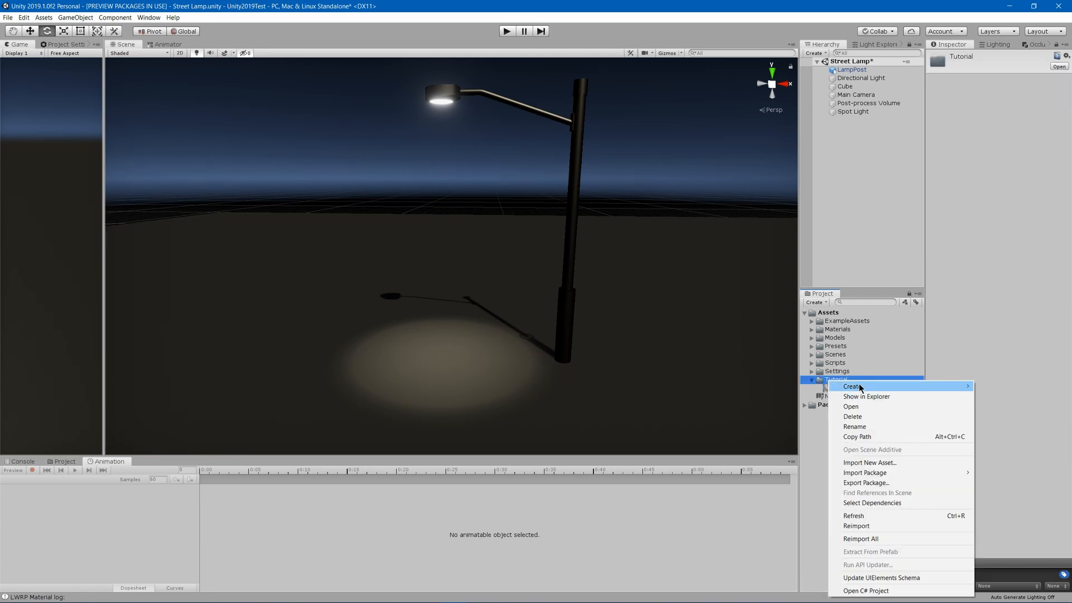
pyautogui.moveTo(852, 386)
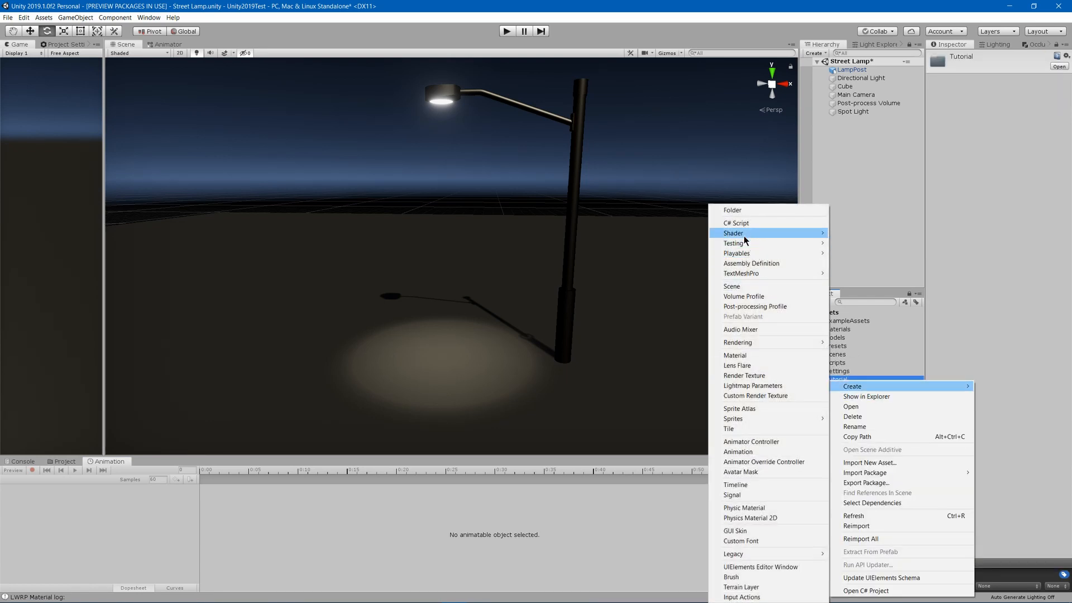
pyautogui.moveTo(733, 233)
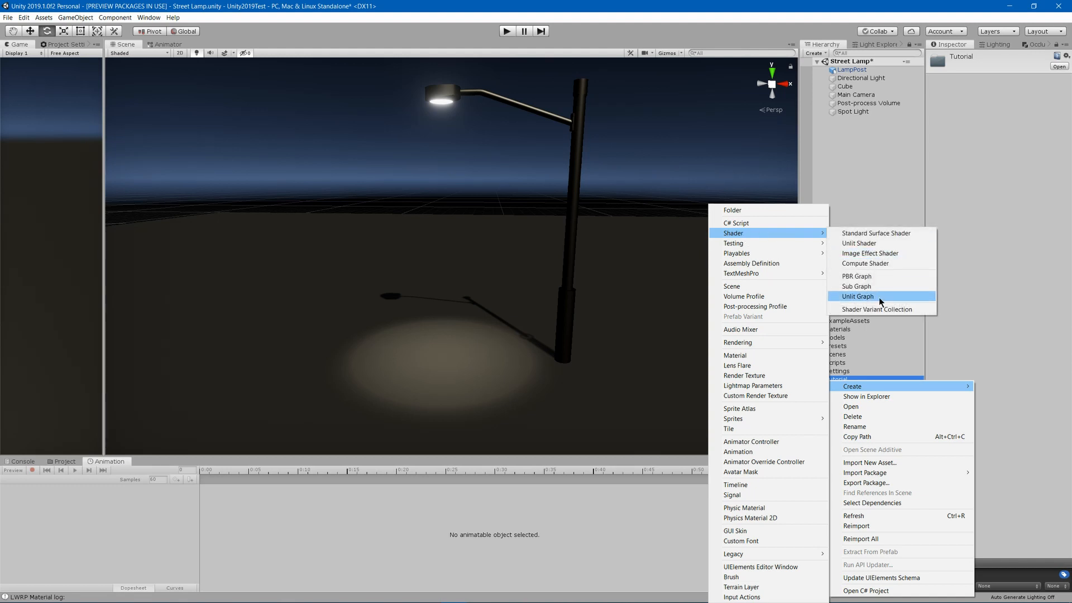
pyautogui.click(858, 296)
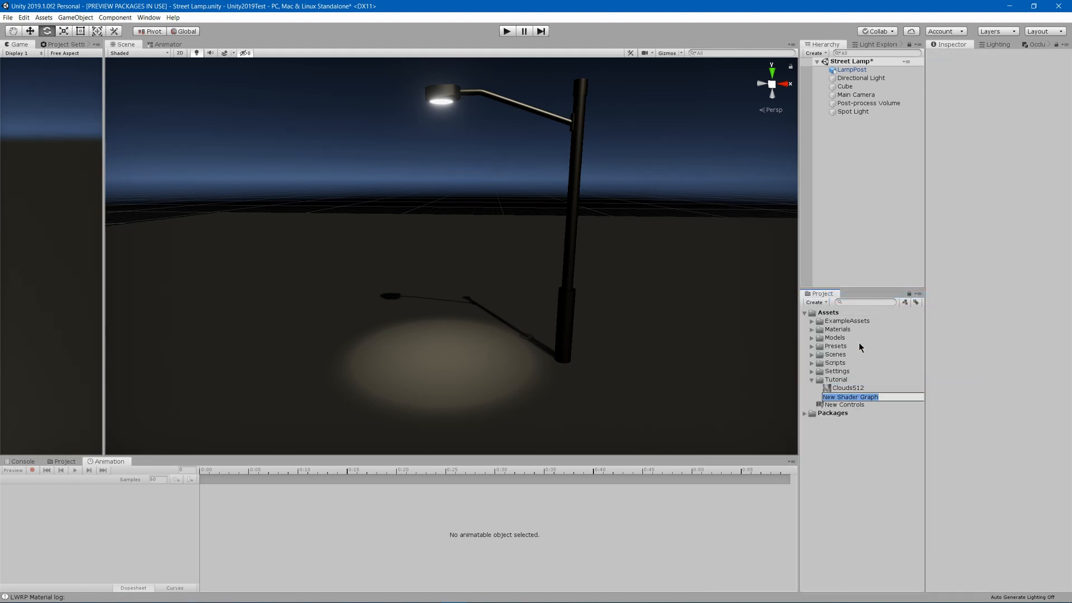
pyautogui.write('VolumetricT')
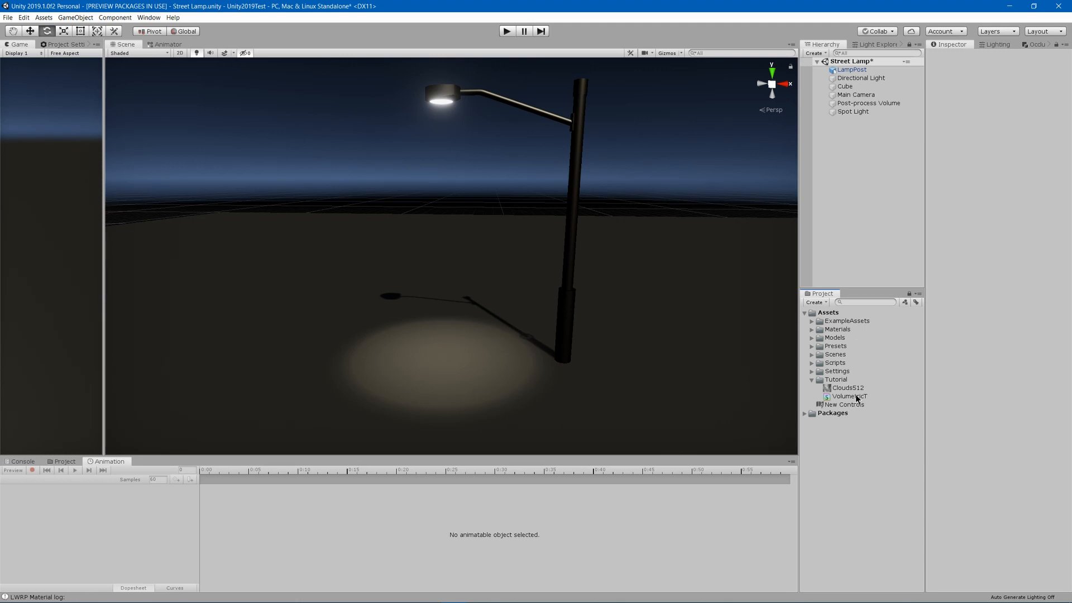
pyautogui.moveTo(859, 401)
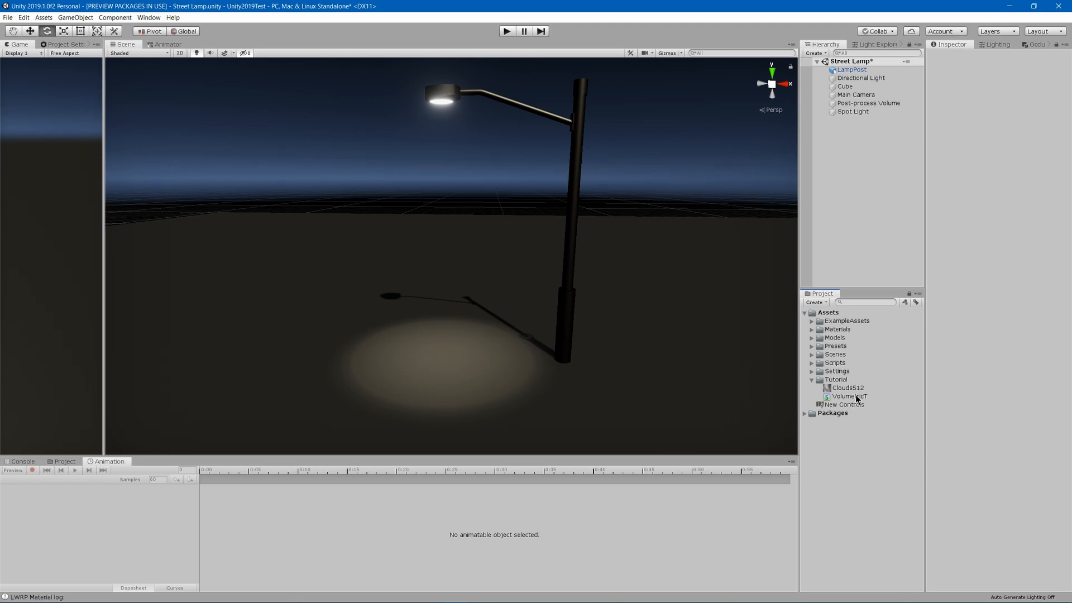
# Create a material named VolumetricMaterialT from the VolumetricT shader graph.
pyautogui.rightClick(848, 395)
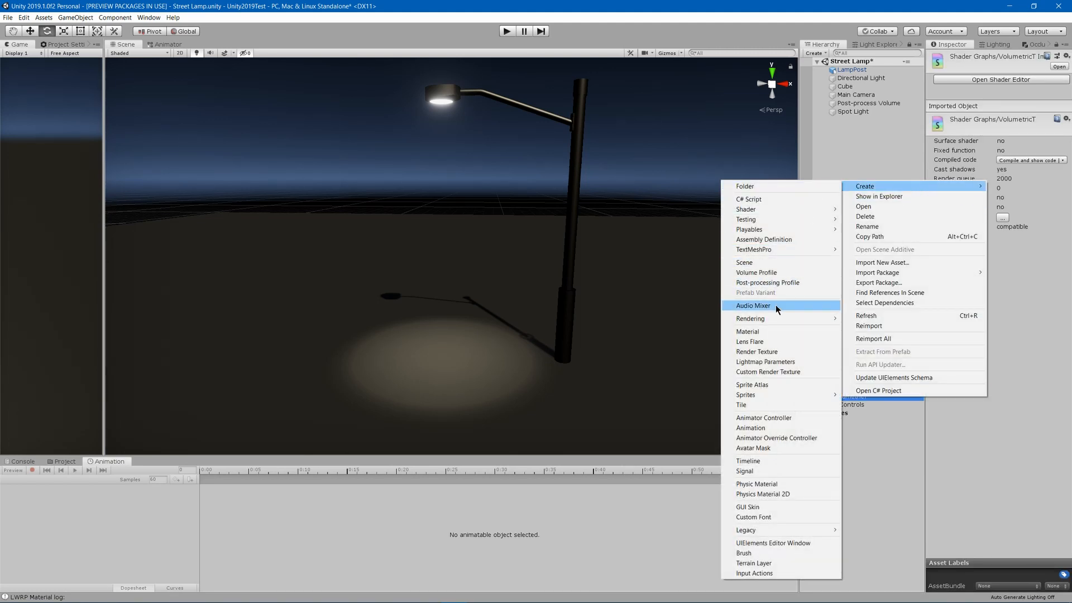
pyautogui.moveTo(747, 331)
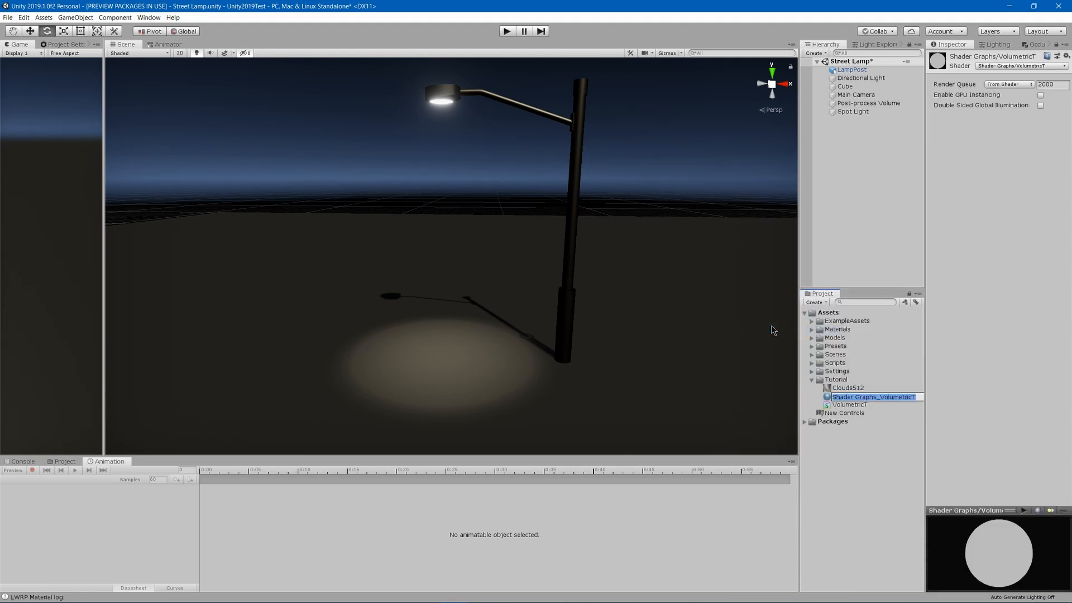
pyautogui.write('VolumetricMaterialT')
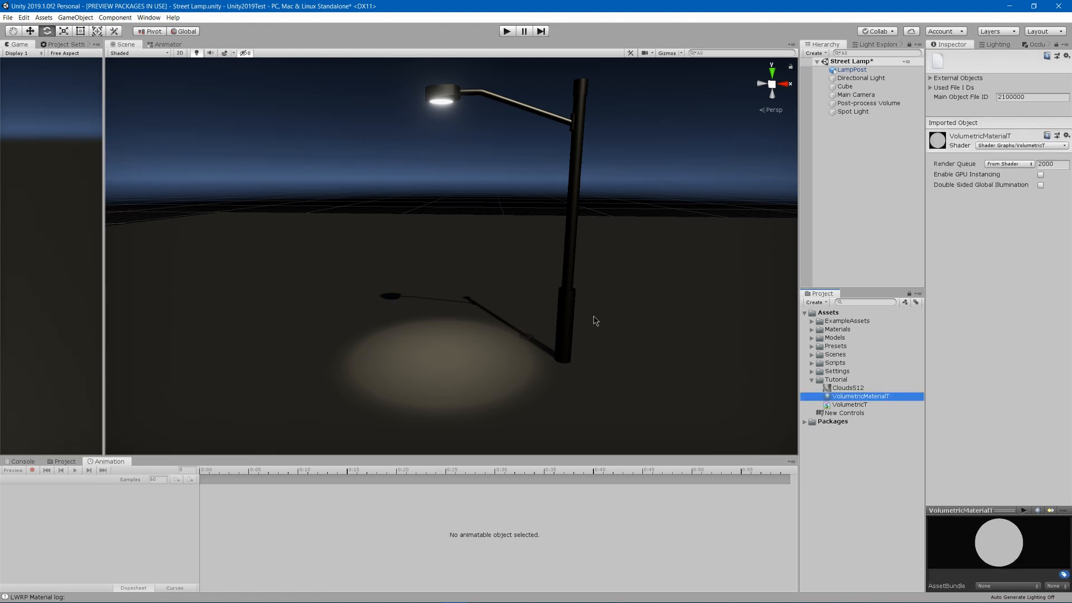
pyautogui.moveTo(592, 316)
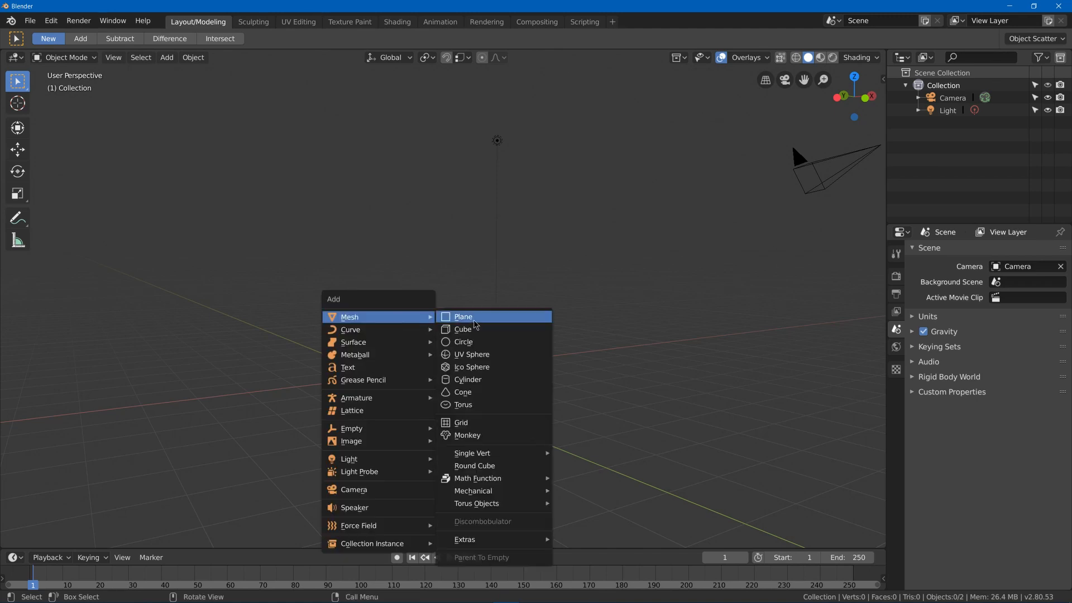
# Add a cylinder mesh with 16 vertices and Cap Fill Type set to Nothing.
pyautogui.click(468, 380)
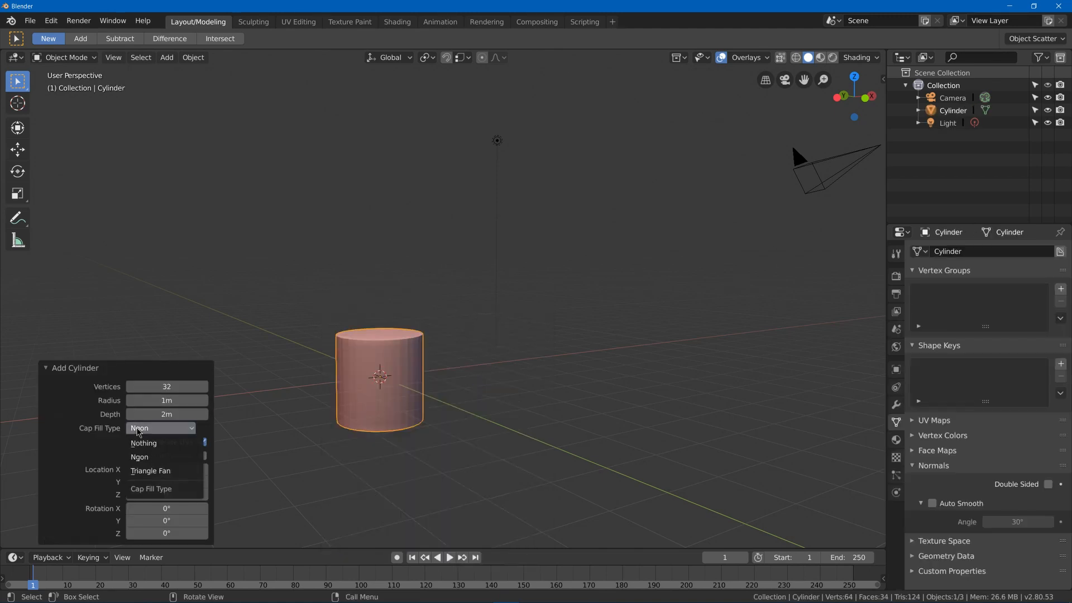
pyautogui.click(143, 442)
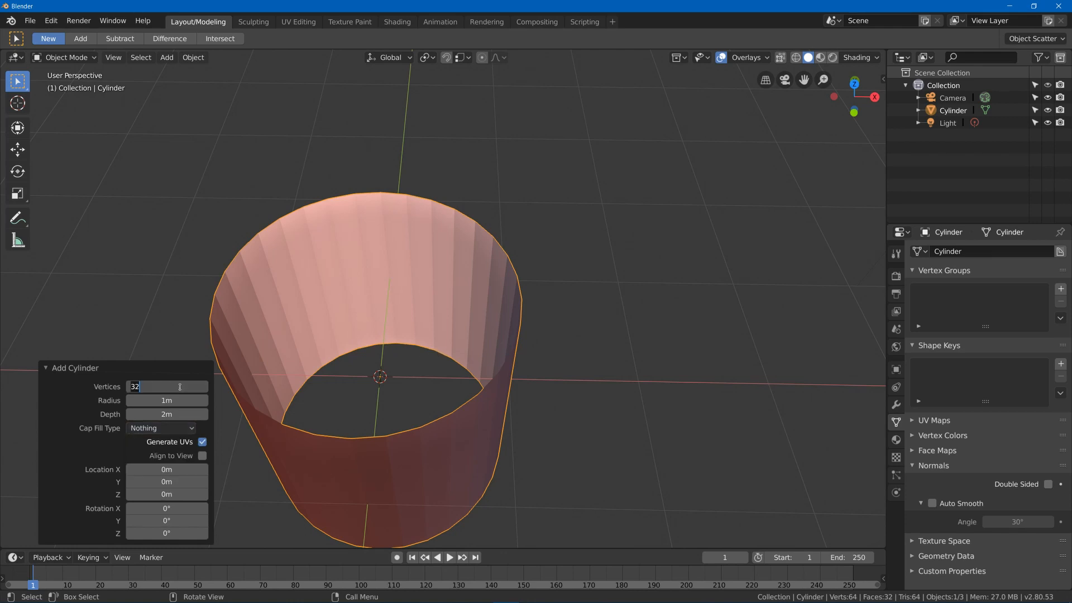
pyautogui.write('16')
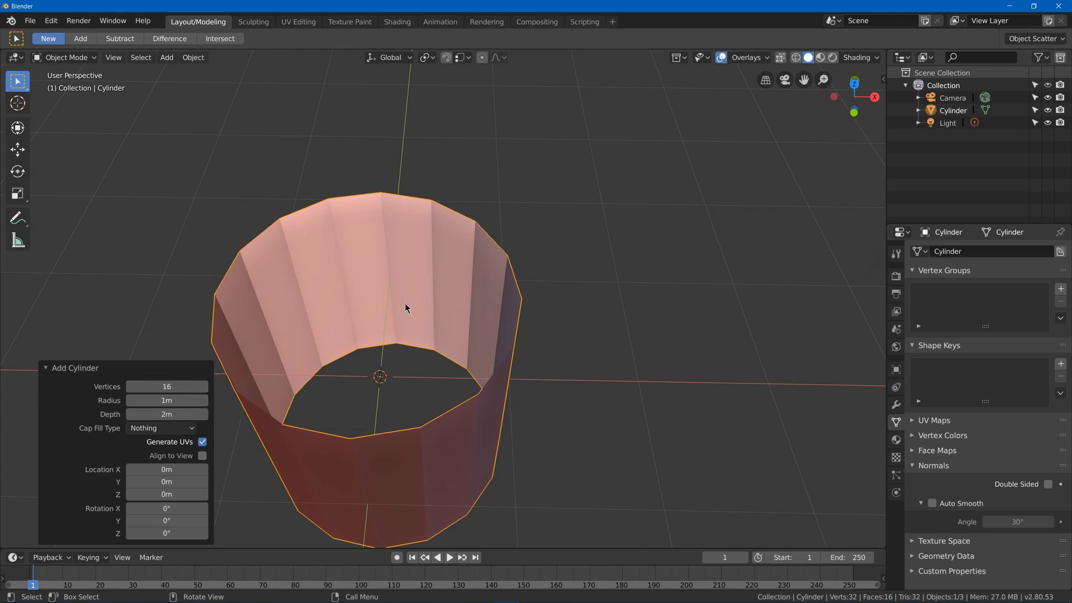
pyautogui.moveTo(405, 309); pyautogui.dragTo(376, 297)
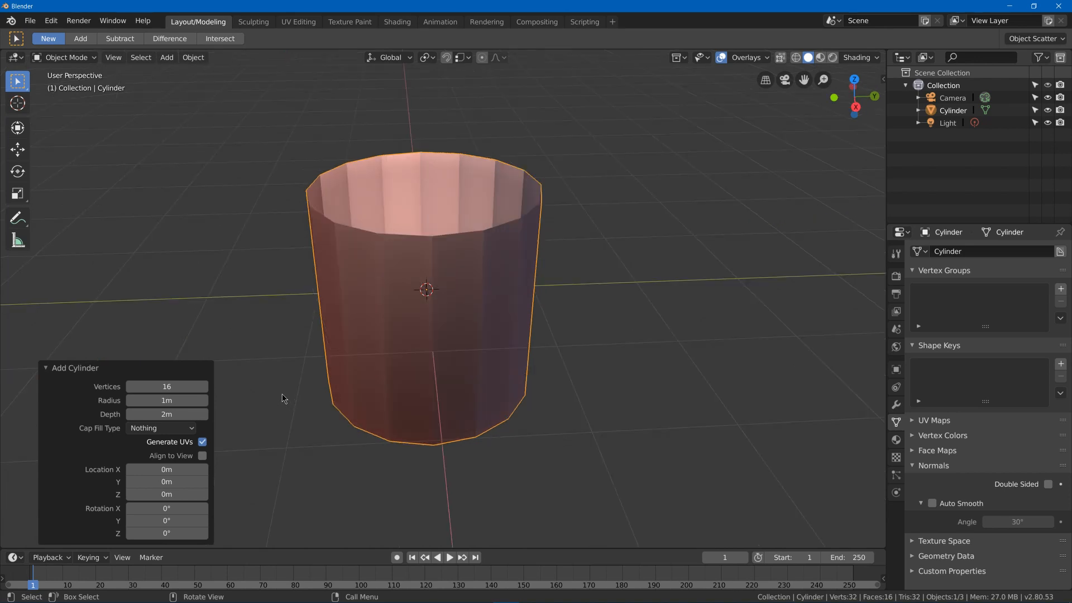
pyautogui.moveTo(571, 404)
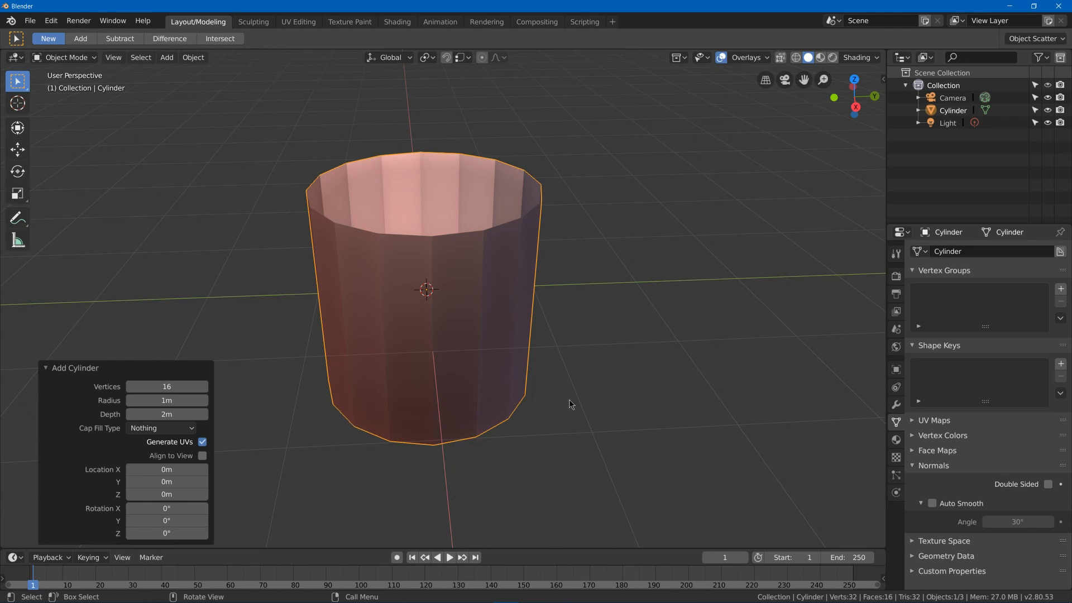
pyautogui.moveTo(484, 283)
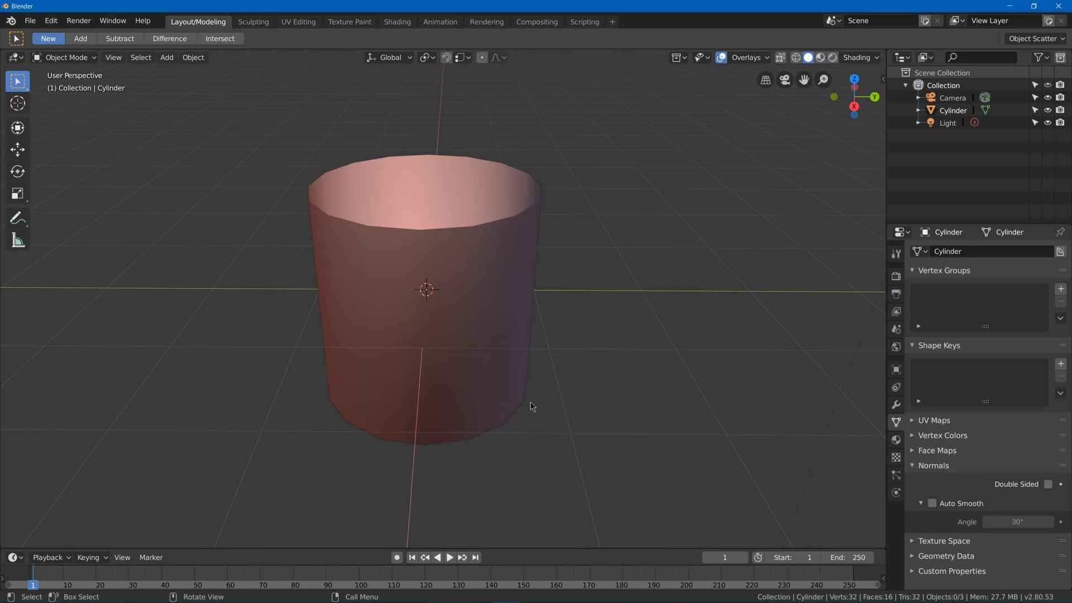
# Lower the cylinder 1 m into a tapered cone and set its origin to geometry.
pyautogui.click(297, 22)
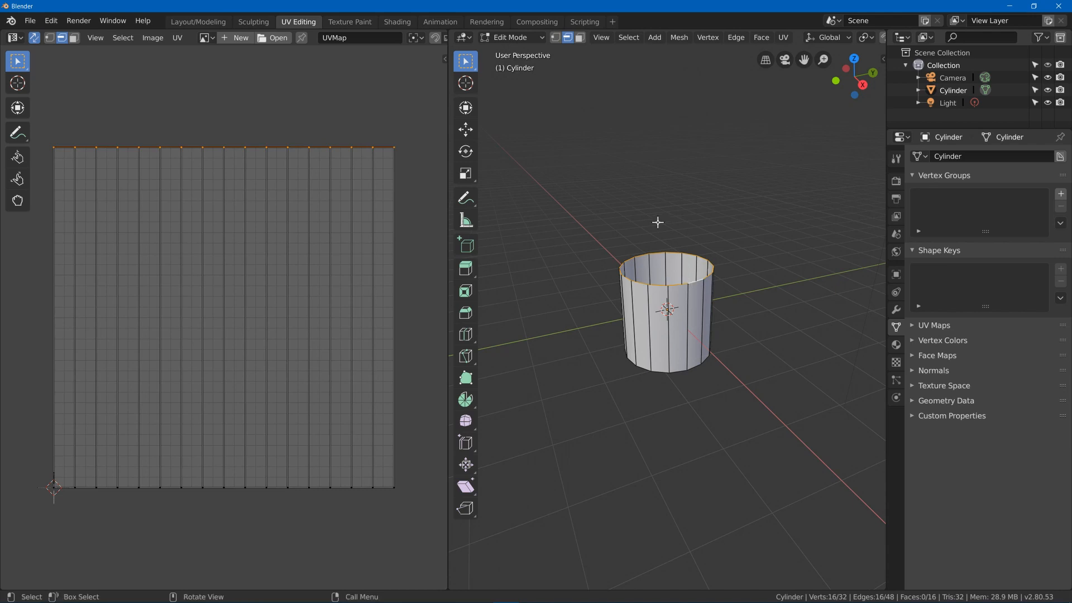
pyautogui.moveTo(198, 21)
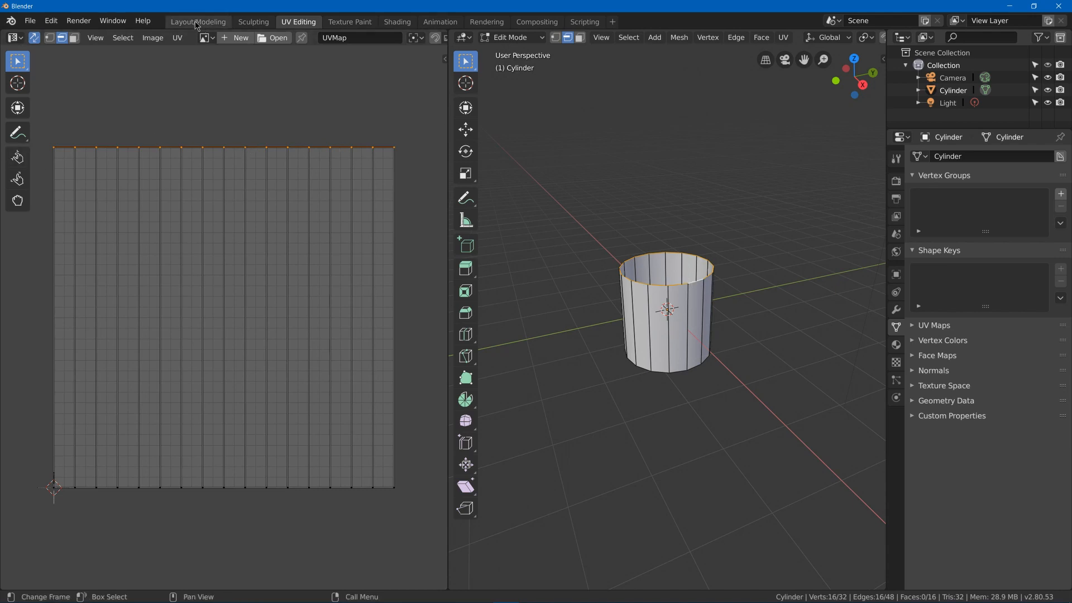
pyautogui.click(196, 21)
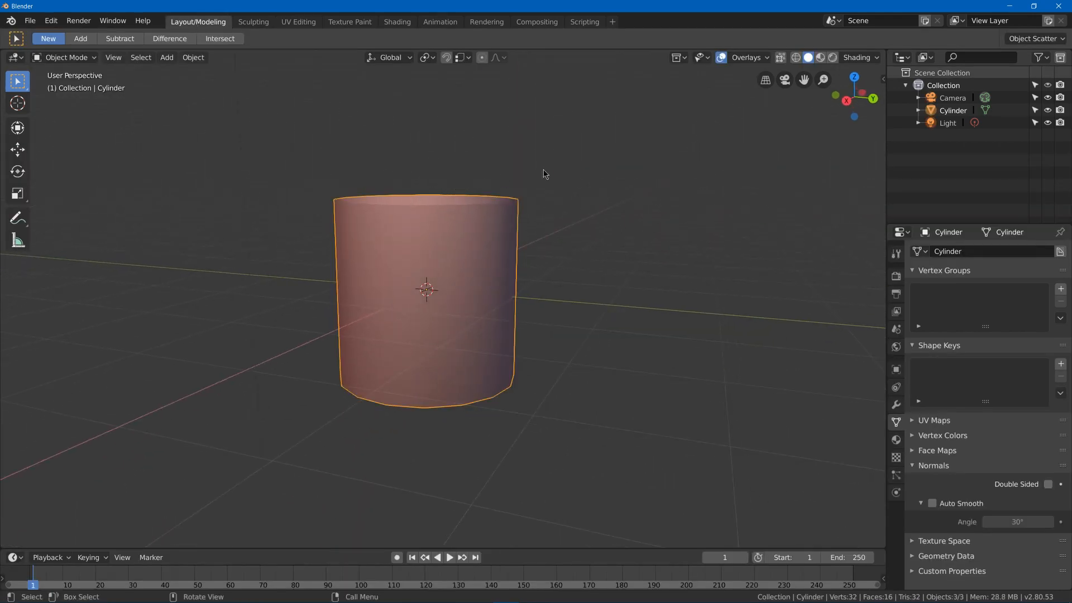
pyautogui.press('g')
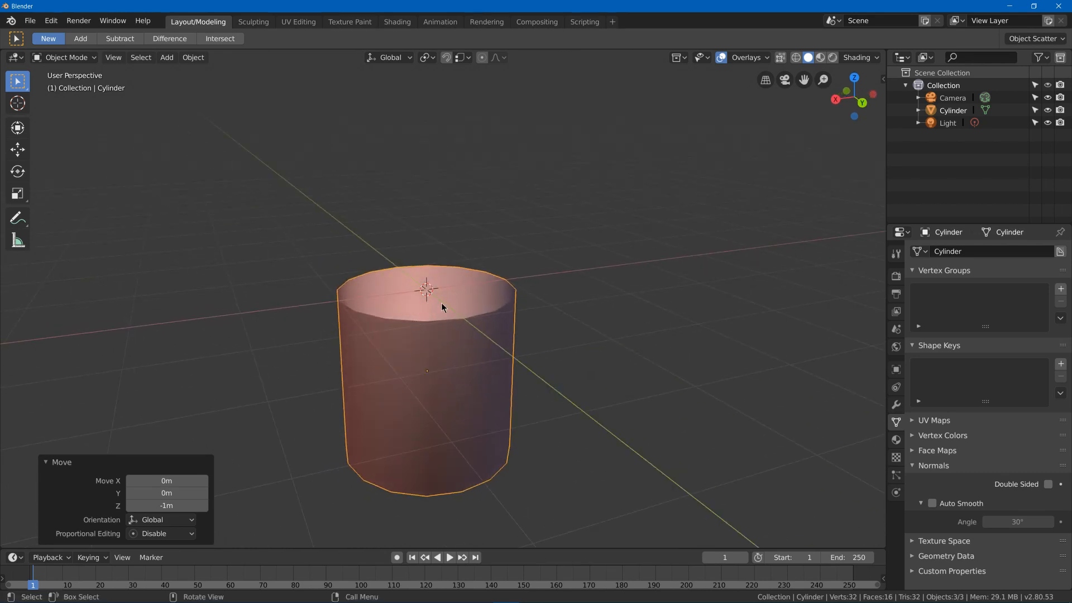
pyautogui.moveTo(504, 281)
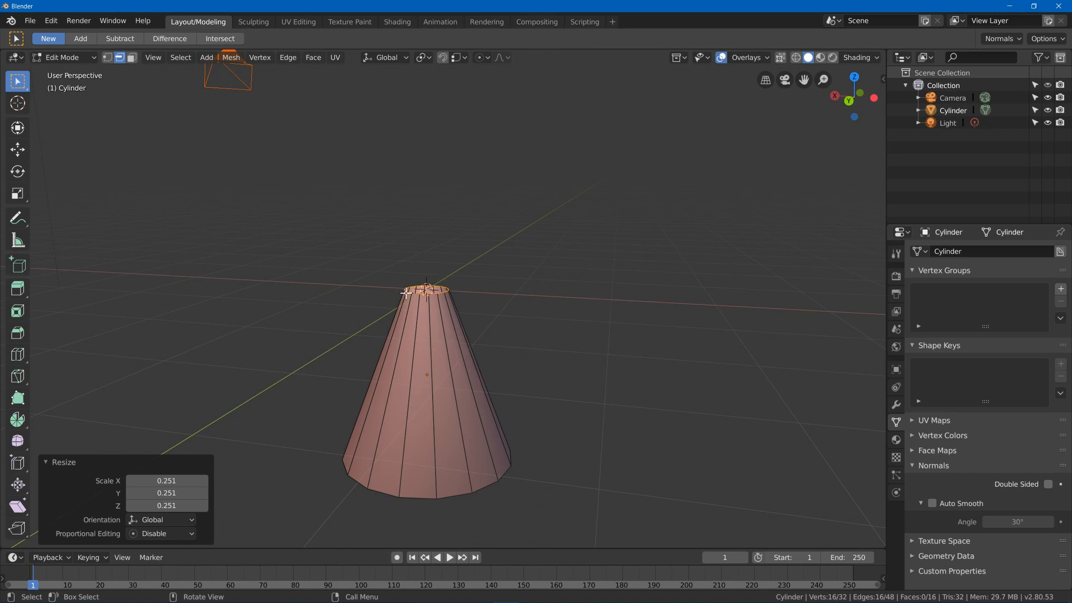
pyautogui.moveTo(450, 332)
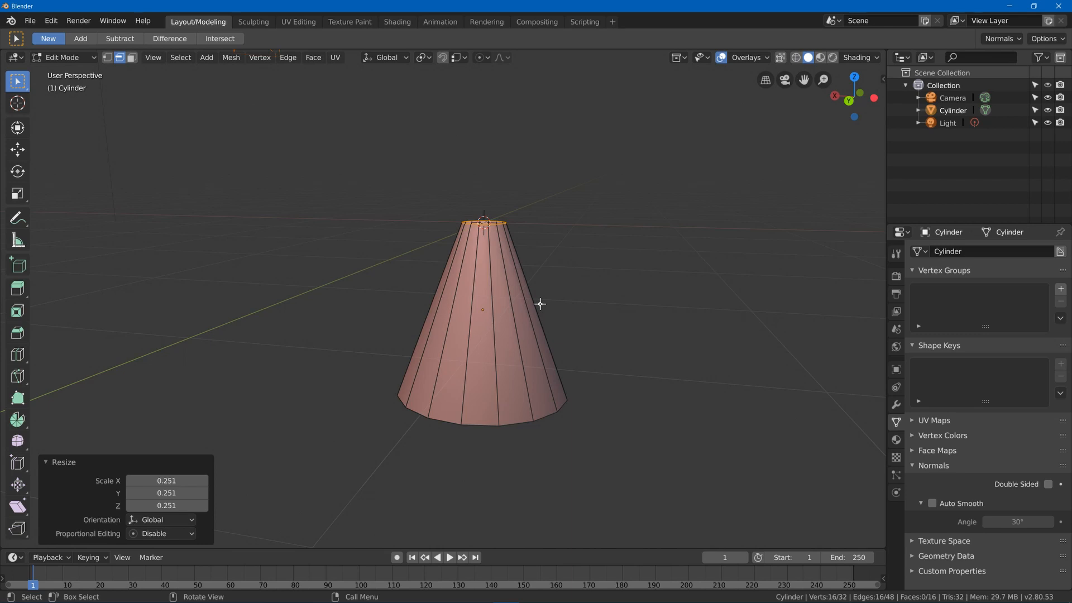
pyautogui.moveTo(464, 428)
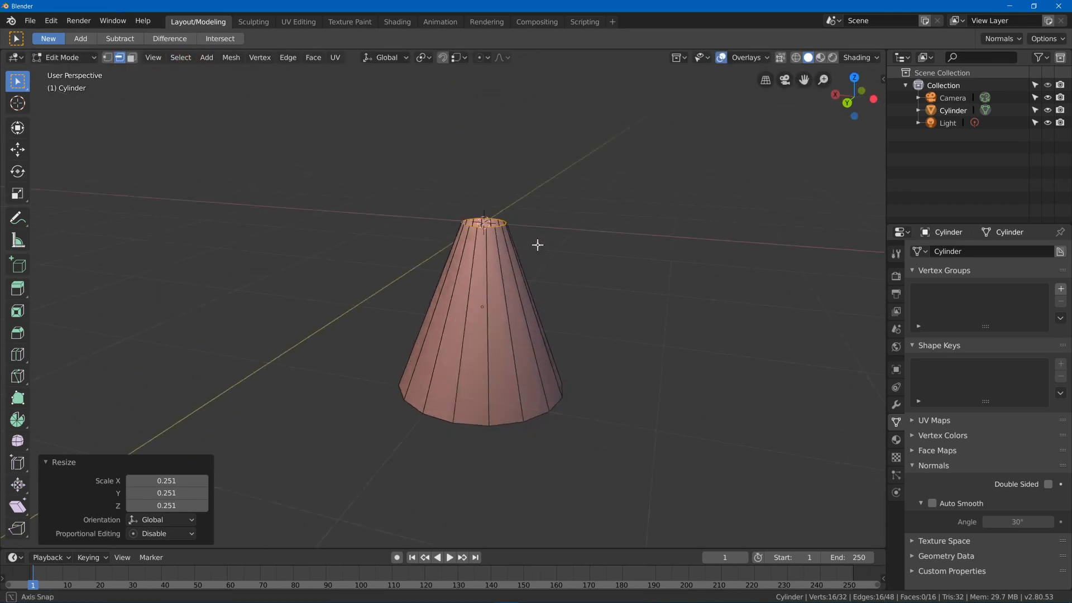
pyautogui.click(65, 57)
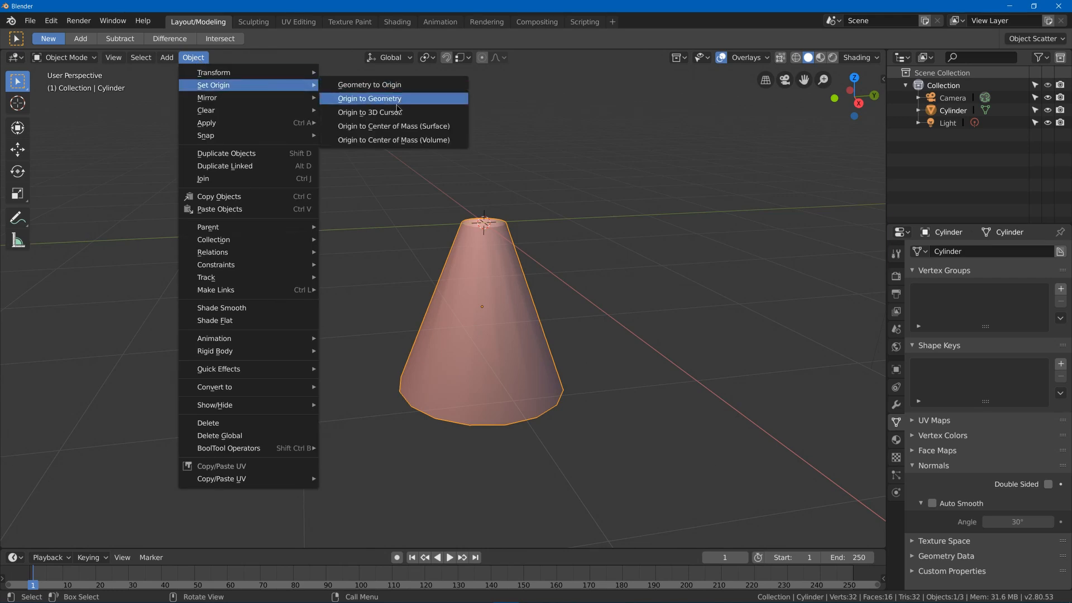
pyautogui.click(369, 98)
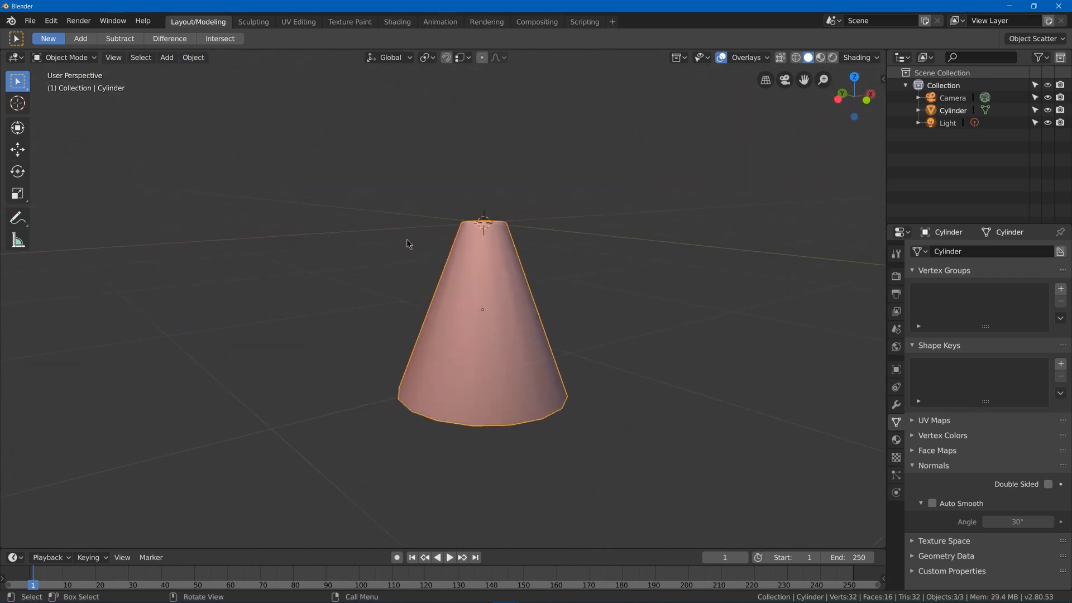
# Export selected objects as VolumetricLightShaft.fbx to Assets/Tutorial with transforms applied.
pyautogui.click(29, 20)
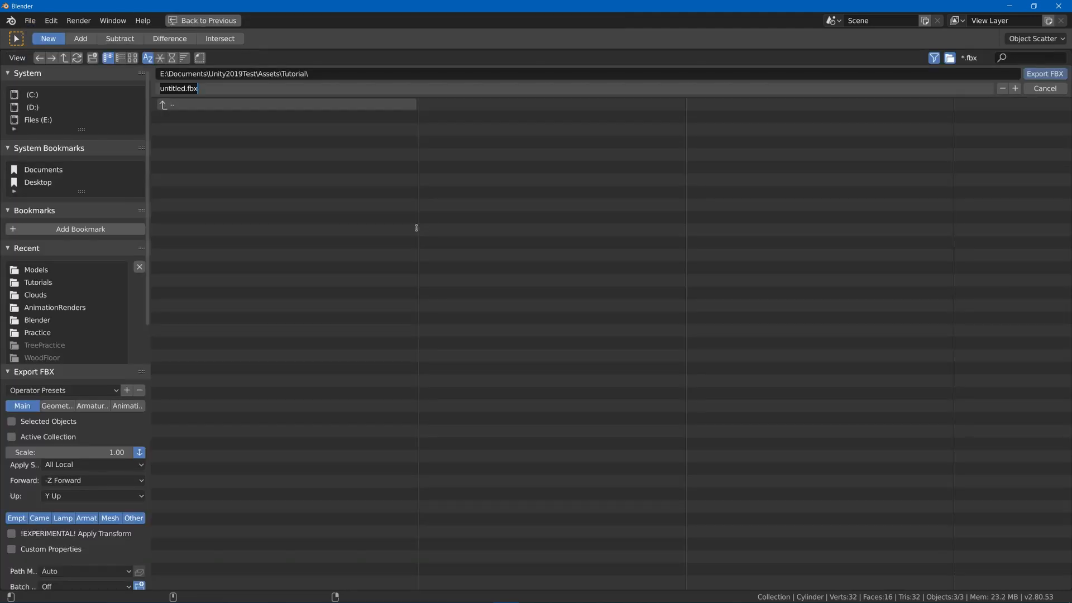
pyautogui.write('VolumetricLightShaft')
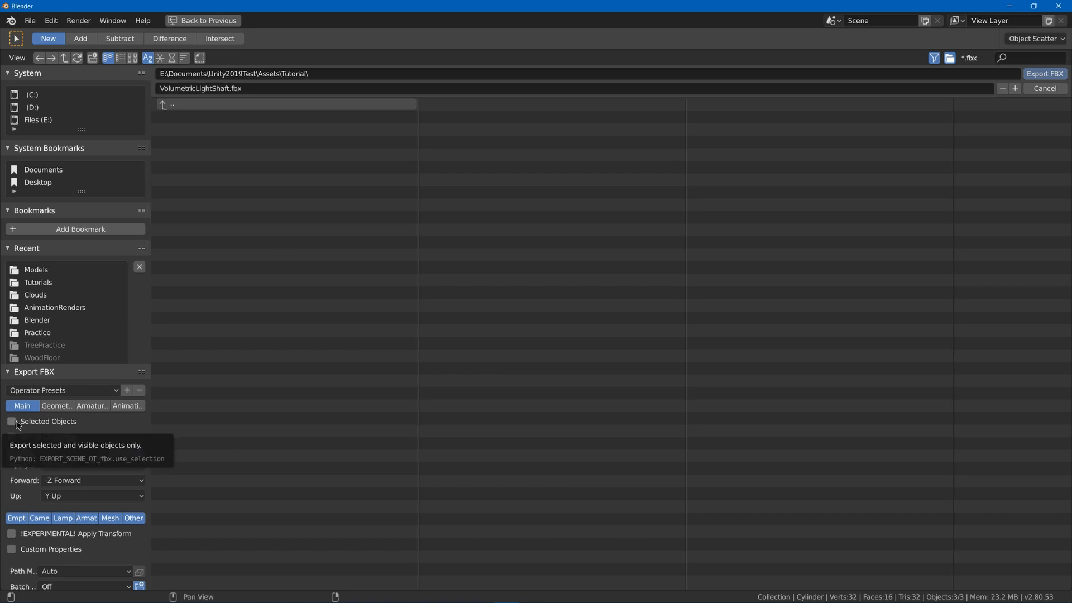
pyautogui.click(11, 421)
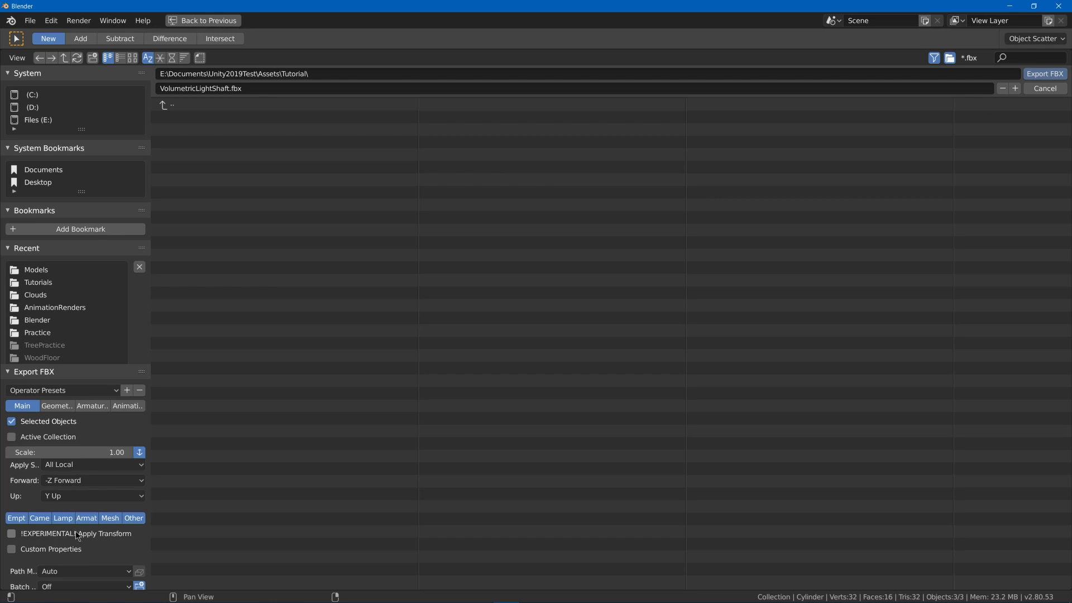
pyautogui.click(12, 534)
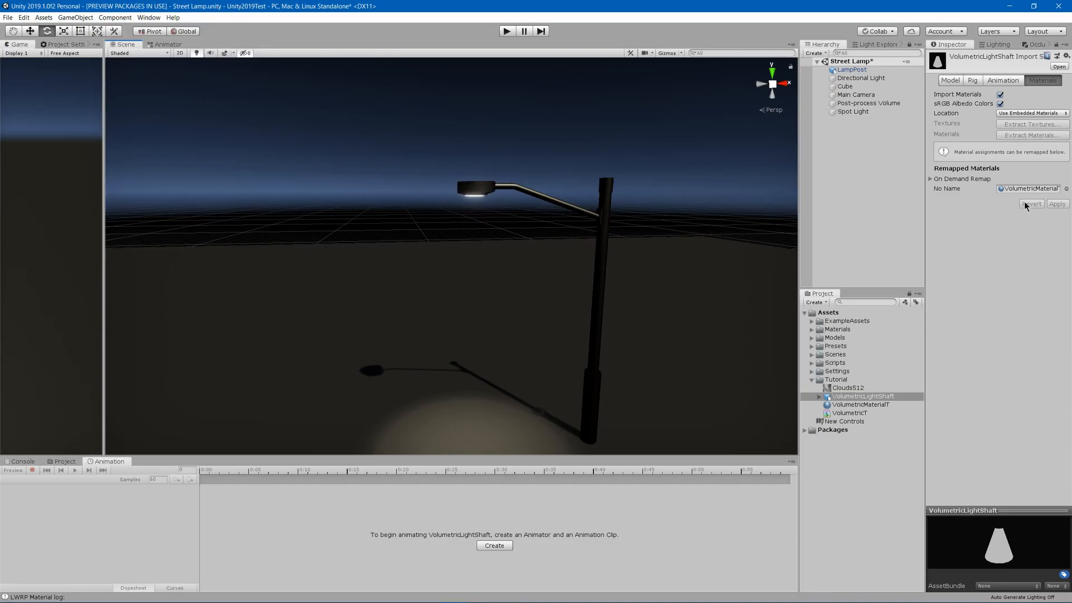
# Place the VolumetricLightShaft model under Spot Light and move it toward the lamp head.
pyautogui.click(863, 396)
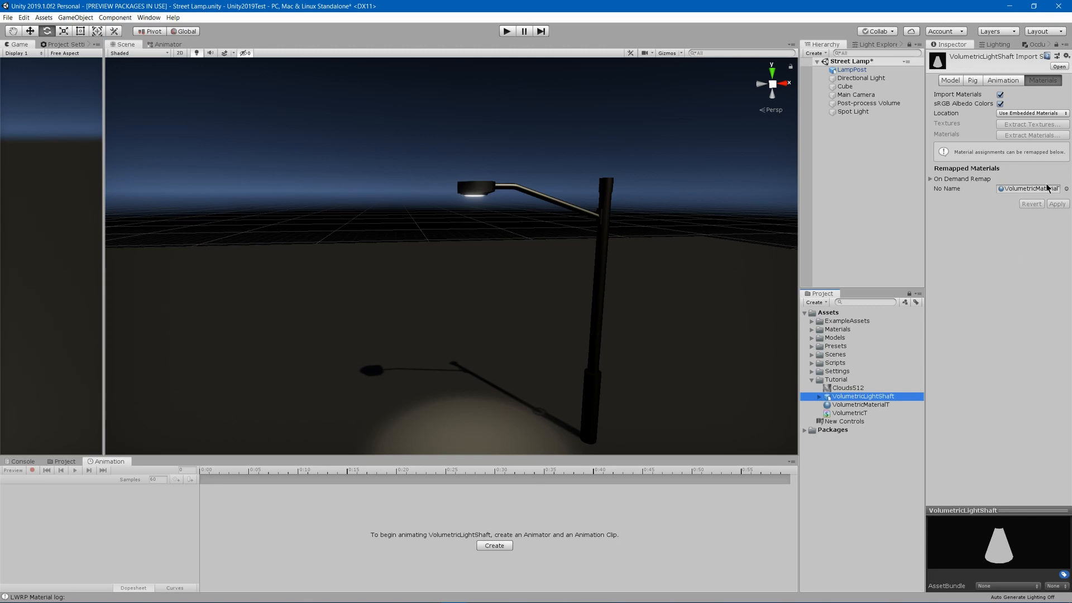
pyautogui.moveTo(852, 412)
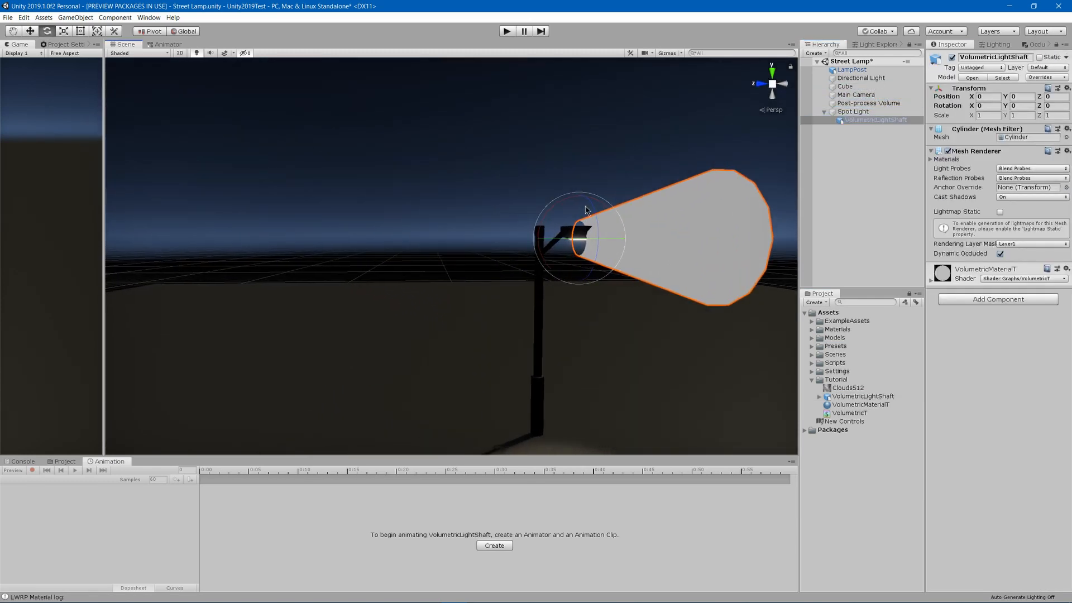
pyautogui.moveTo(581, 209); pyautogui.dragTo(581, 271)
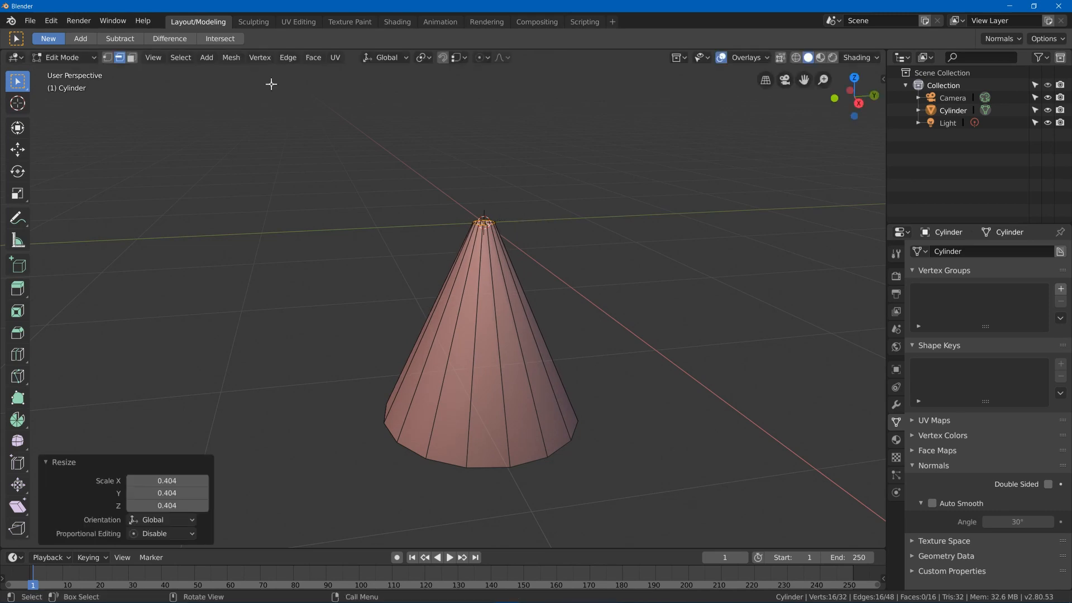
# Start exporting the re-tapered cone model again via File > Export.
pyautogui.click(30, 20)
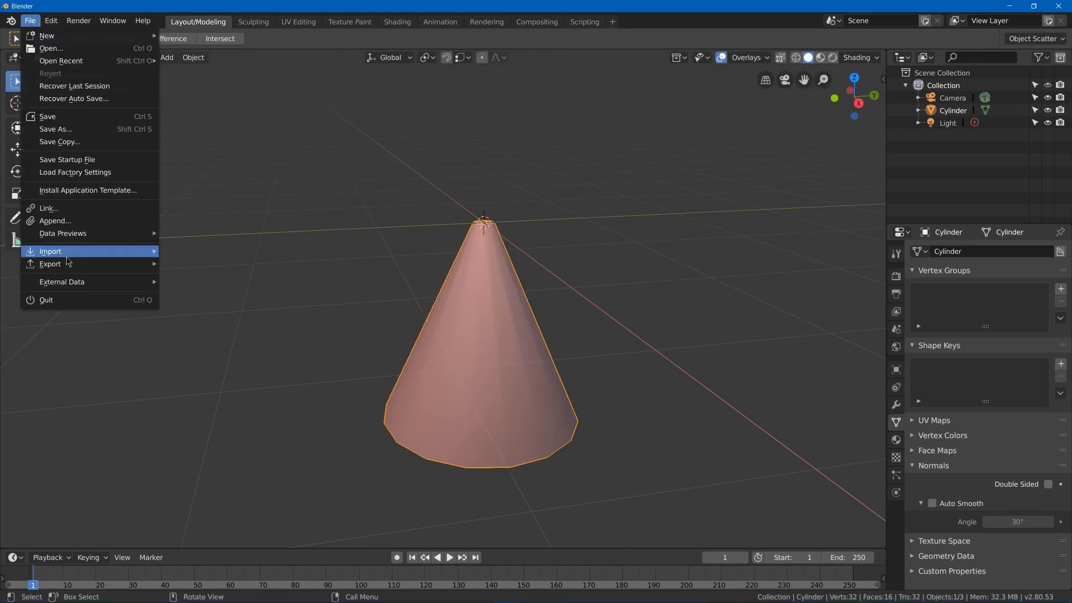
pyautogui.click(50, 263)
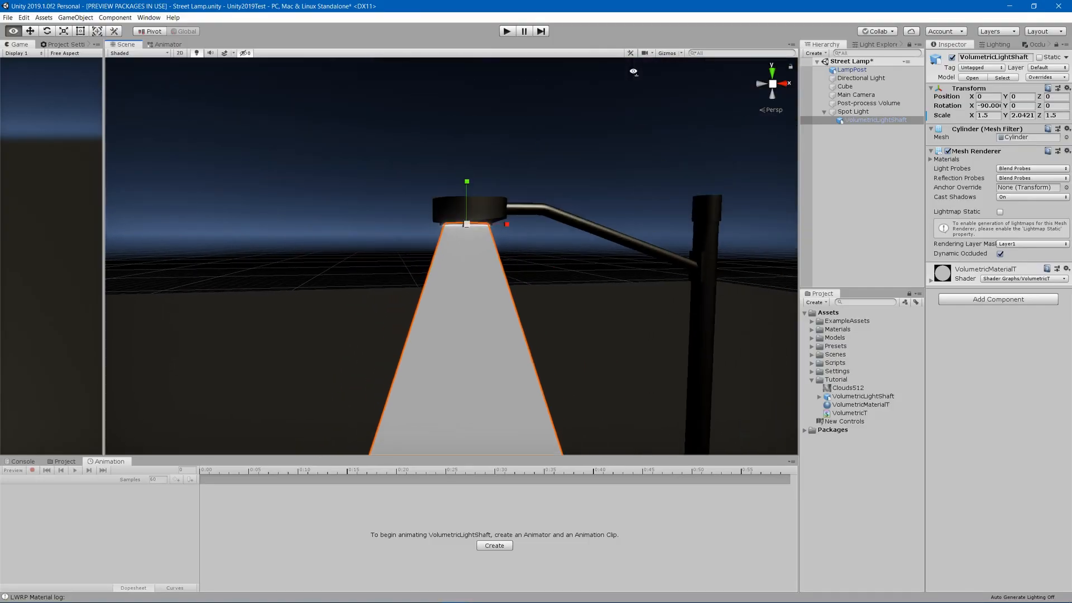
# Make the VolumetricT shader graph's Unlit Master surface Transparent.
pyautogui.click(863, 396)
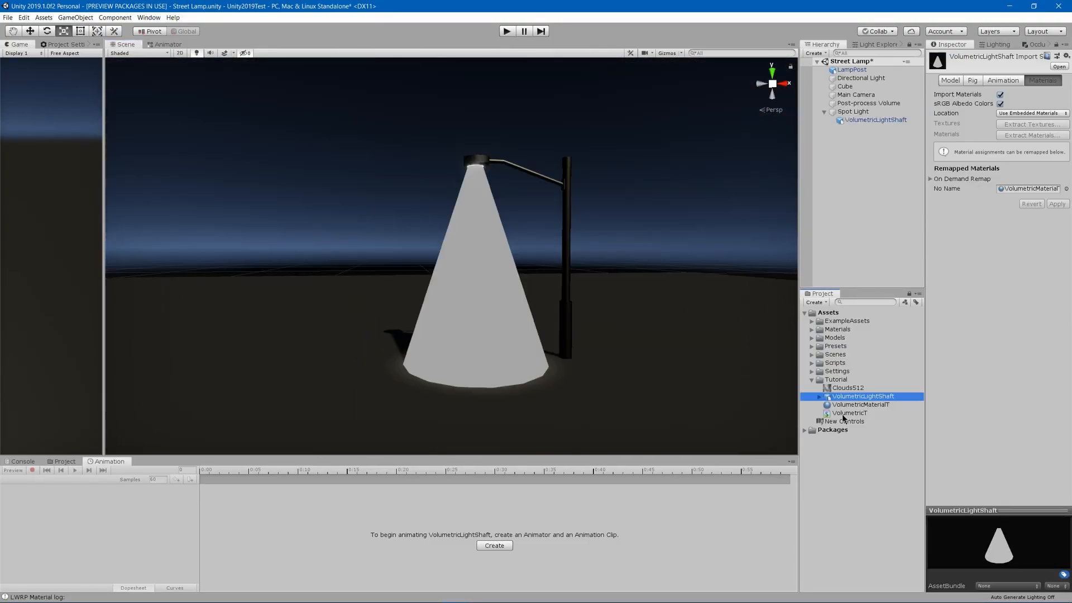
pyautogui.doubleClick(850, 413)
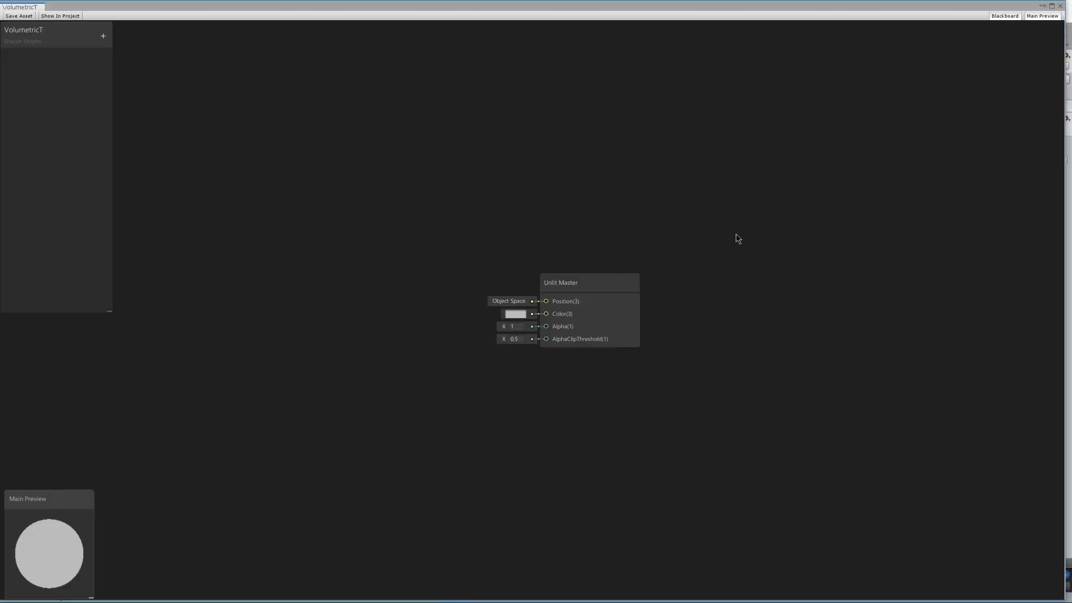
pyautogui.click(589, 282)
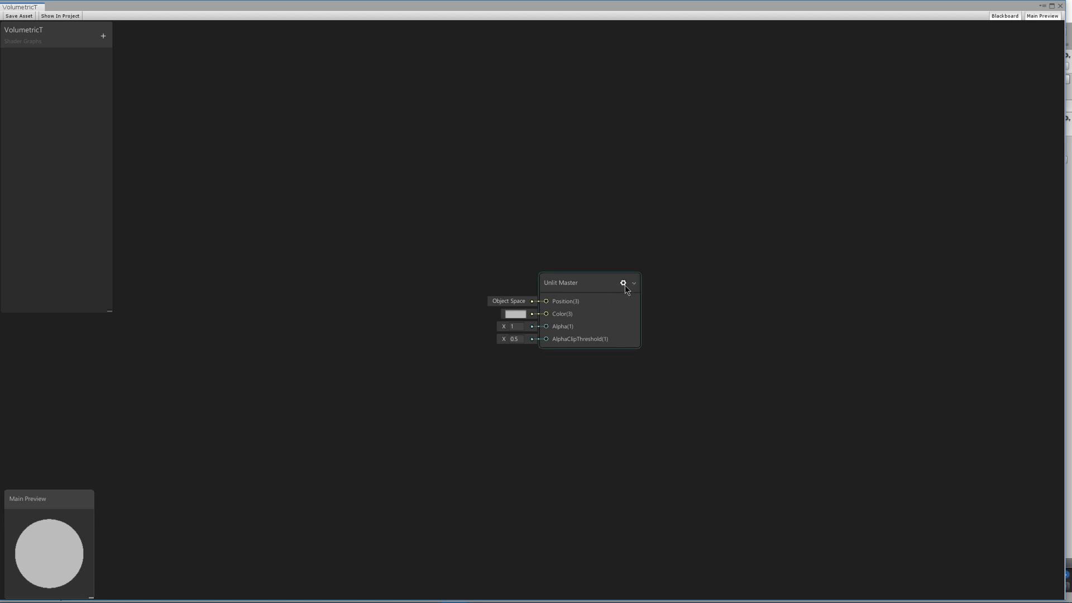
pyautogui.click(623, 283)
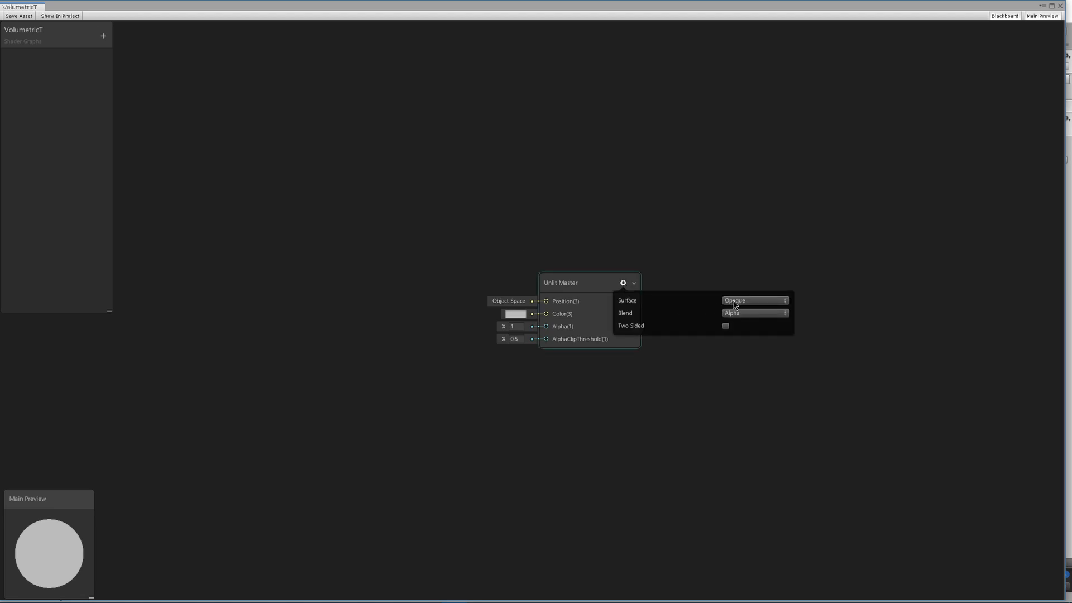
pyautogui.click(755, 300)
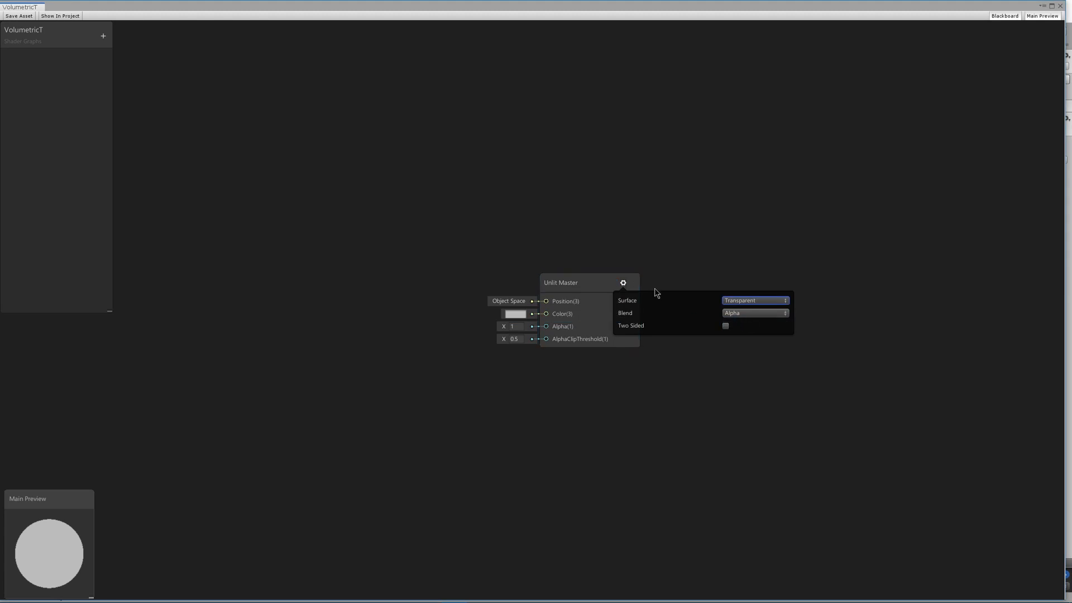
# Add a Vector1 property named Opacity and wire it to the master Alpha input.
pyautogui.click(103, 36)
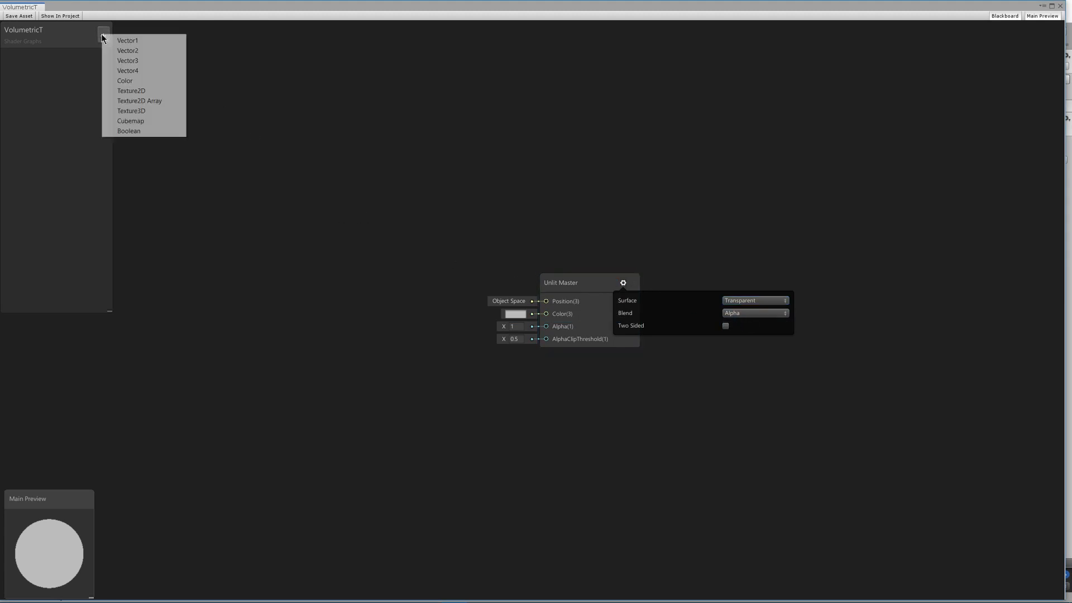
pyautogui.click(127, 40)
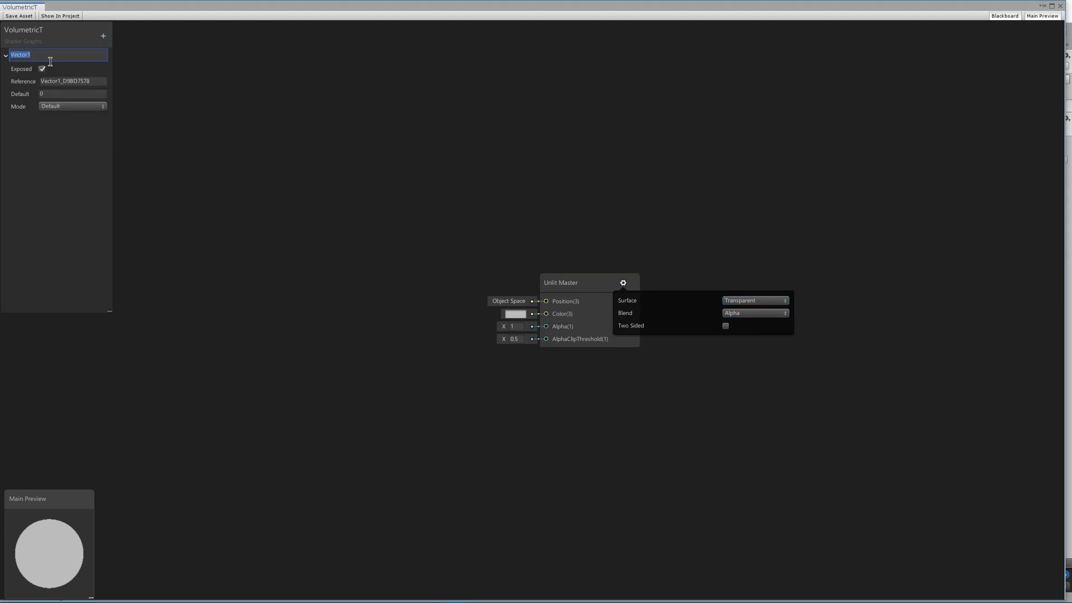
pyautogui.write('Opacity')
pyautogui.click(73, 94)
pyautogui.write('.2')
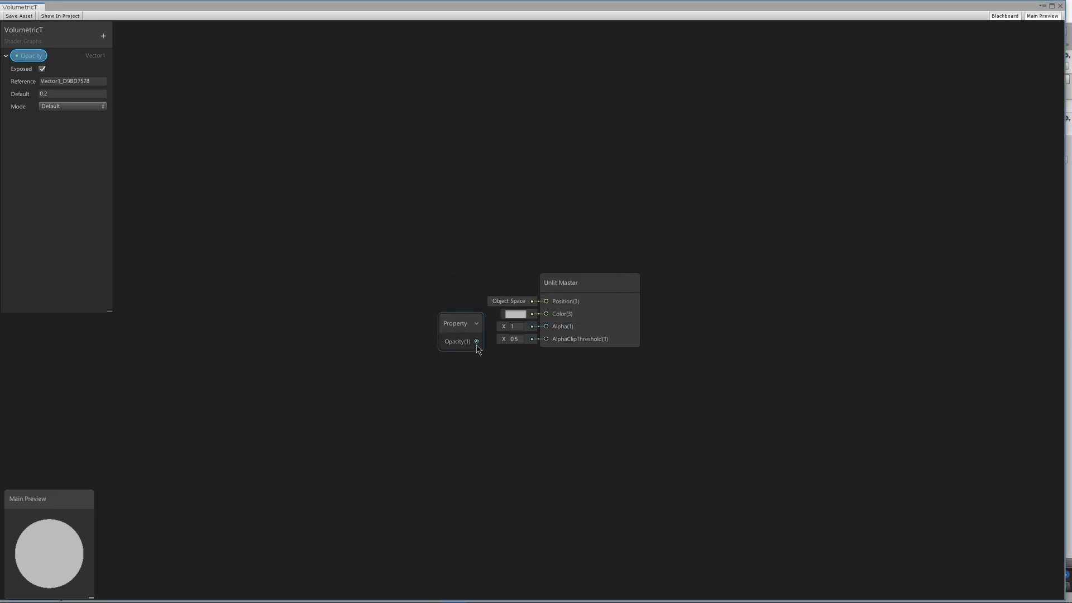
pyautogui.moveTo(477, 341); pyautogui.dragTo(539, 371)
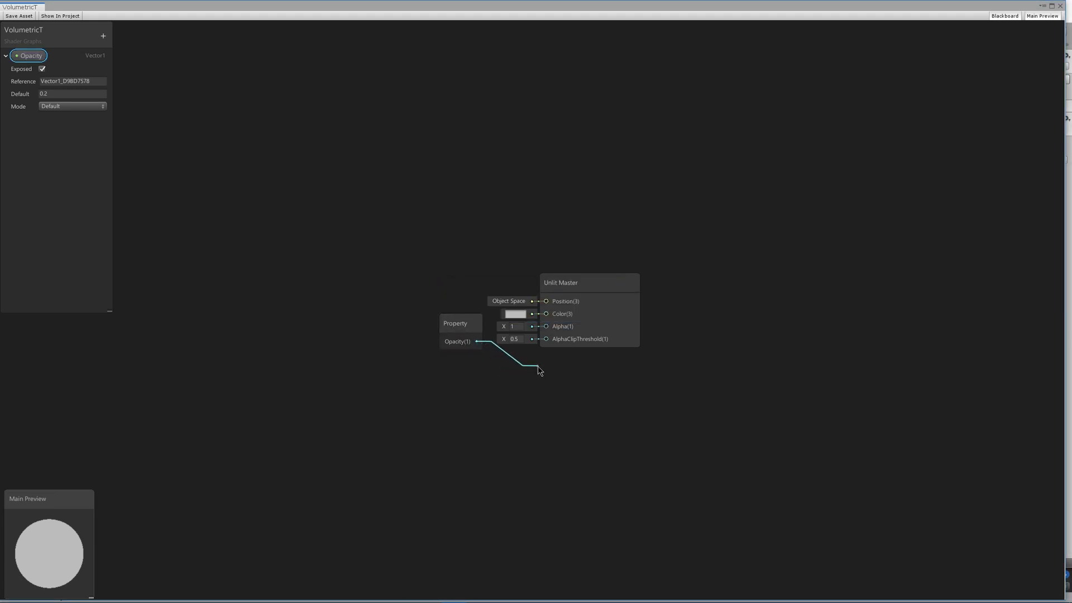
# Add a Color property with its default set to white (255).
pyautogui.click(102, 35)
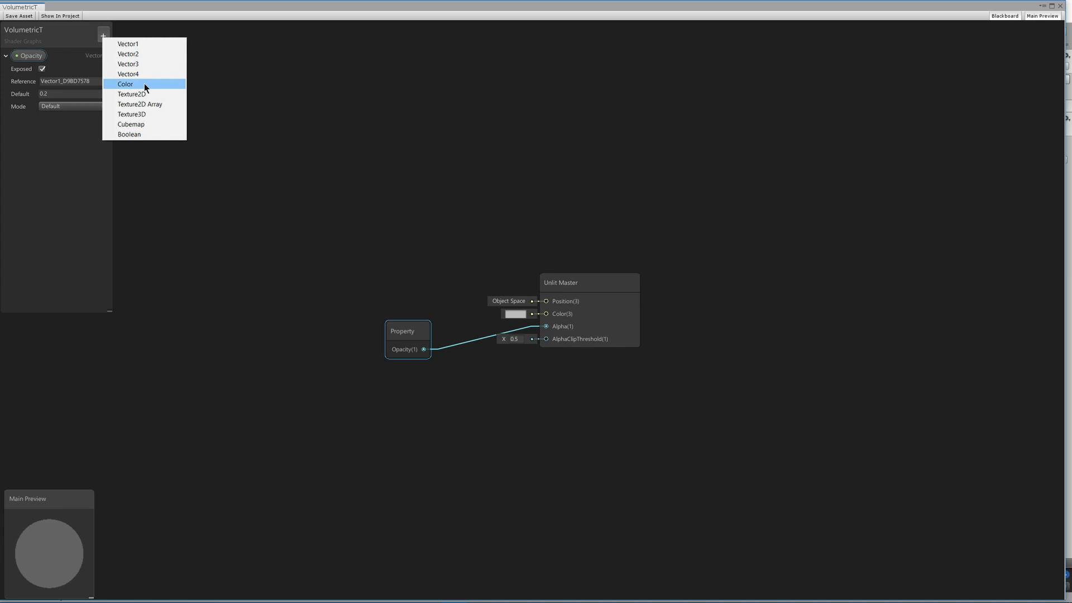
pyautogui.click(125, 84)
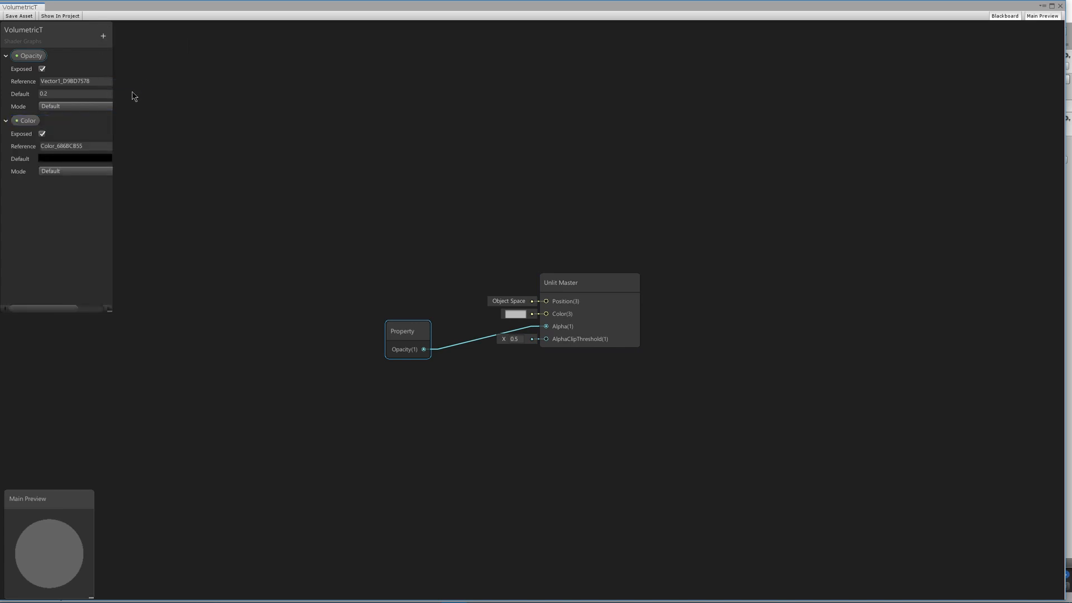
pyautogui.click(75, 158)
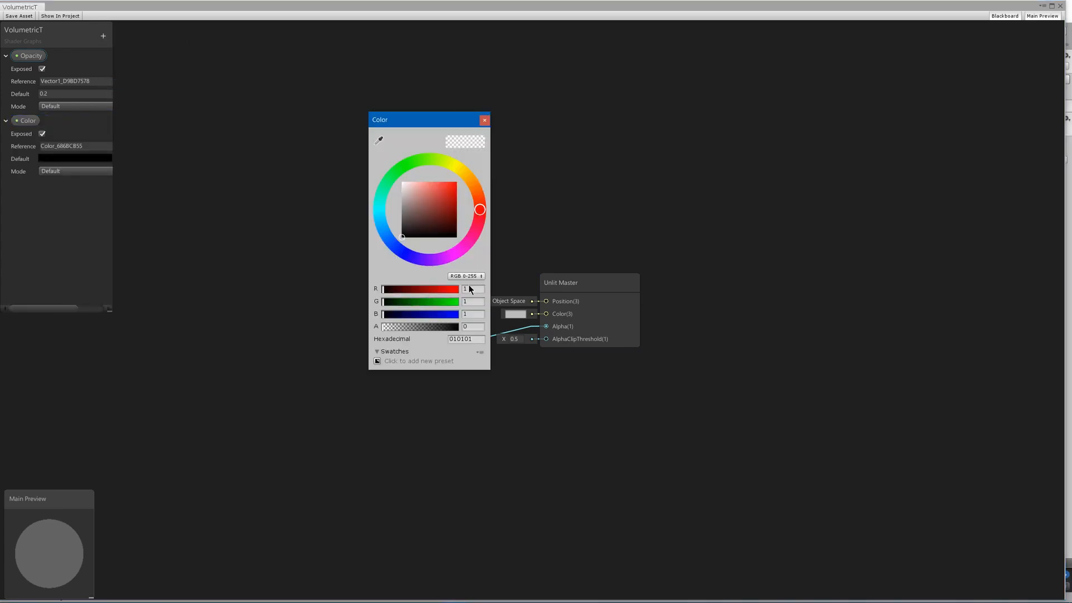
pyautogui.write('255')
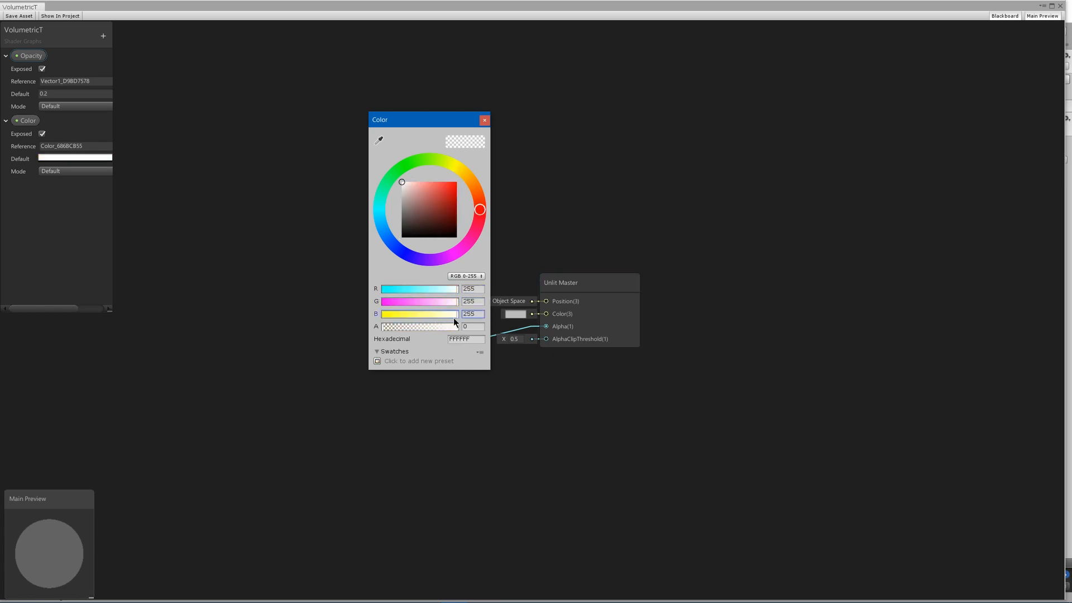
pyautogui.click(483, 119)
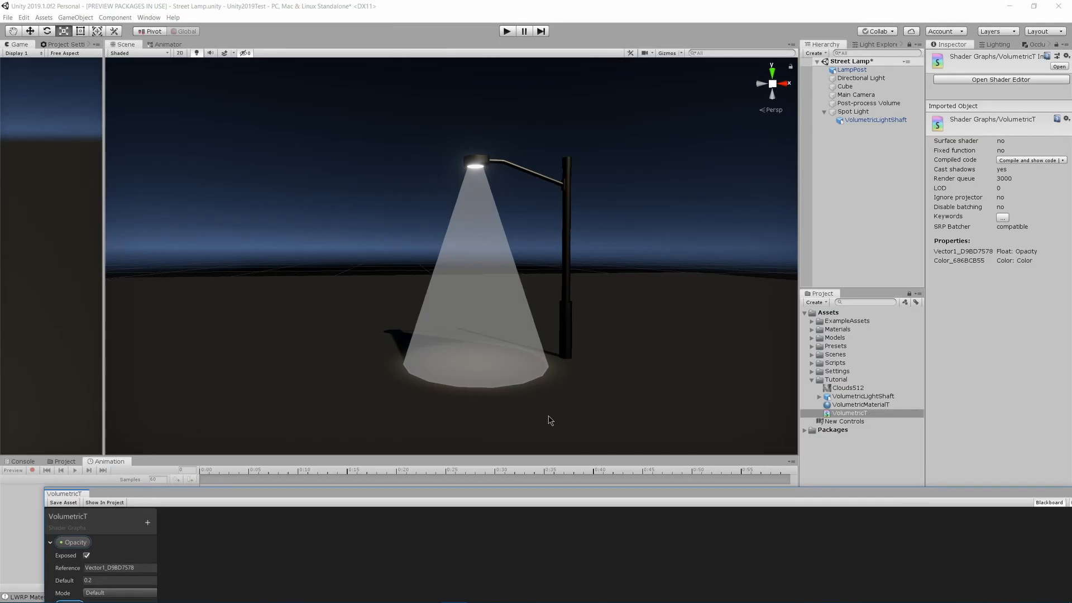
pyautogui.moveTo(479, 274)
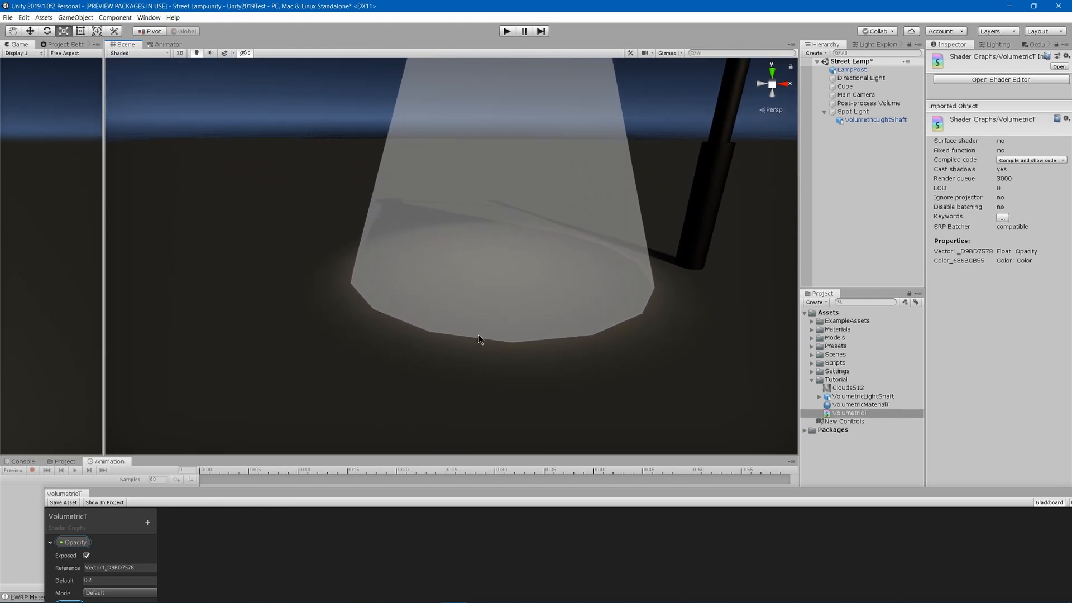
pyautogui.moveTo(375, 251)
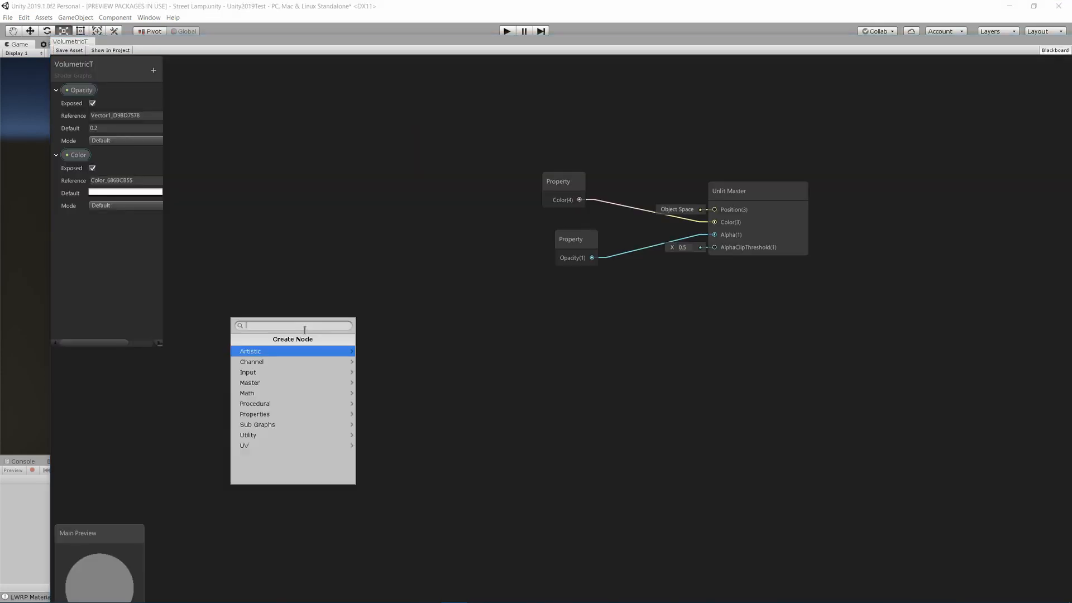
# Multiply Scene Depth by Camera Far Plane and feed it into a Subtract node.
pyautogui.write('scene d')
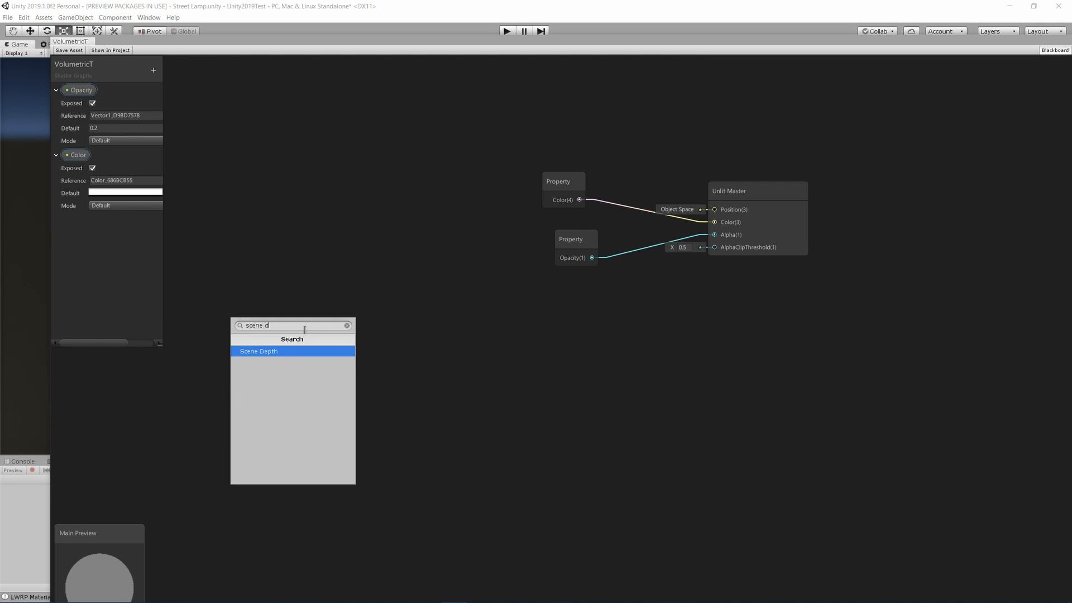
pyautogui.click(258, 351)
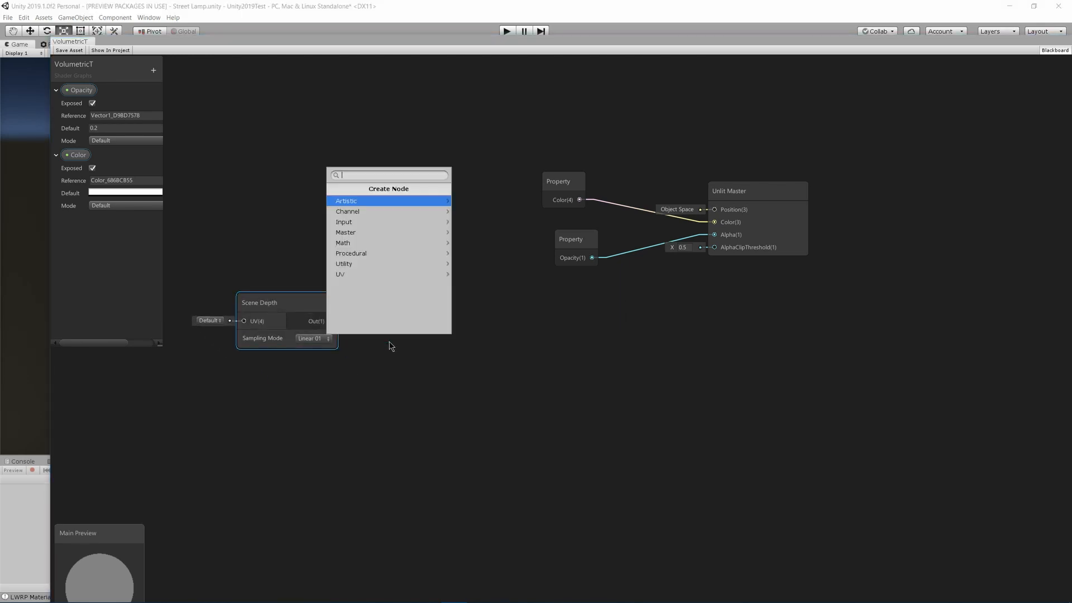
pyautogui.write('multi')
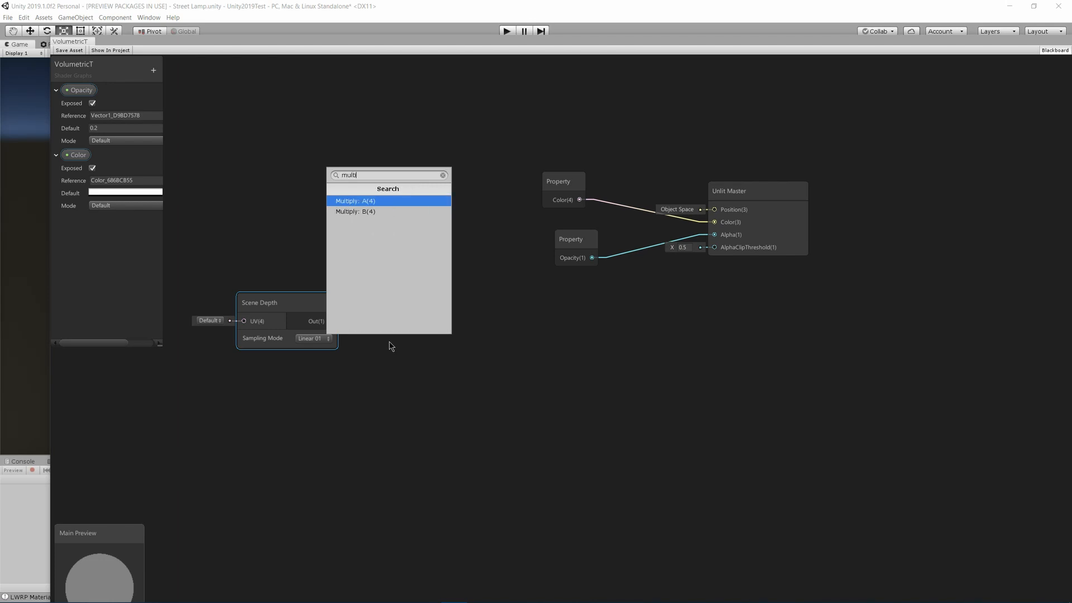
pyautogui.click(354, 200)
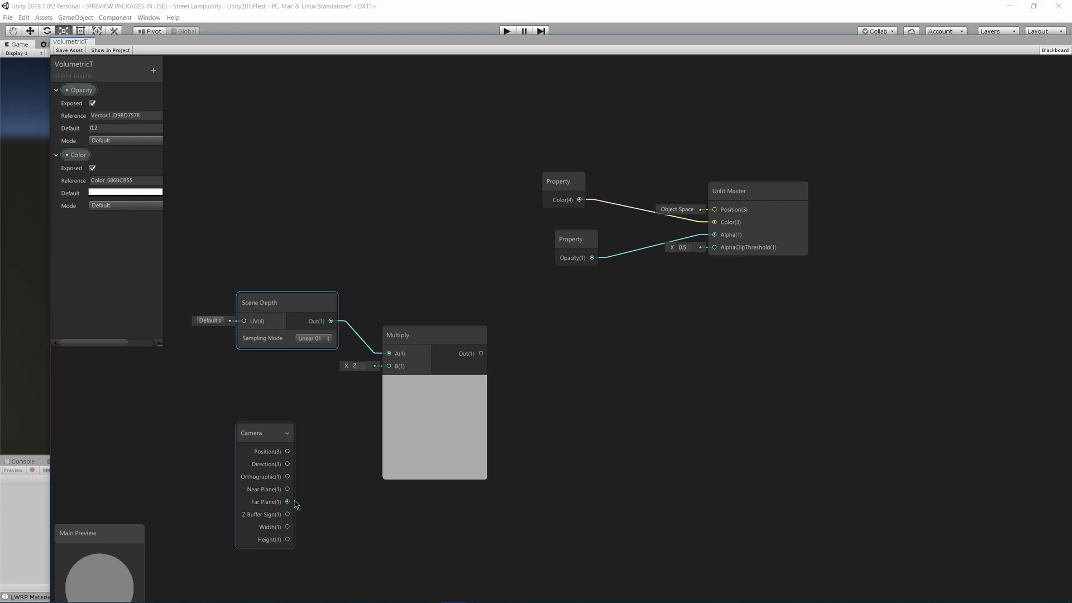
pyautogui.moveTo(287, 502); pyautogui.dragTo(389, 367)
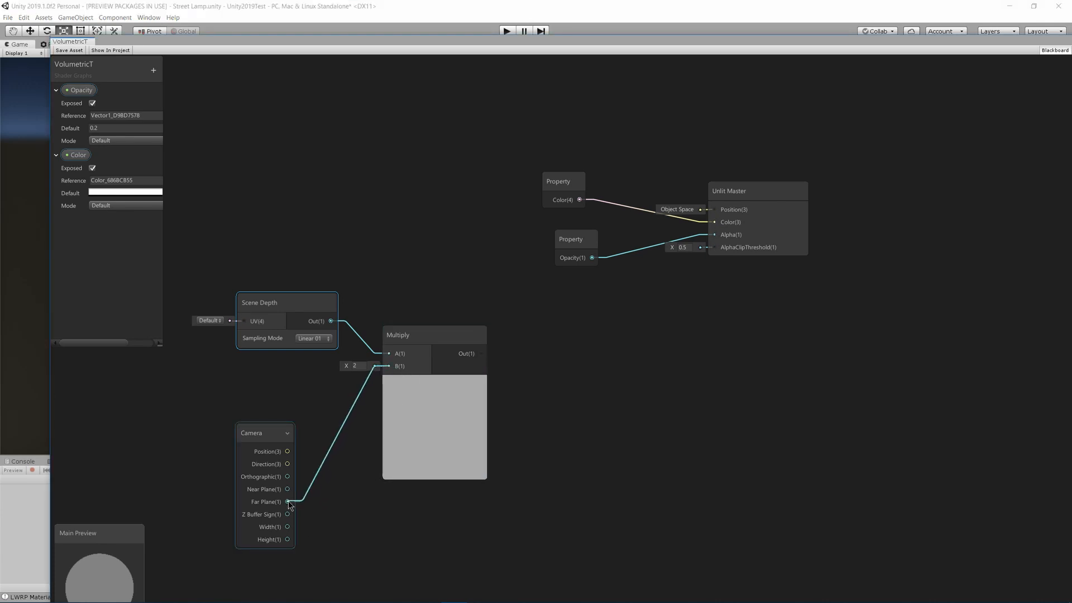
pyautogui.click(277, 432)
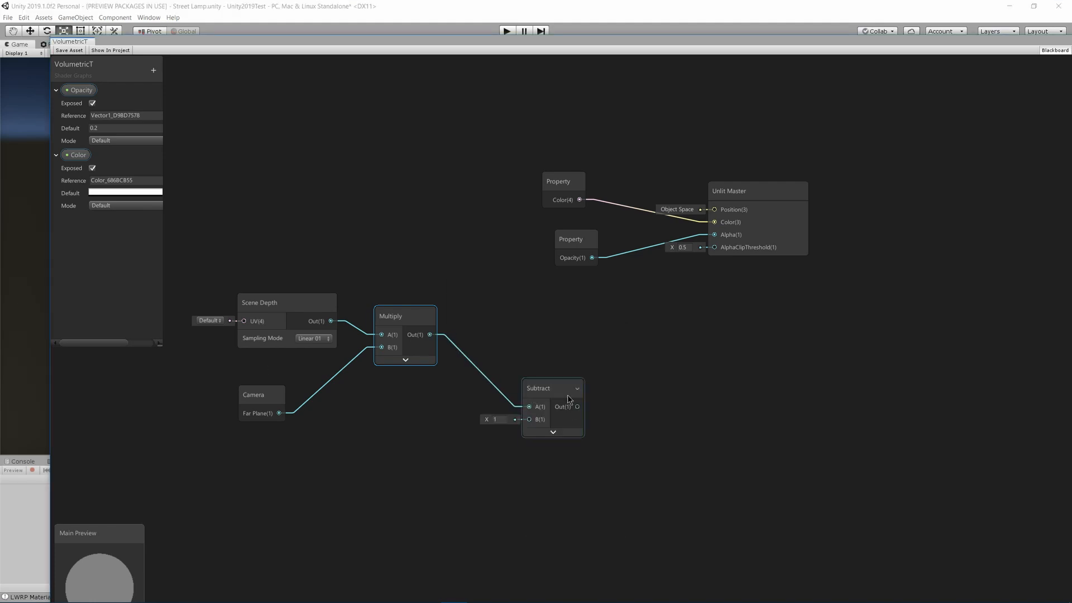
pyautogui.moveTo(552, 388); pyautogui.dragTo(535, 371)
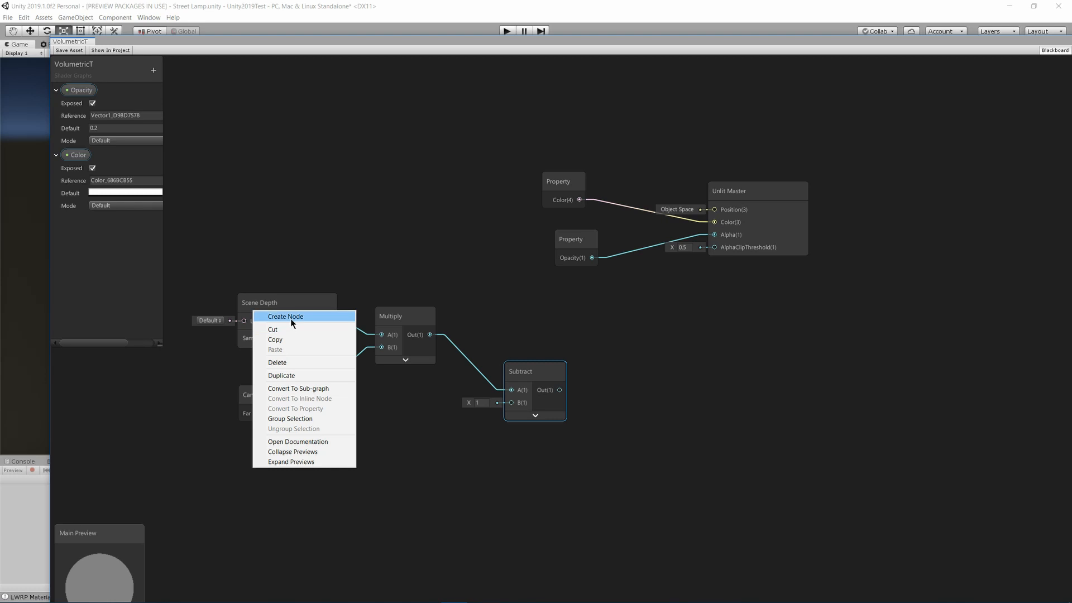
# Add a Screen Position node in Raw mode and a Split node for its alpha.
pyautogui.click(285, 316)
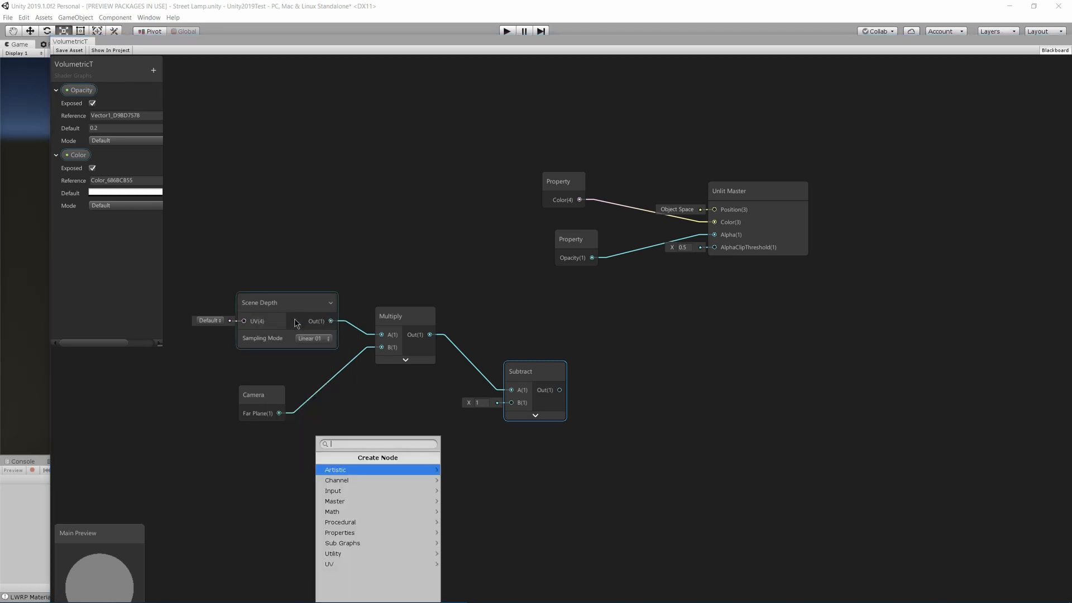
pyautogui.write('scre')
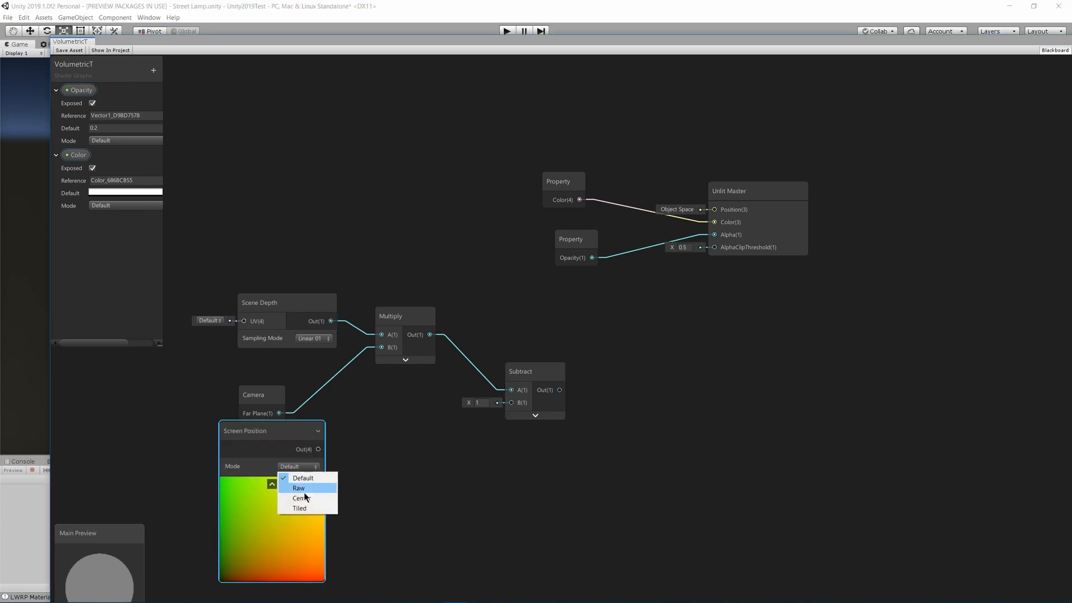
pyautogui.click(300, 488)
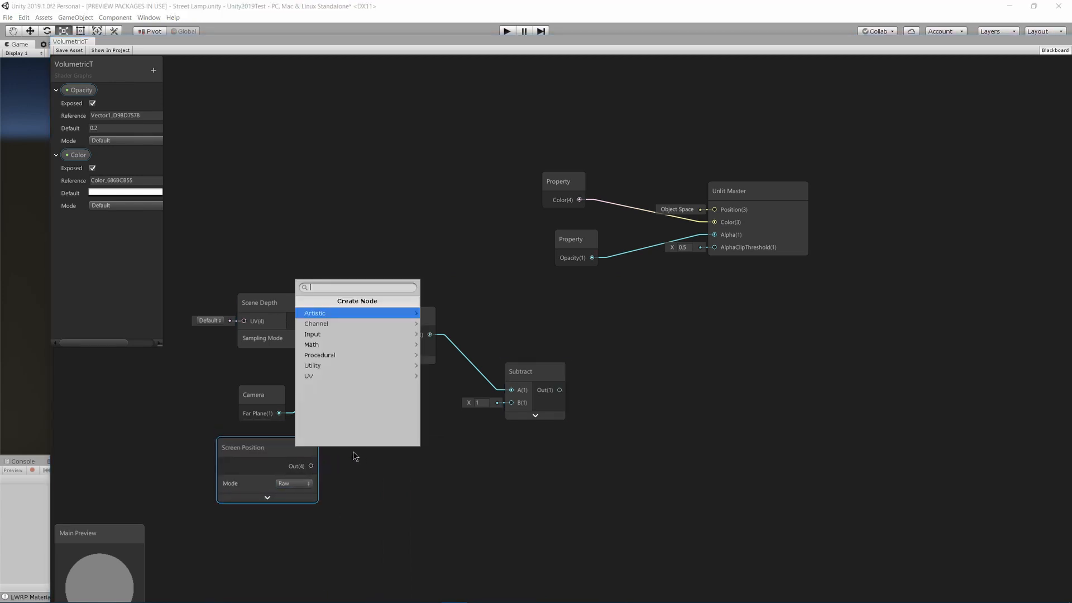
pyautogui.write('sp')
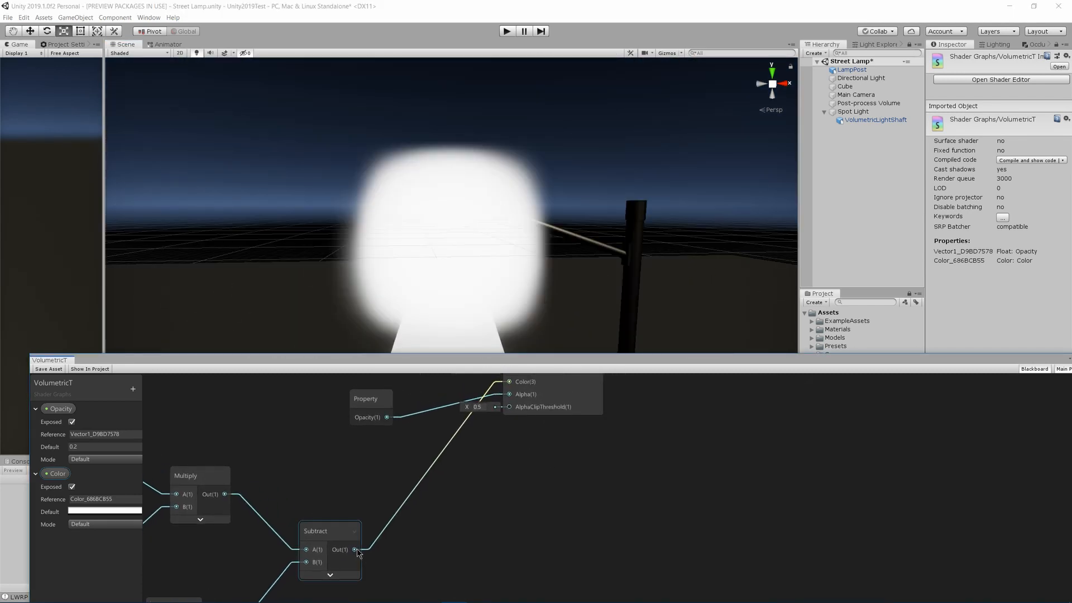
# Clamp the depth difference and multiply it with Opacity into the master Alpha.
pyautogui.click(358, 550)
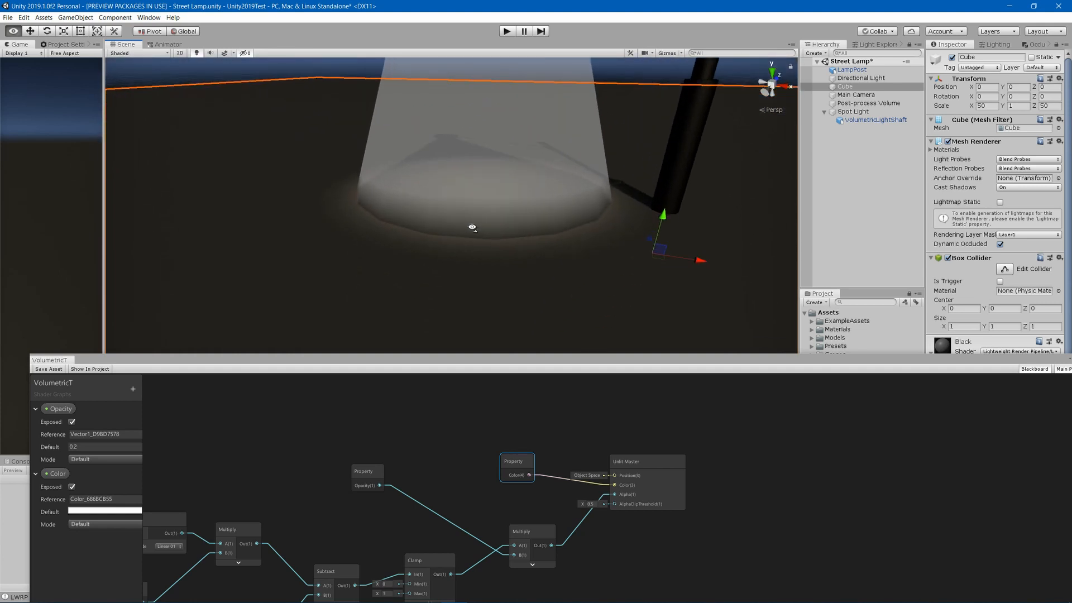
# Turn off Cast Shadows on the VolumetricLightShaft cylinder's Mesh Renderer.
pyautogui.click(876, 119)
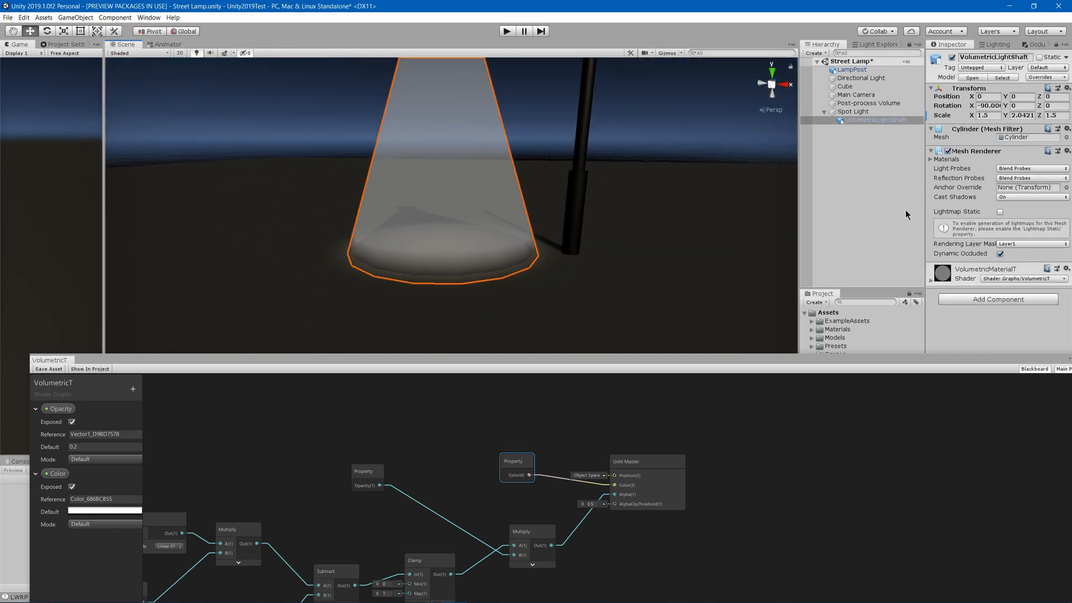
pyautogui.click(1029, 196)
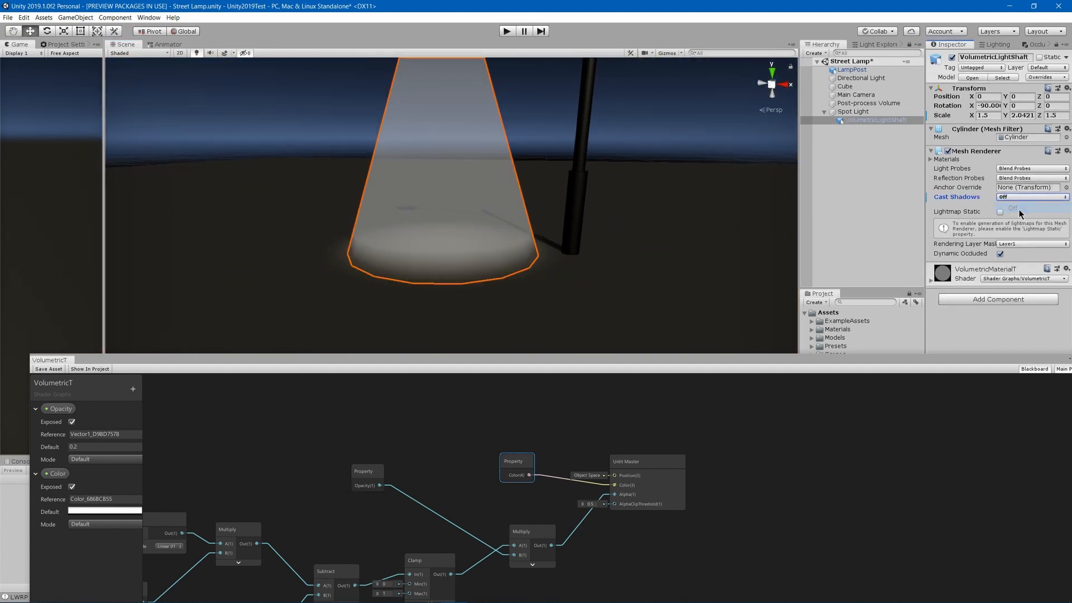
pyautogui.click(846, 86)
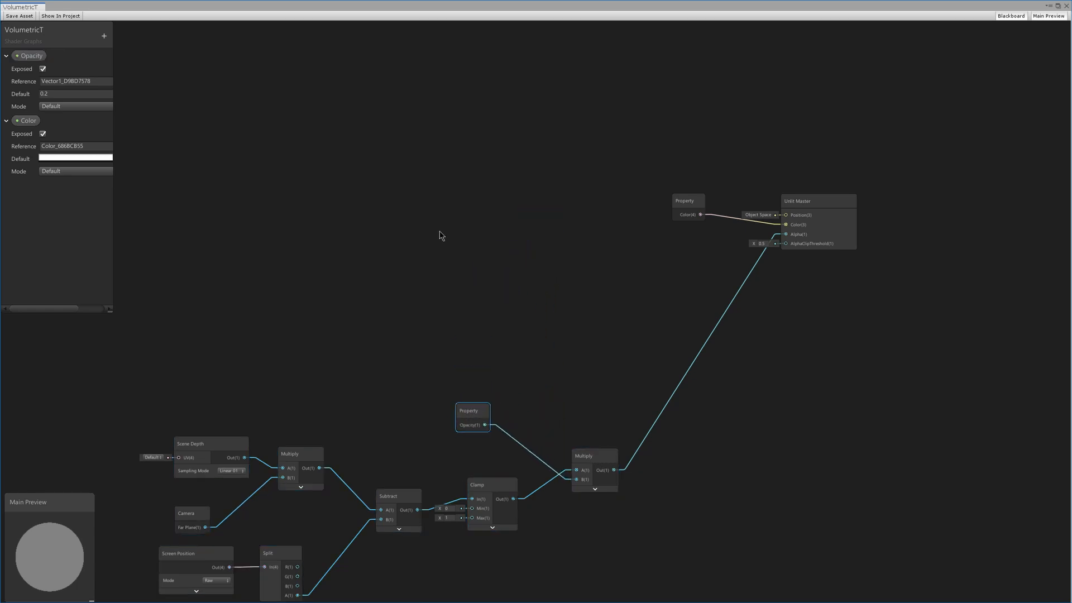
pyautogui.moveTo(416, 239)
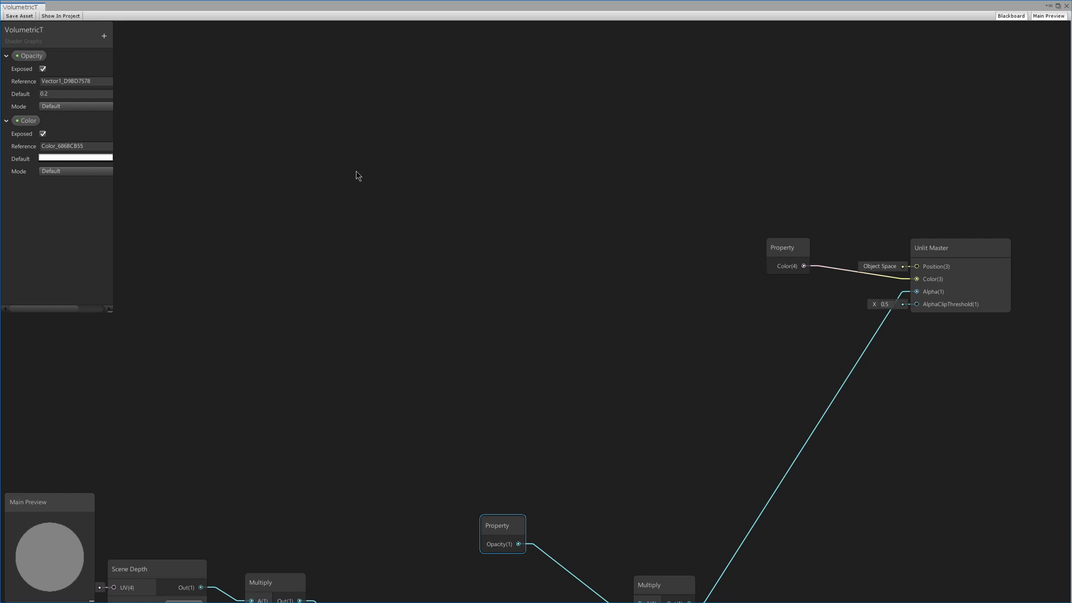
# Feed Camera Position and world Position into Distance, subtract 0.5, clamp, and multiply into alpha.
pyautogui.write('came')
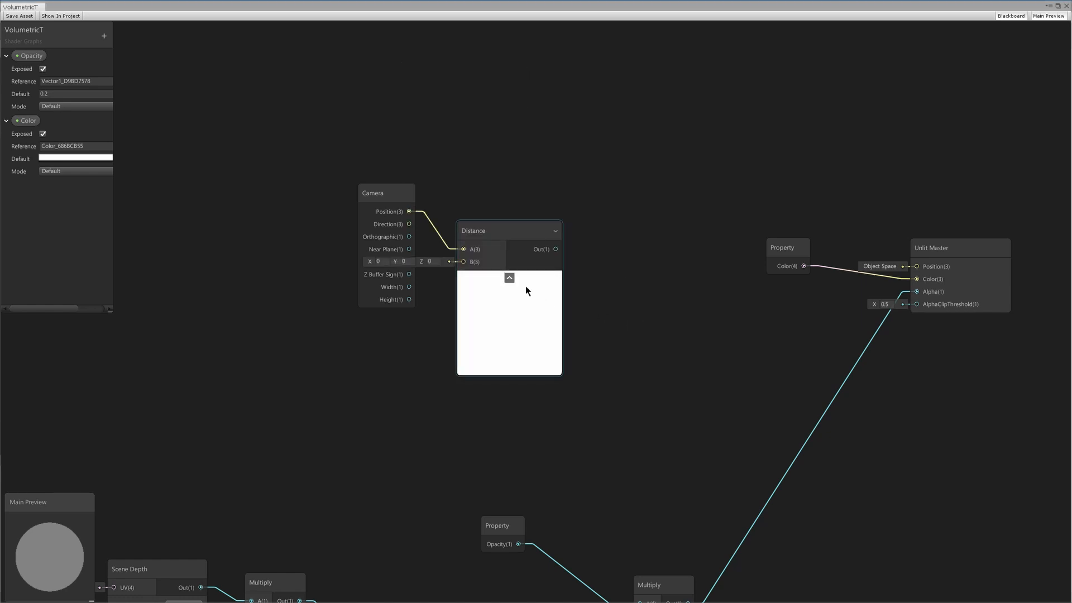
pyautogui.click(509, 278)
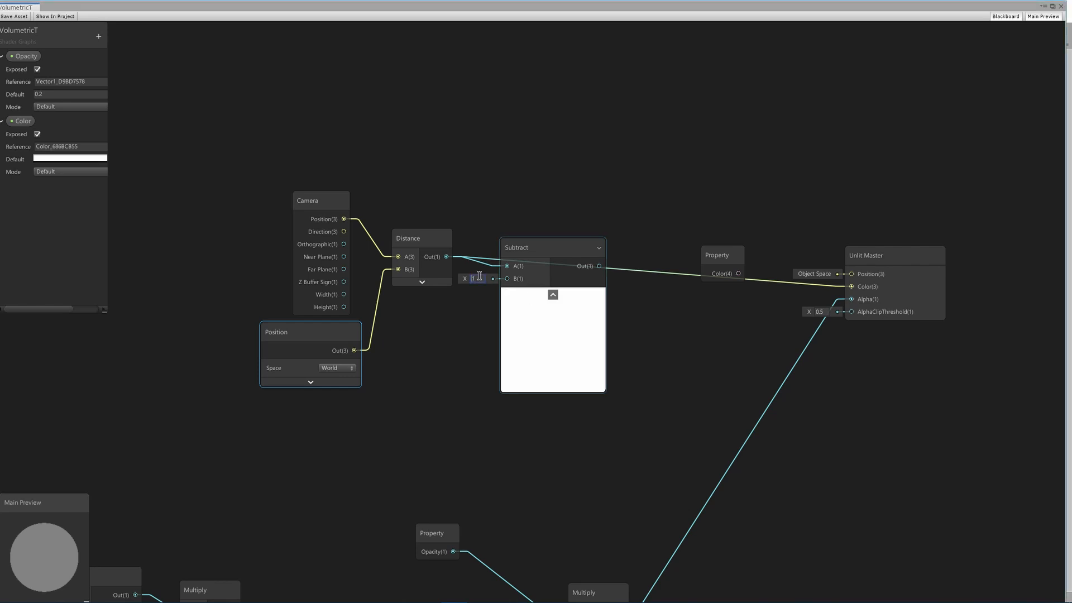
pyautogui.write('0.5')
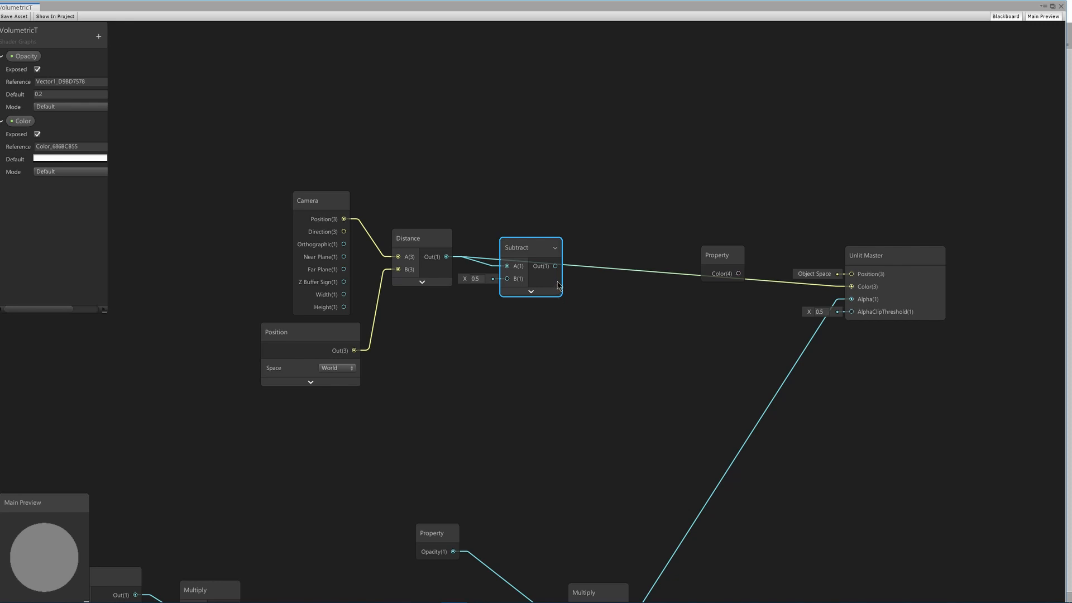
pyautogui.write('c')
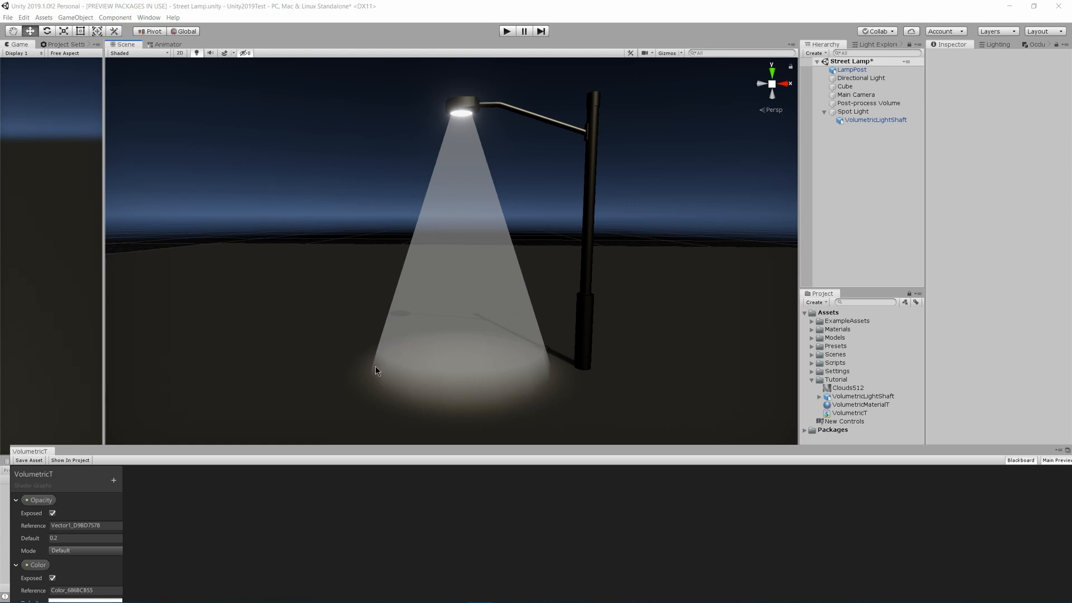
pyautogui.moveTo(464, 129)
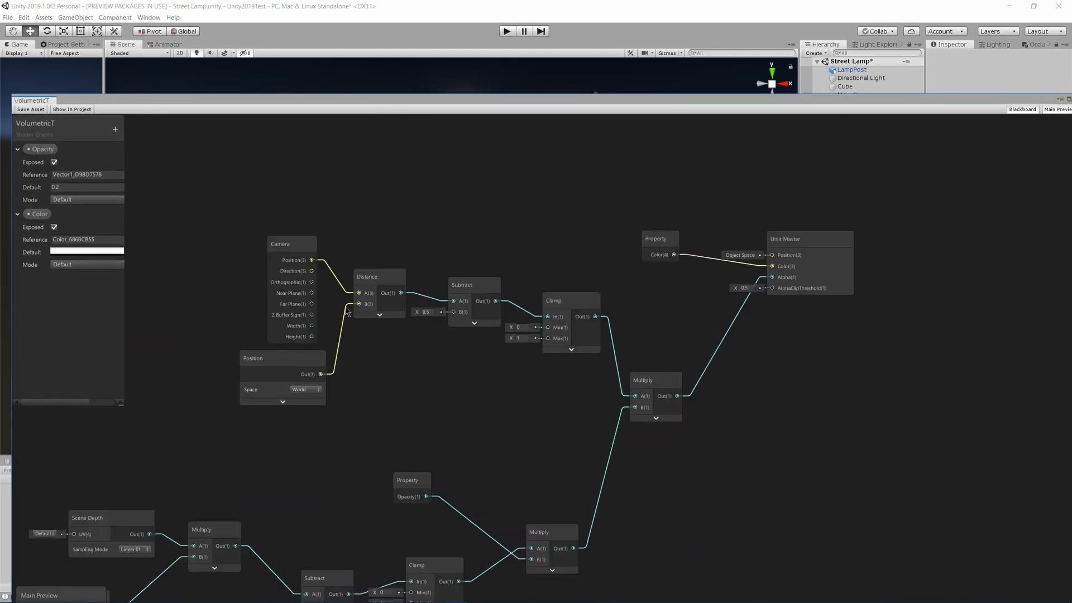
# Add a Multiply before Alpha plus UV and Split nodes on the canvas.
pyautogui.click(291, 245)
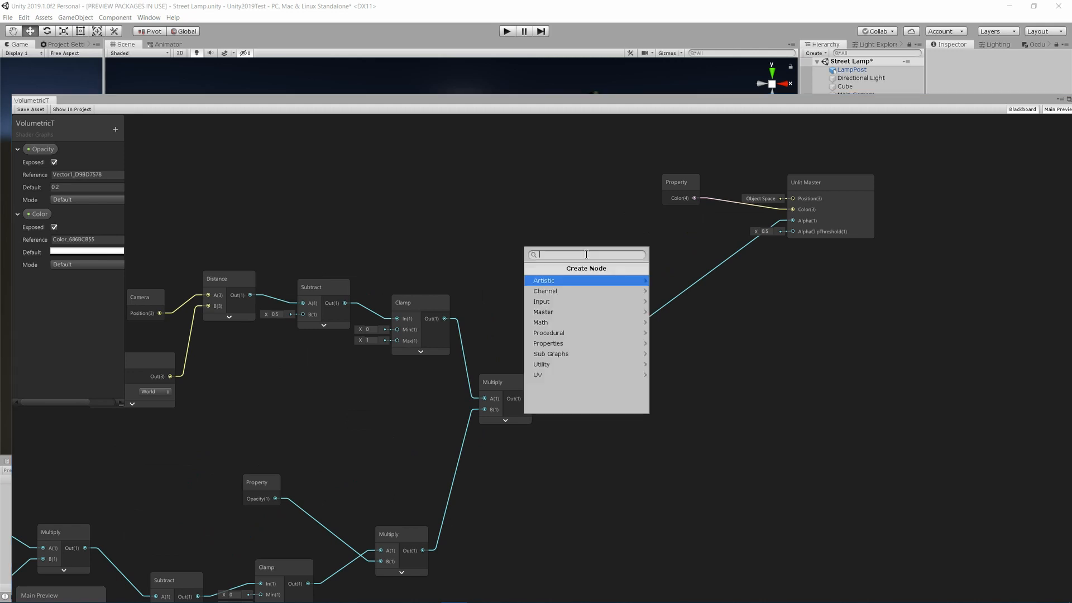
pyautogui.write('mlu')
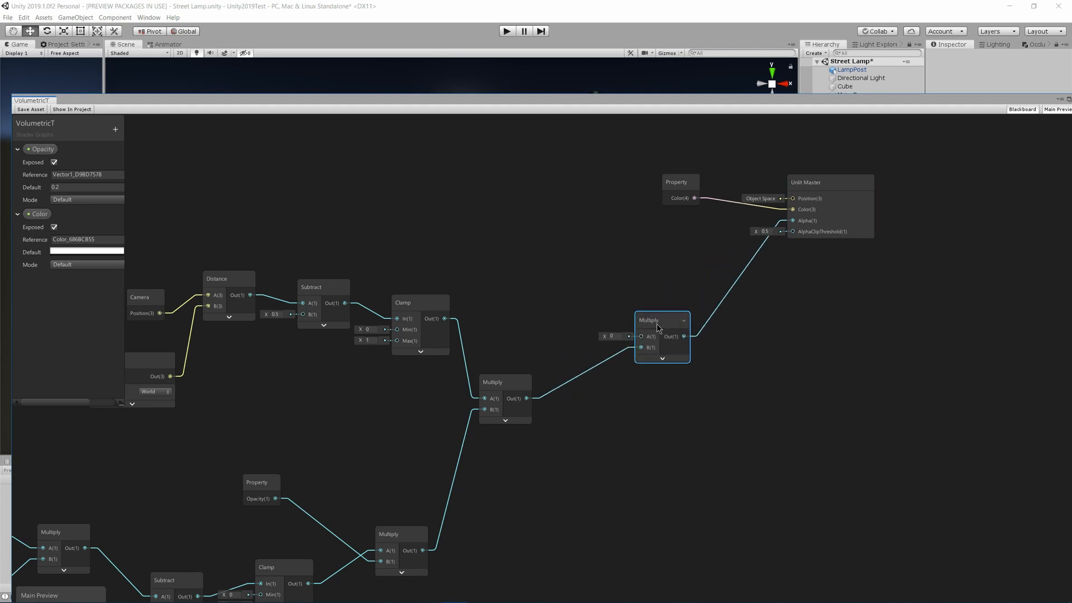
pyautogui.rightClick(496, 220)
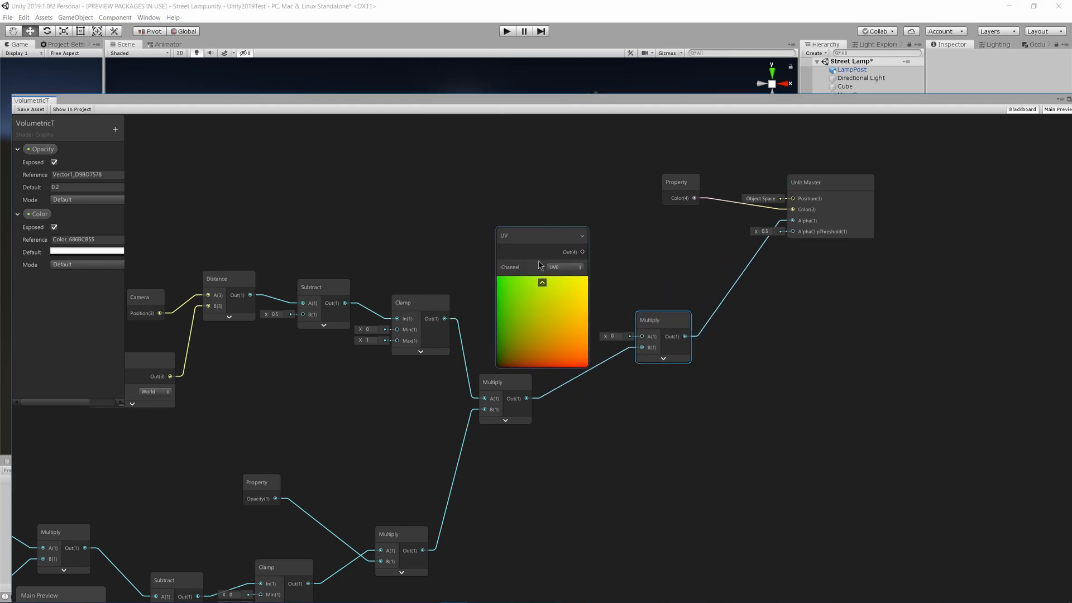
pyautogui.click(542, 283)
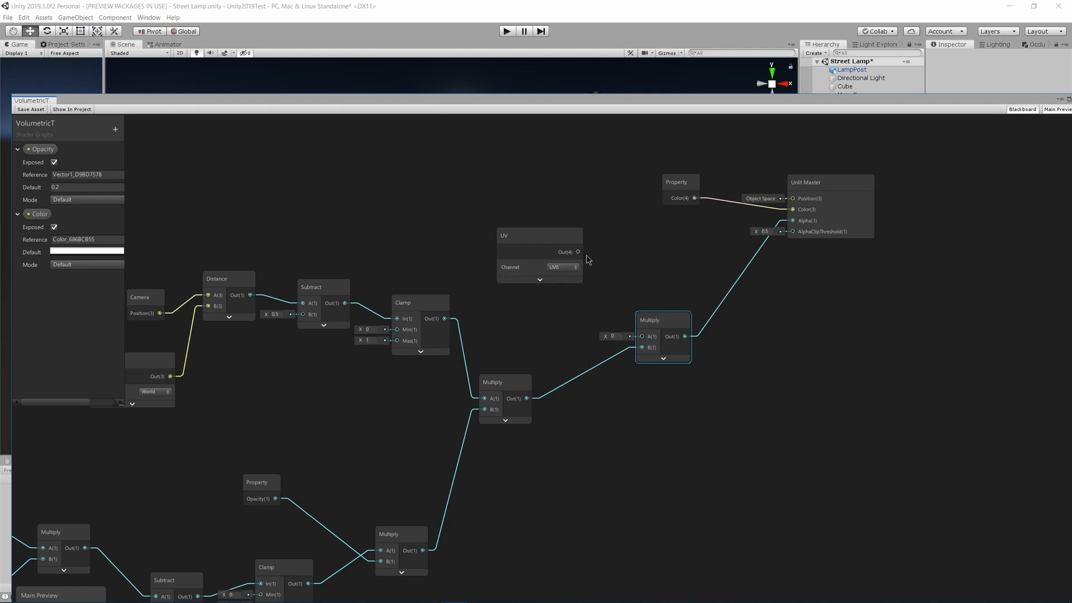
pyautogui.write('sp')
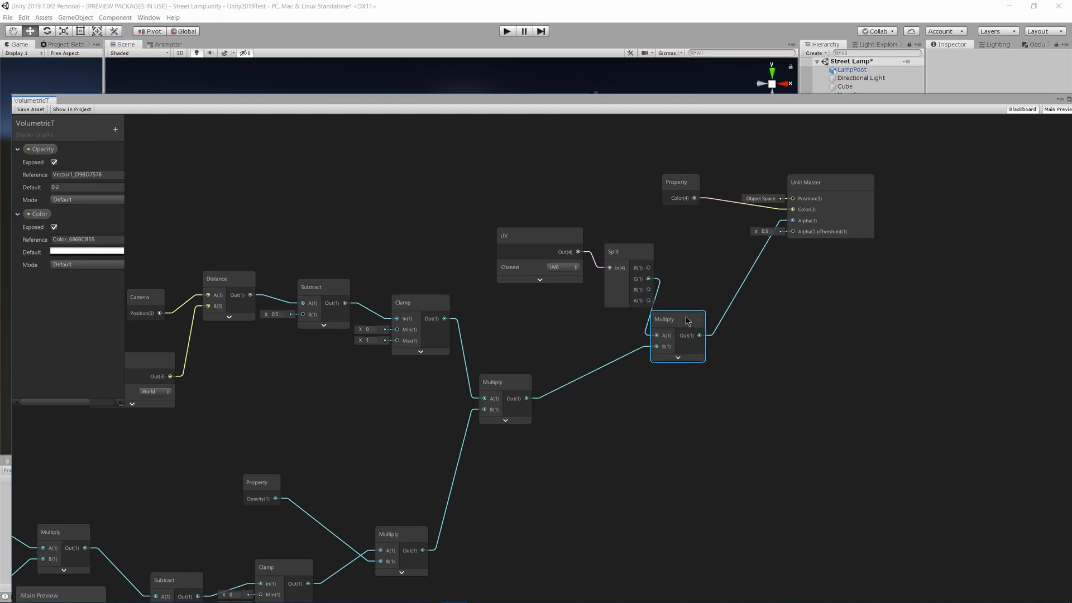
# Wire Split's G channel and the earlier alpha result into the new Multiply.
pyautogui.moveTo(677, 318); pyautogui.dragTo(732, 310)
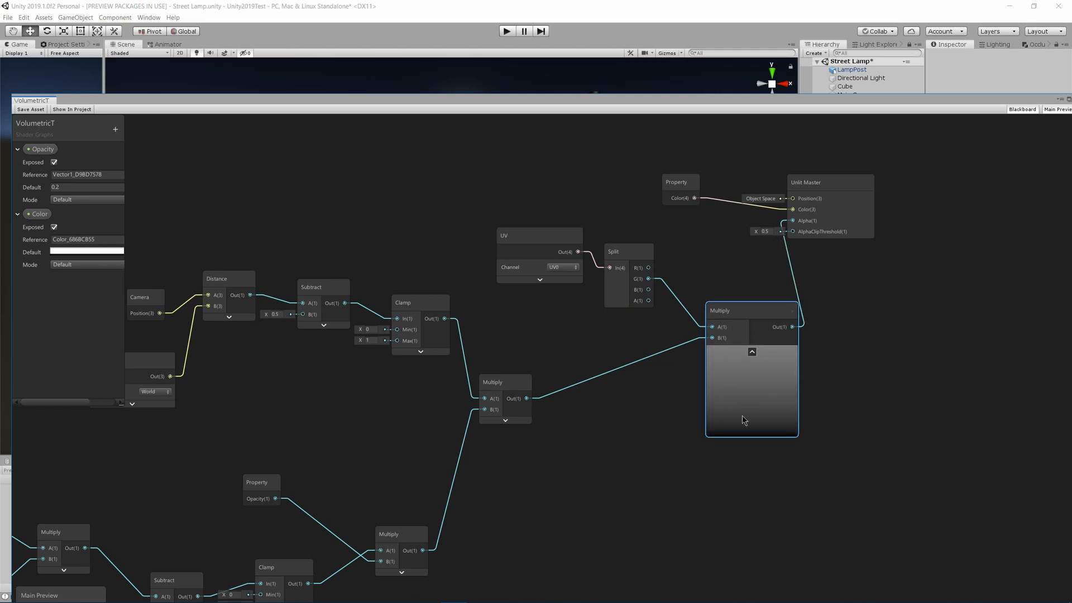
pyautogui.moveTo(750, 310); pyautogui.dragTo(708, 296)
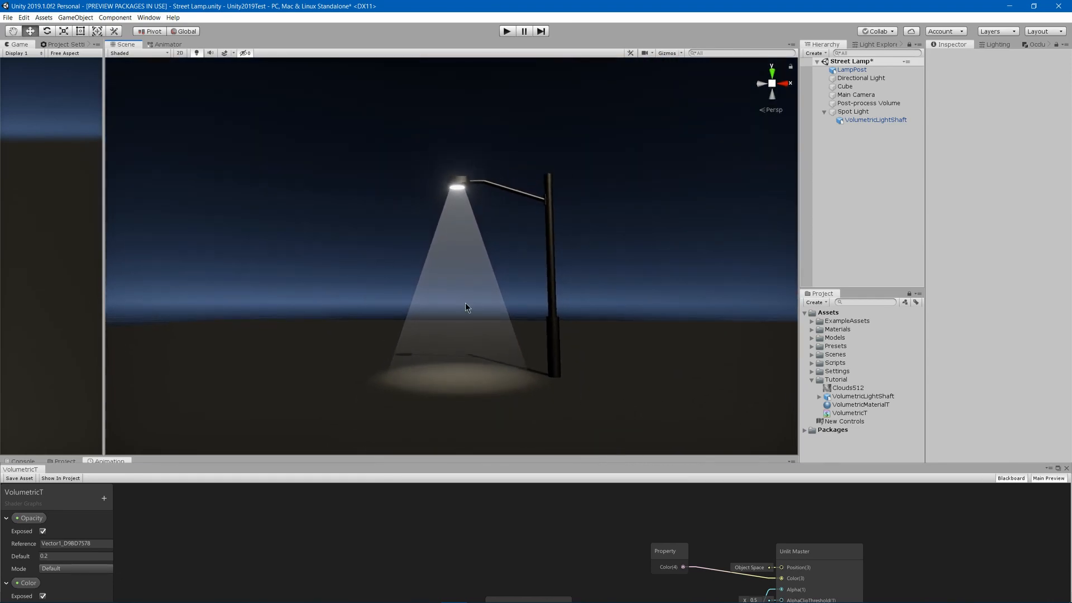
pyautogui.moveTo(608, 303)
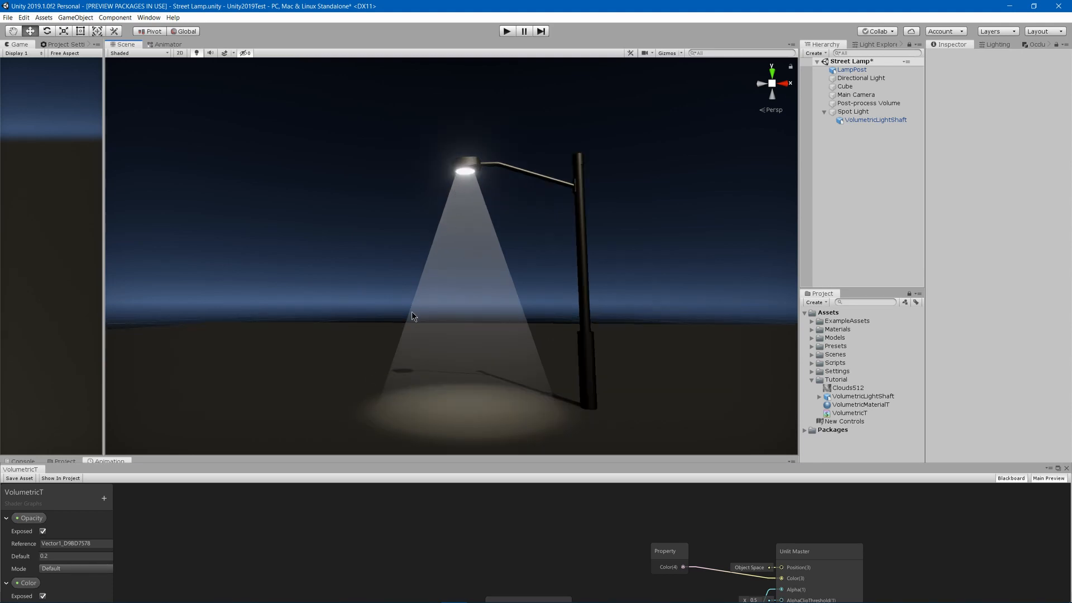
pyautogui.moveTo(483, 285)
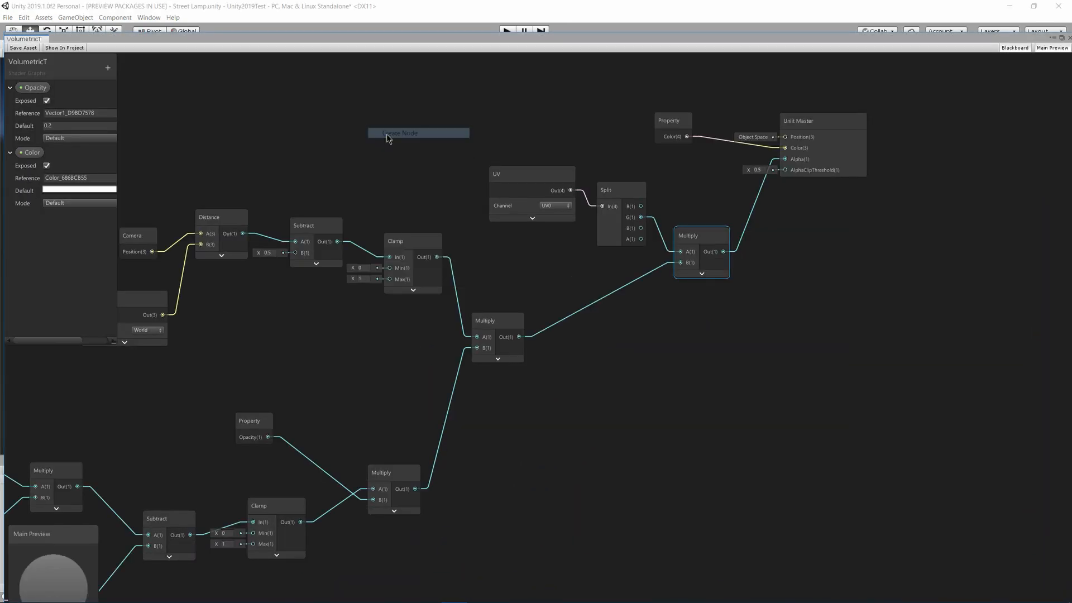
# Add a Fresnel Effect node and a Vector1 property named EdgeFalloff for its Power.
pyautogui.click(398, 133)
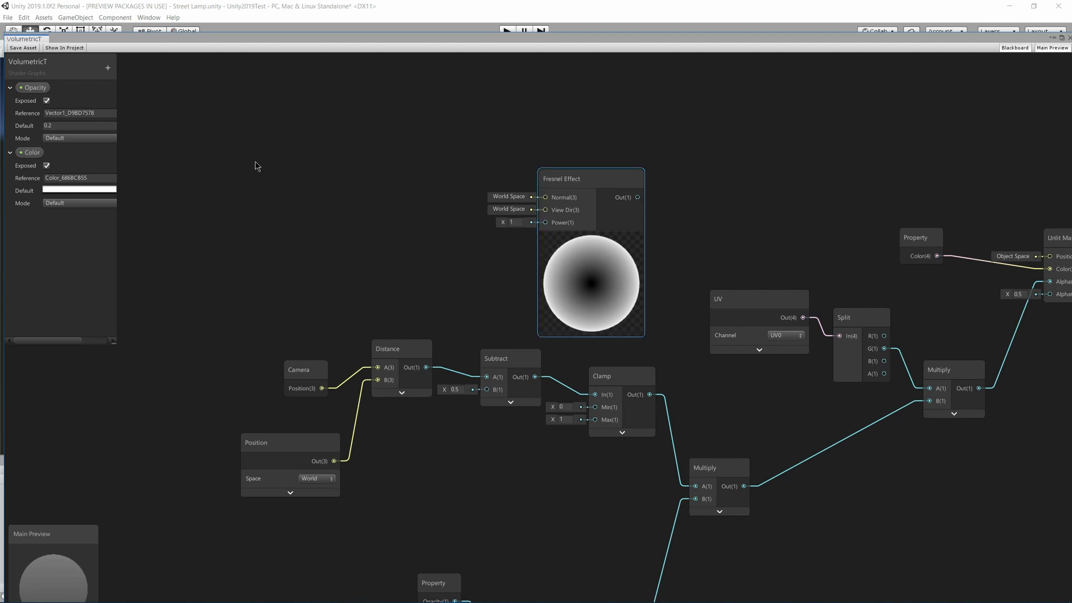
pyautogui.click(108, 67)
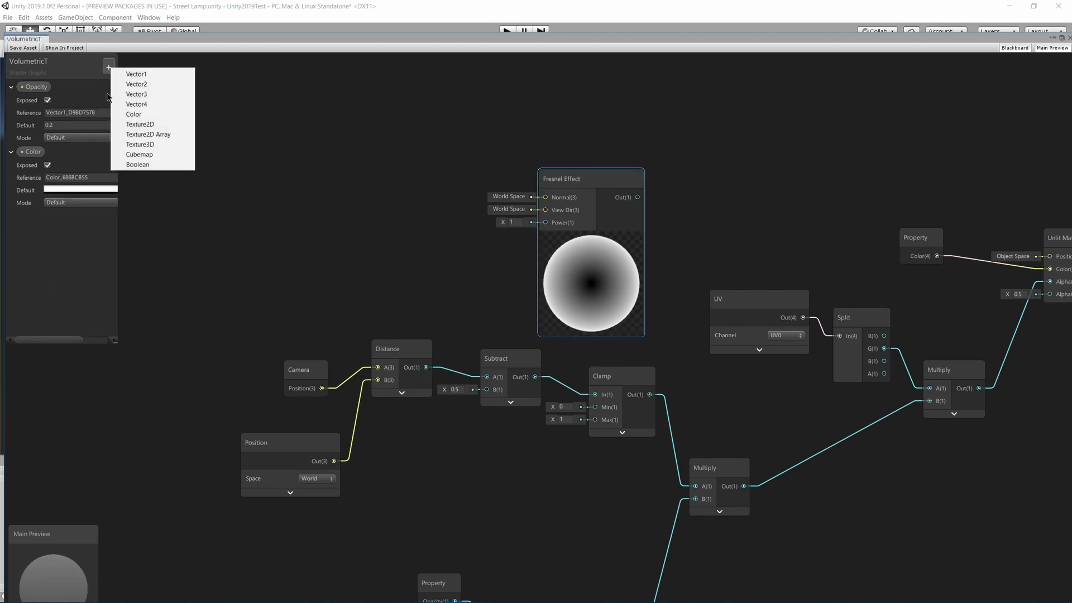
pyautogui.click(136, 74)
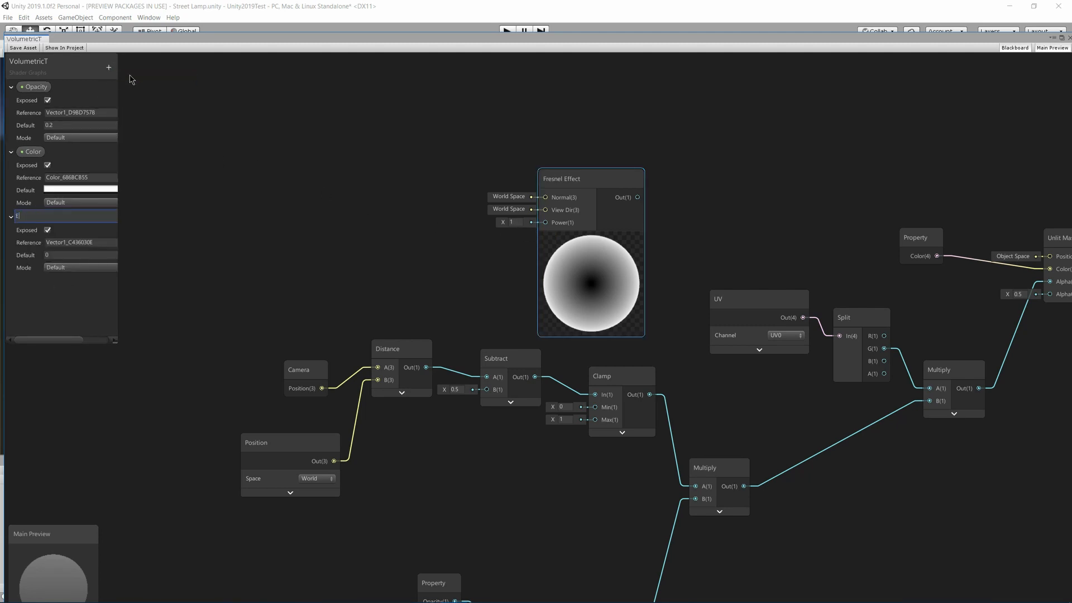
pyautogui.write('EdgeFalloff')
pyautogui.click(81, 255)
pyautogui.write('2')
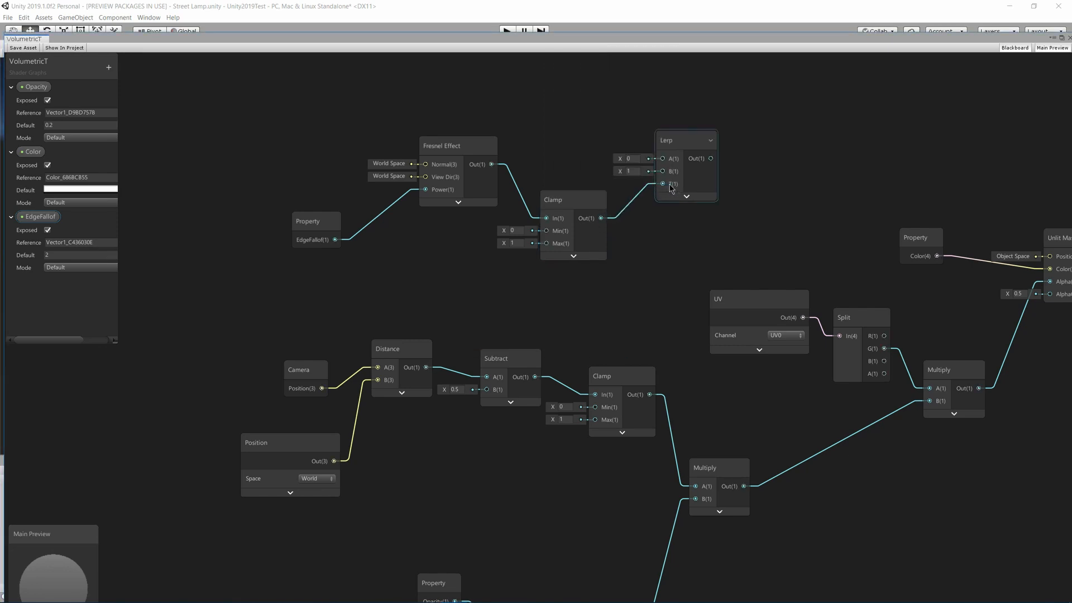
# Connect the clamped Fresnel output to the Lerp's T input and adjust its B value.
pyautogui.click(632, 171)
pyautogui.write('0')
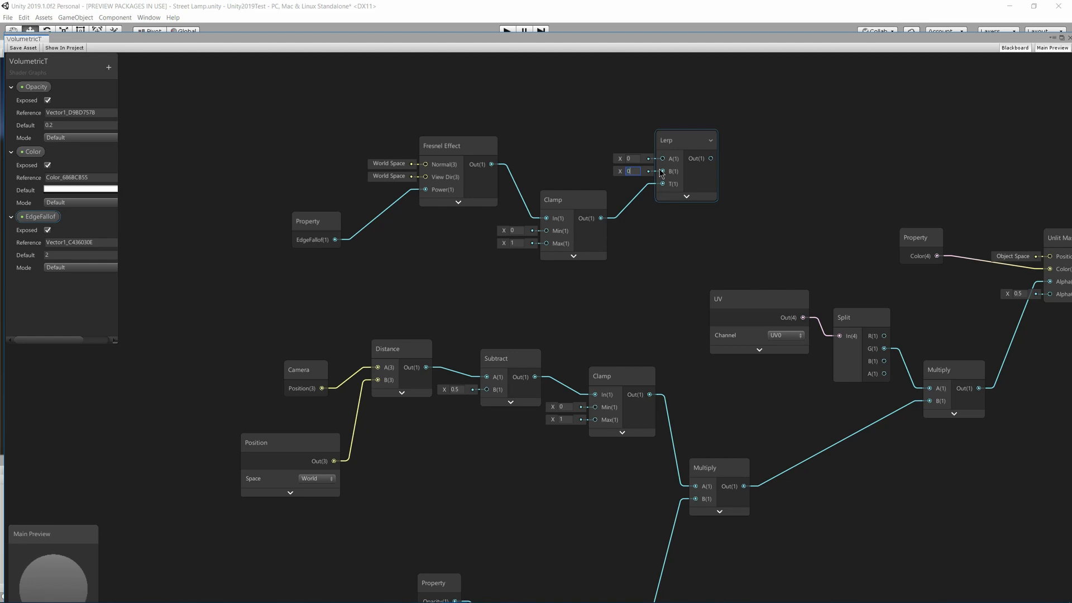
pyautogui.click(628, 157)
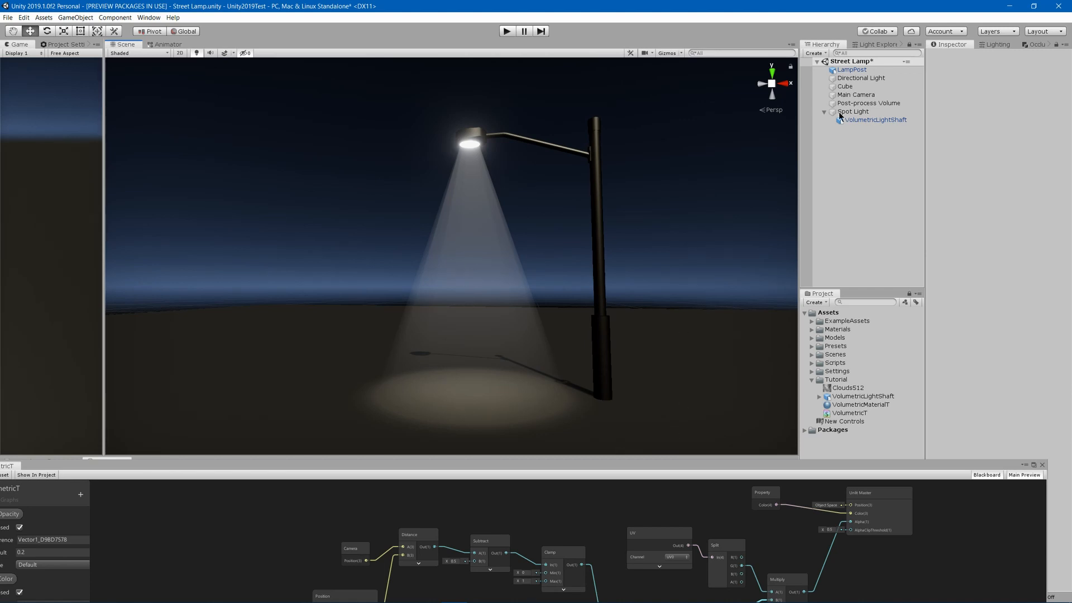
pyautogui.click(860, 404)
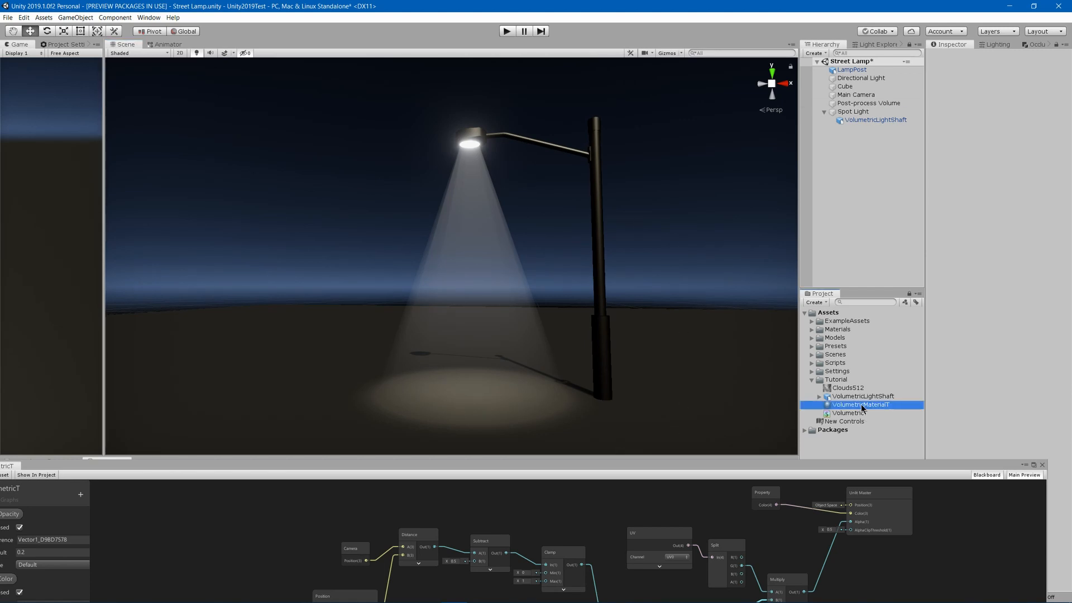
pyautogui.click(860, 404)
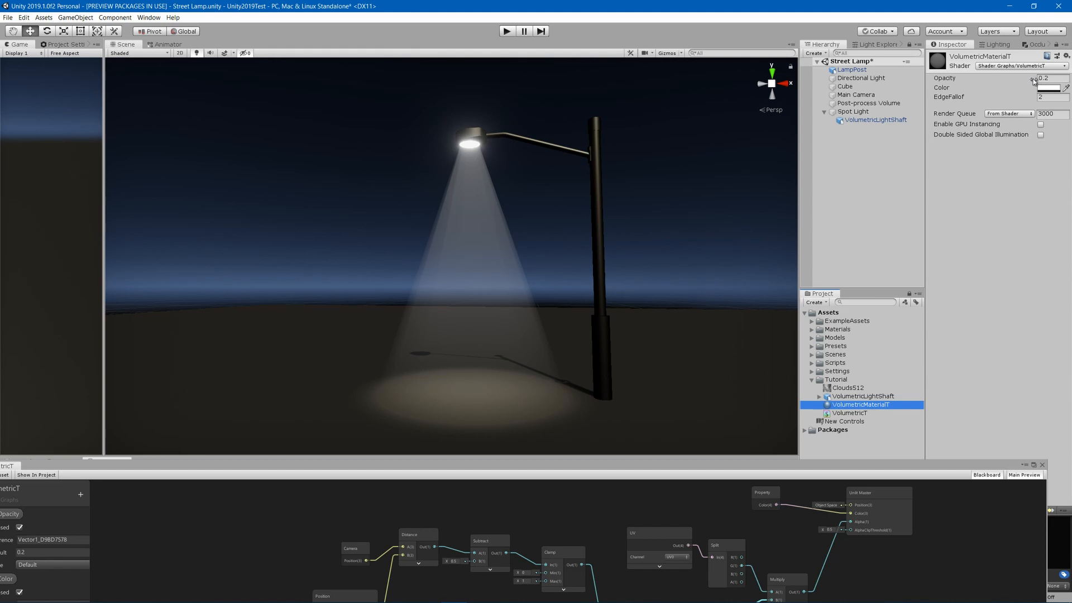
pyautogui.moveTo(1035, 79); pyautogui.dragTo(1029, 78)
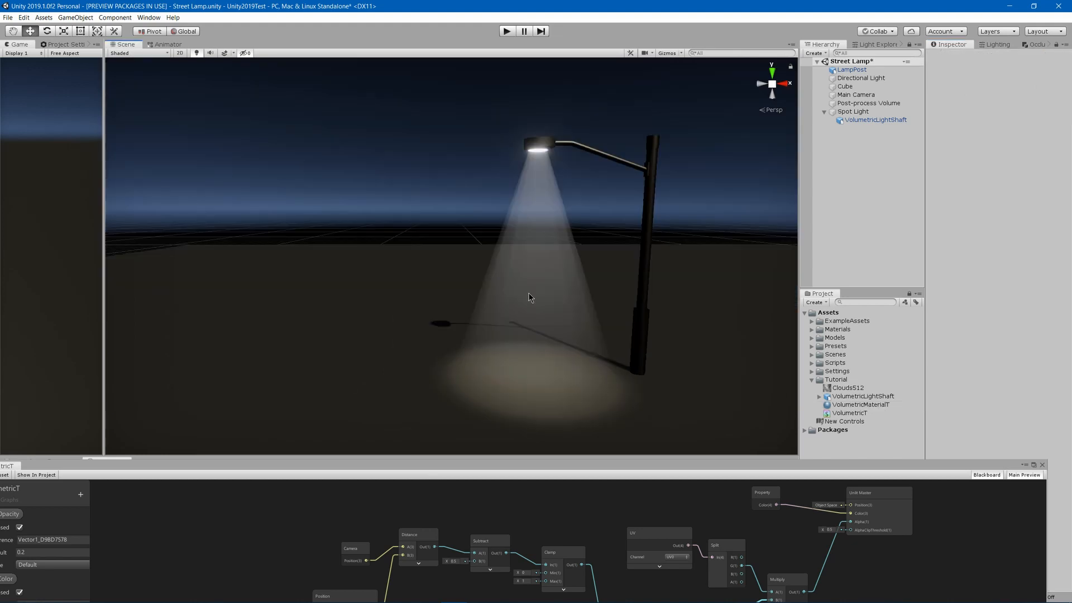
pyautogui.click(876, 120)
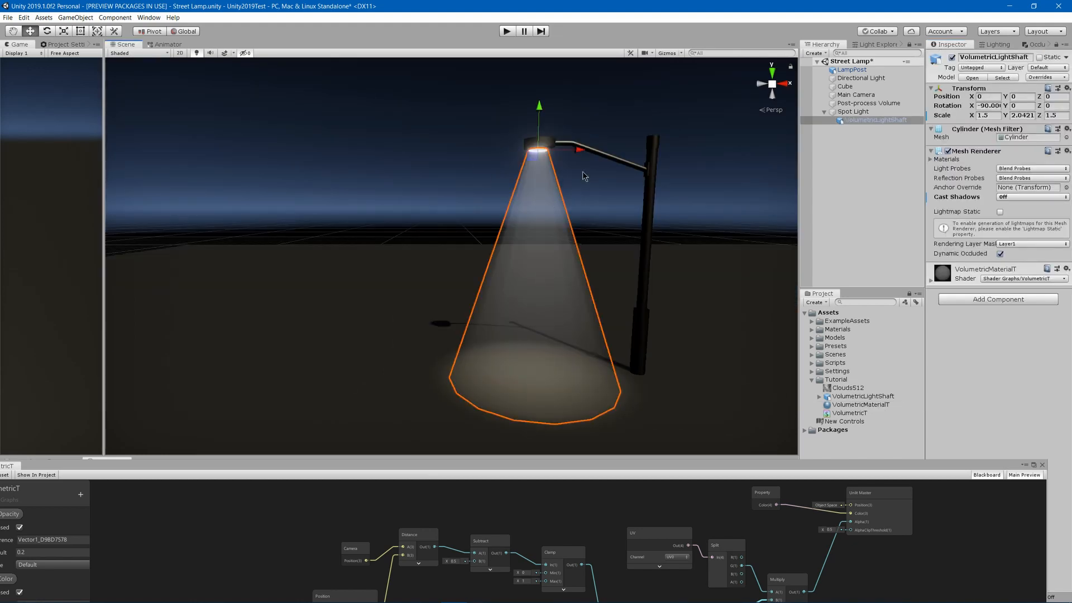
pyautogui.moveTo(500, 281)
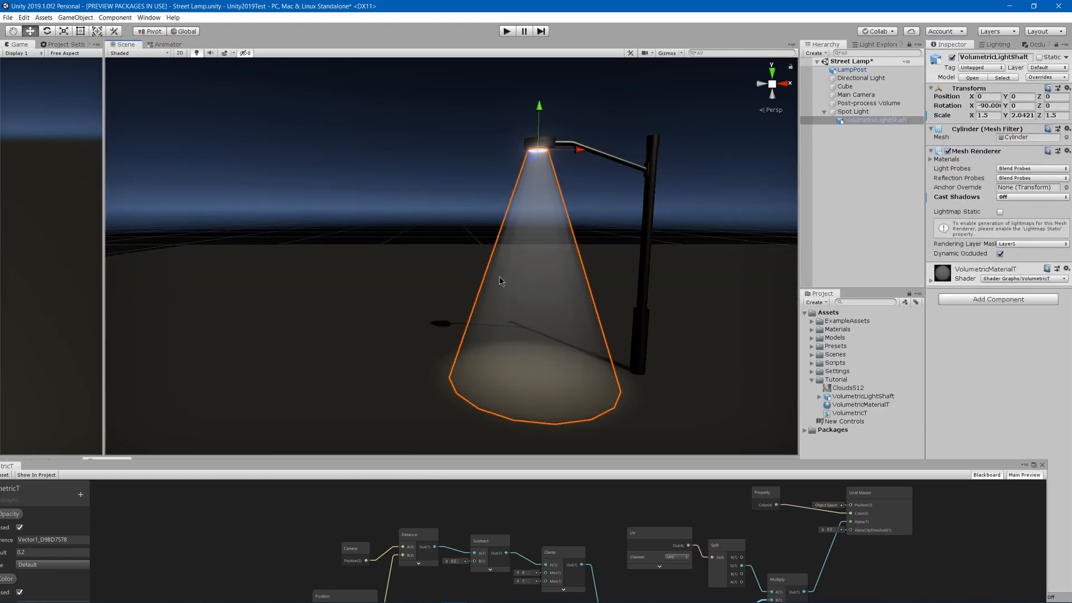
pyautogui.moveTo(524, 257)
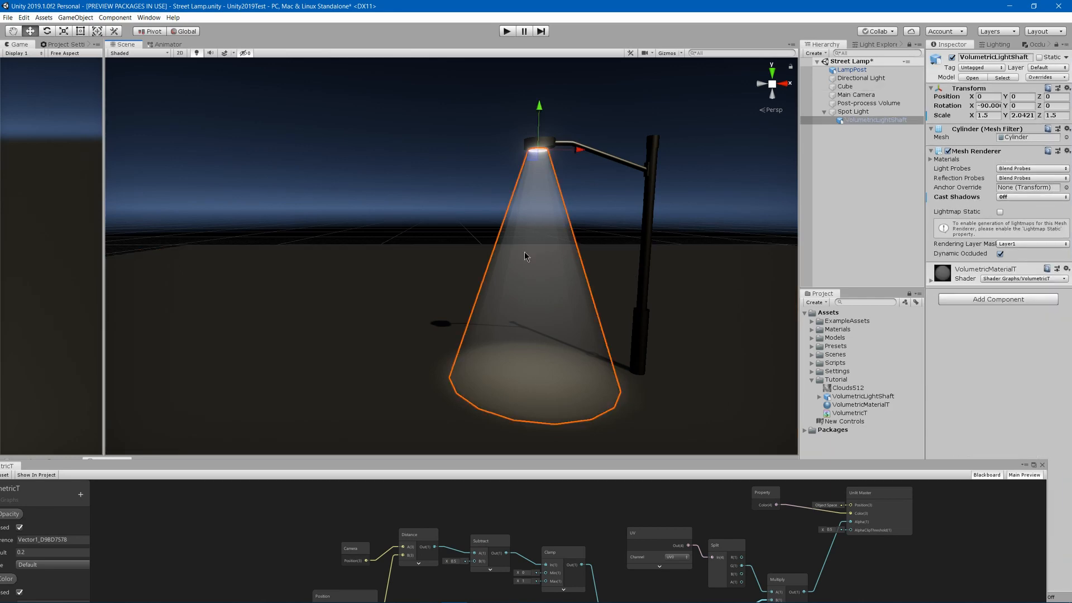
# Add 4 loop cuts along the cone mesh in Edit Mode and save the model.
pyautogui.click(506, 592)
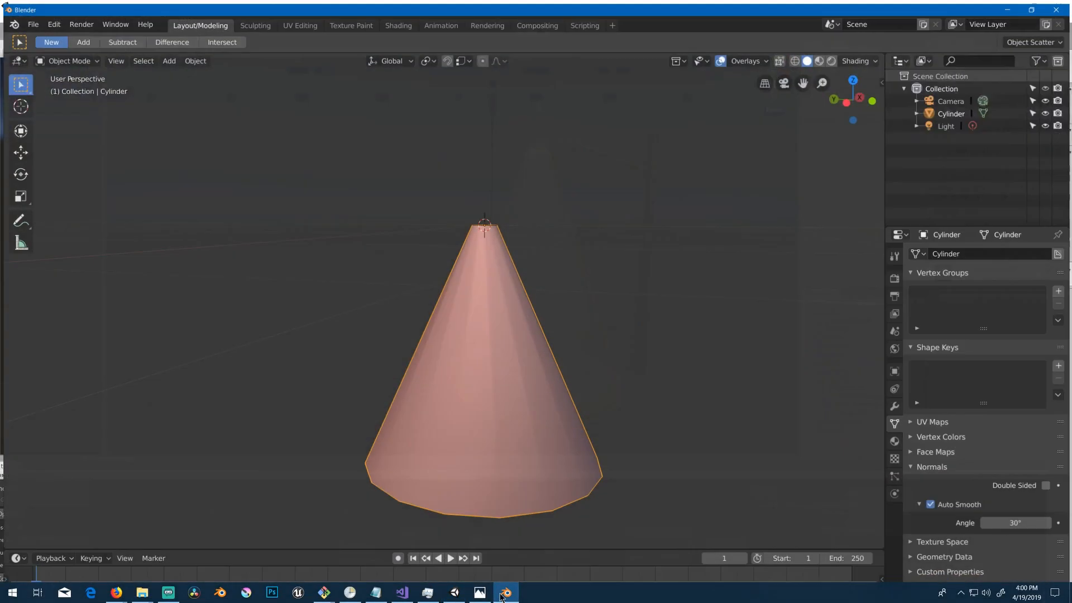
pyautogui.press('Tab')
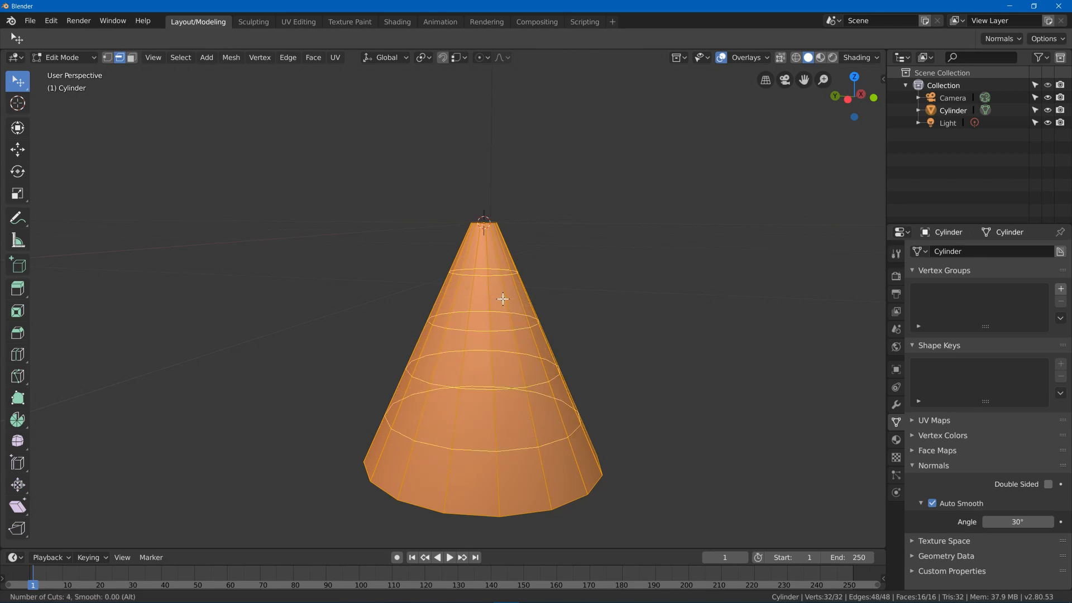
pyautogui.press('Tab')
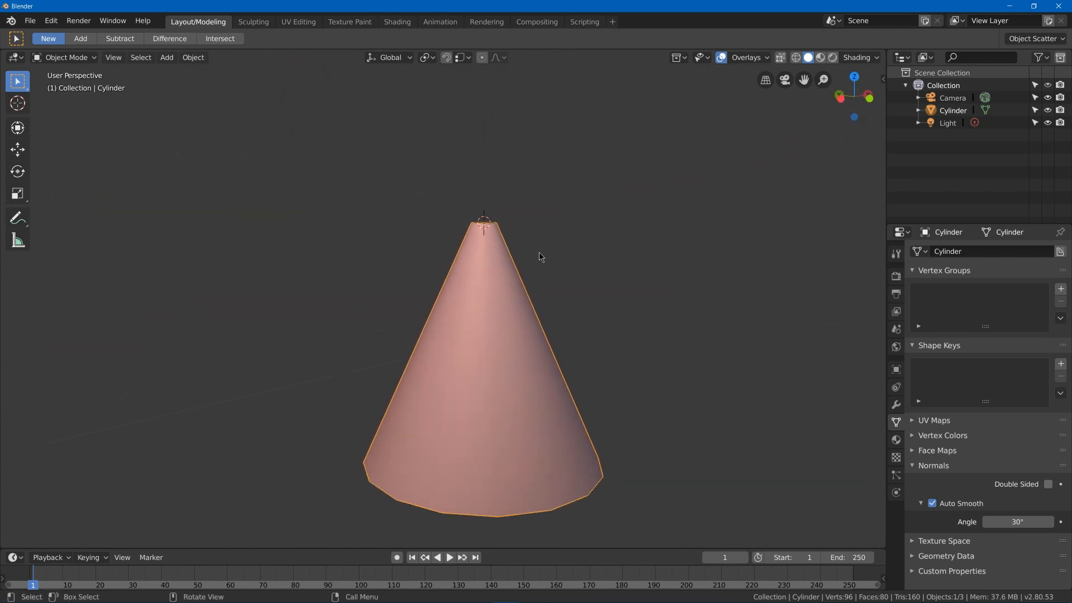
pyautogui.click(29, 20)
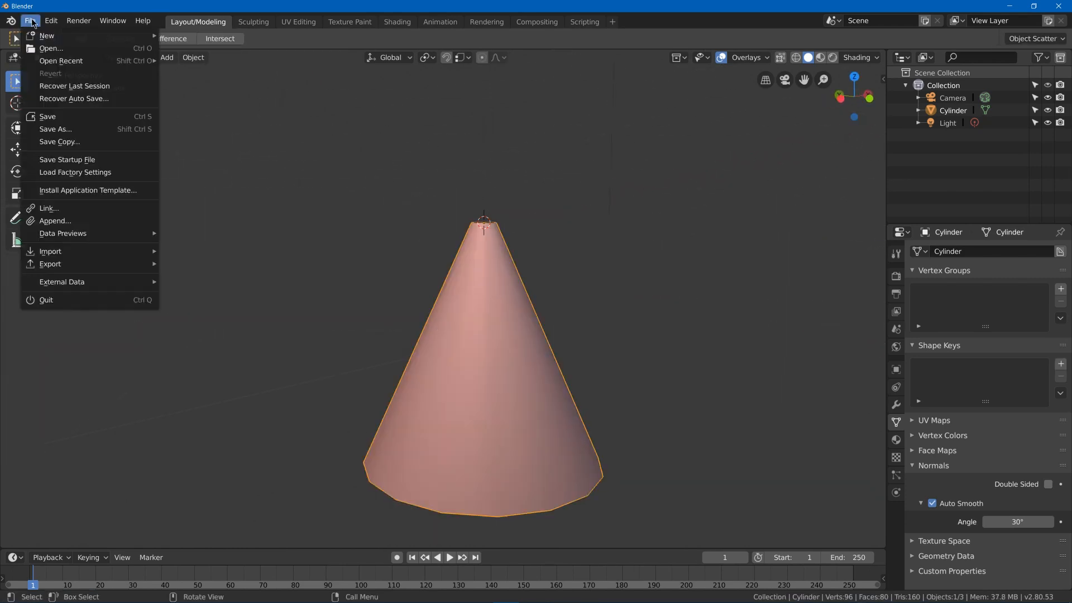
pyautogui.click(50, 263)
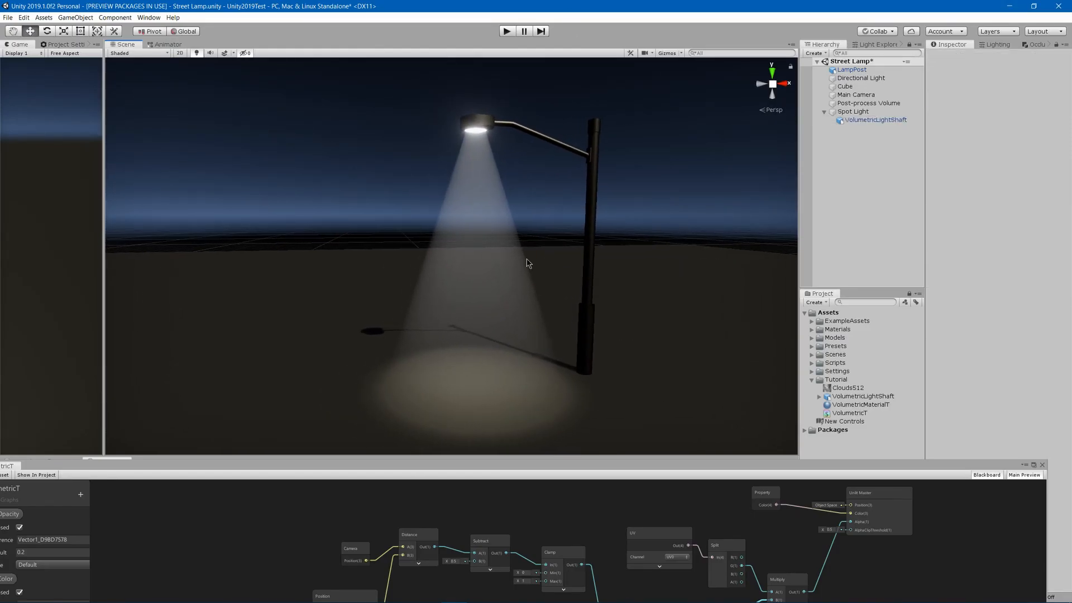
pyautogui.moveTo(461, 187)
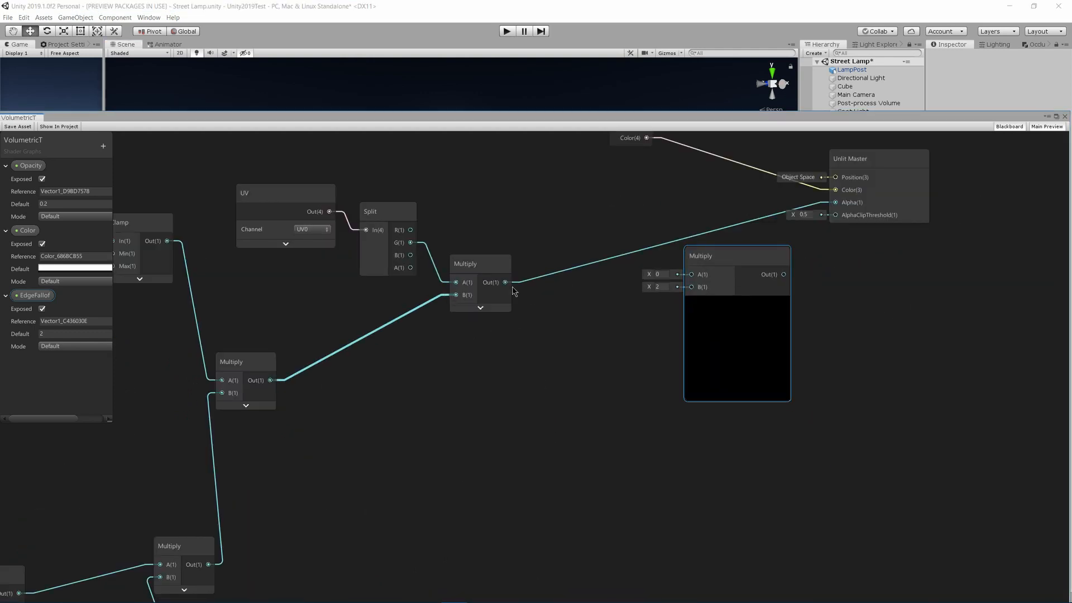
# Route the falloff result through a Multiply by 2 before Alpha and add a Time node.
pyautogui.moveTo(506, 282); pyautogui.dragTo(690, 274)
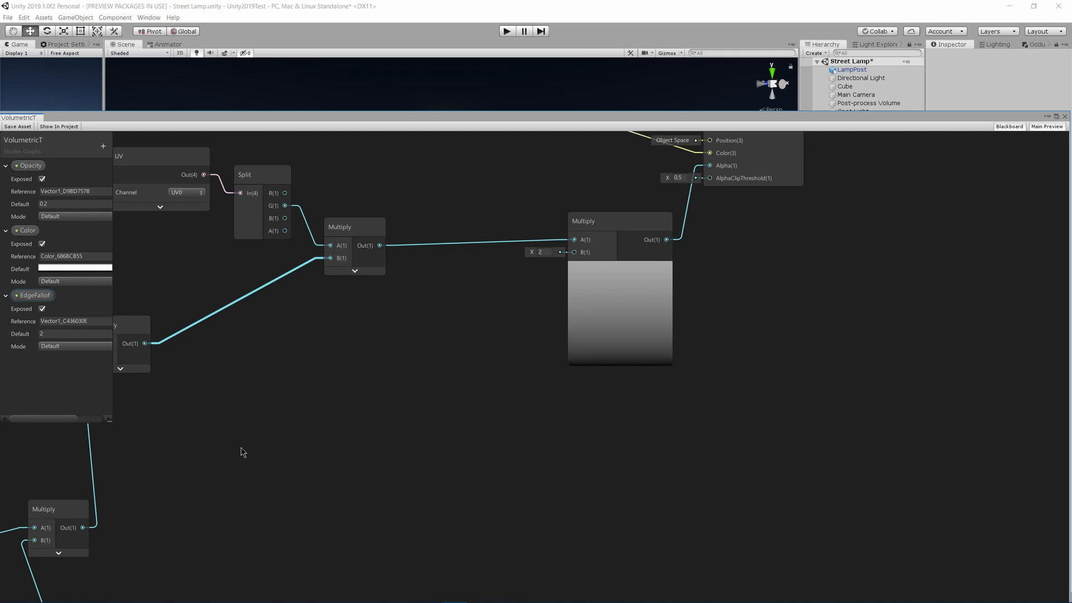
pyautogui.write('TIME')
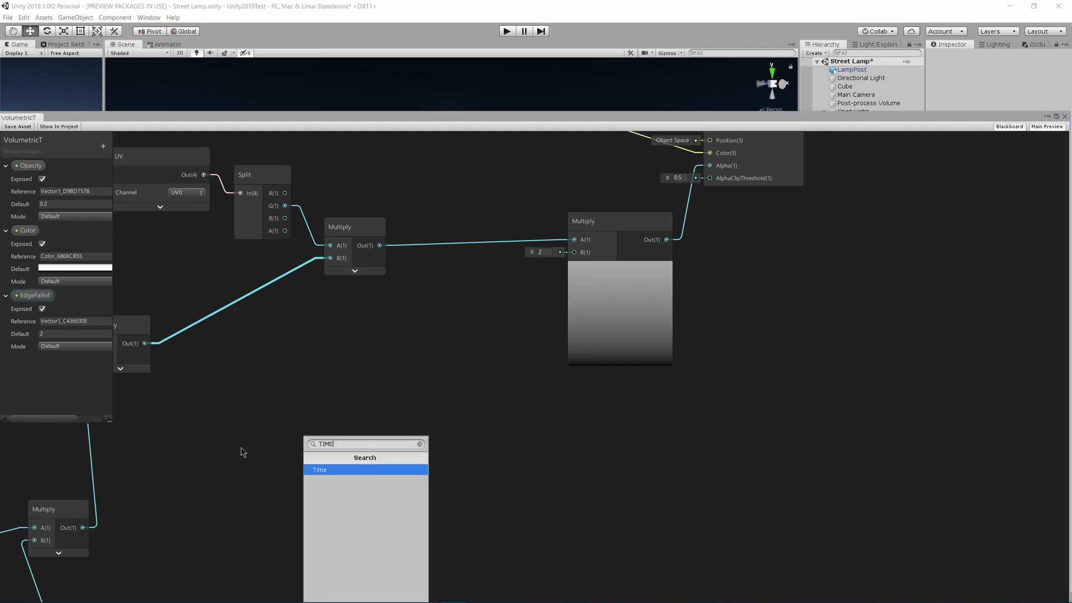
pyautogui.click(320, 470)
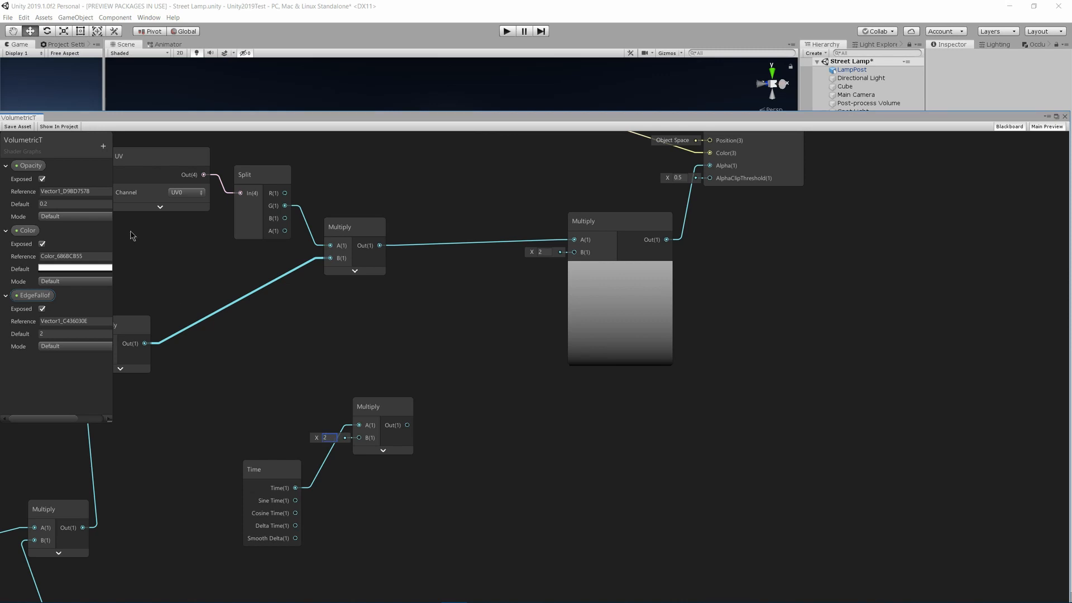
# Multiply Time by 0.02 and create a Tiling And Offset node for the offset.
pyautogui.click(369, 407)
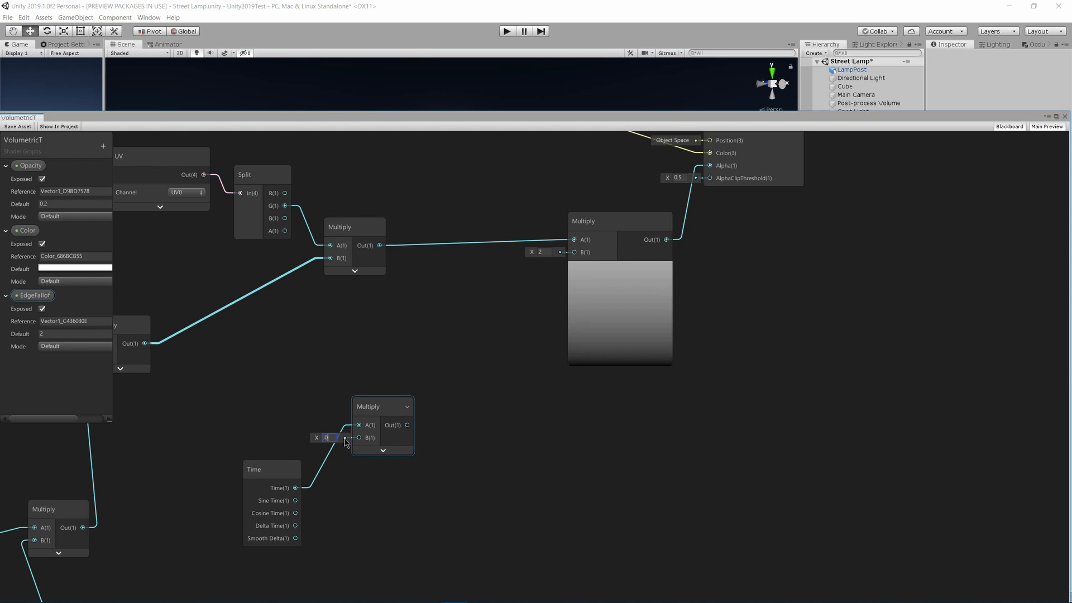
pyautogui.write('0.02')
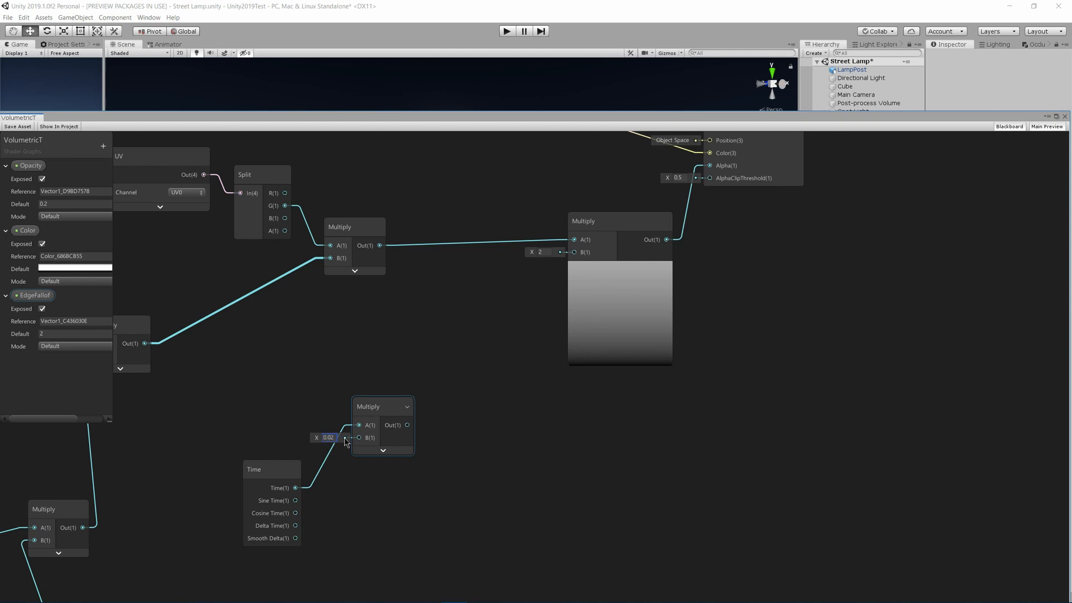
pyautogui.click(382, 407)
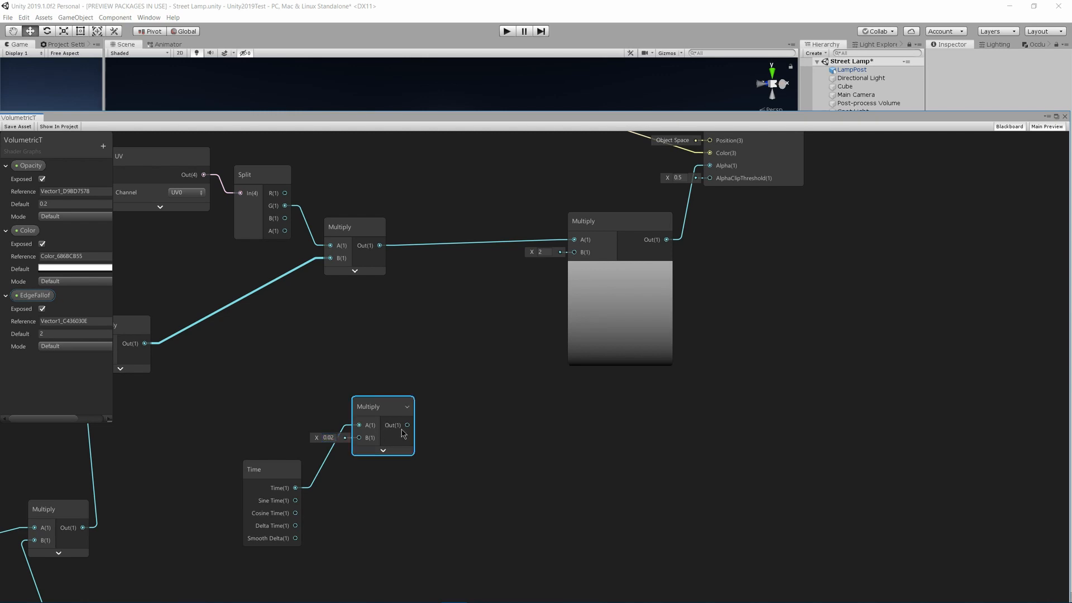
pyautogui.write('Til')
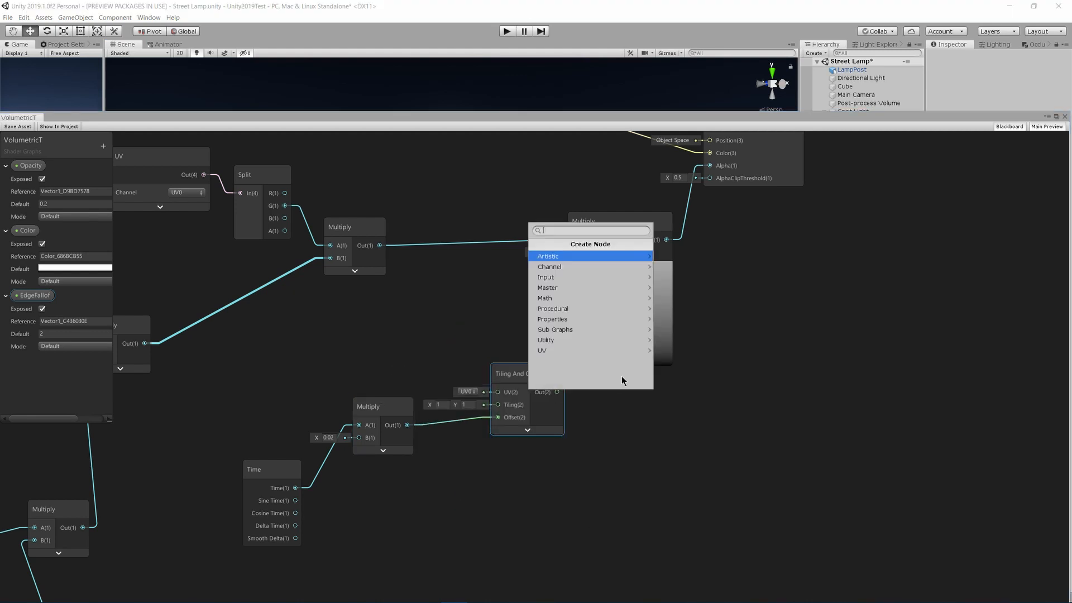
# Sample the Clouds512 texture with Tiling And Offset feeding its UV.
pyautogui.write('TEXTURE SAM')
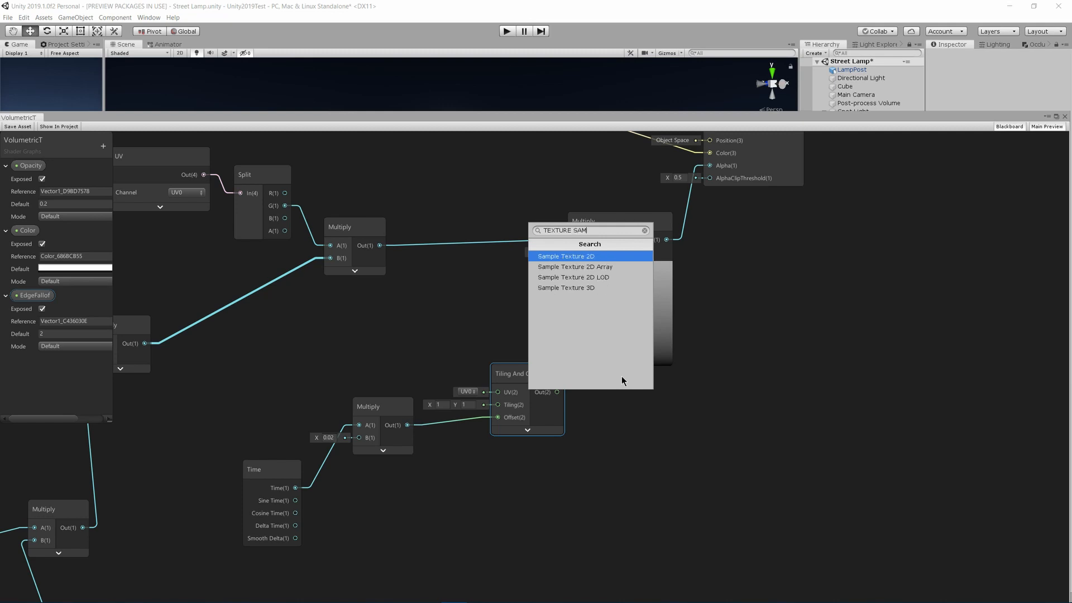
pyautogui.click(566, 256)
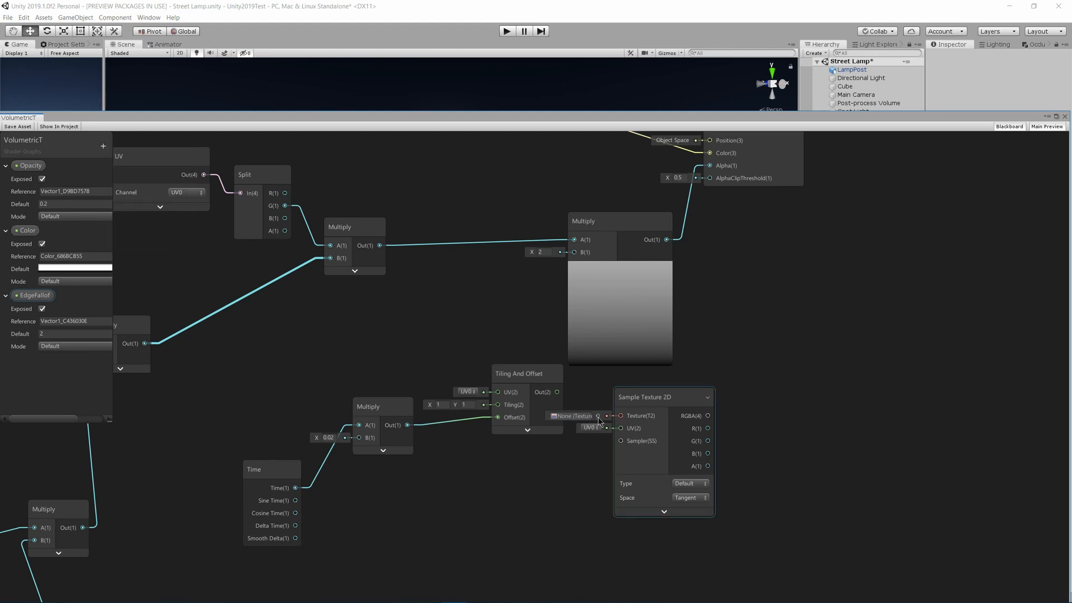
pyautogui.click(575, 416)
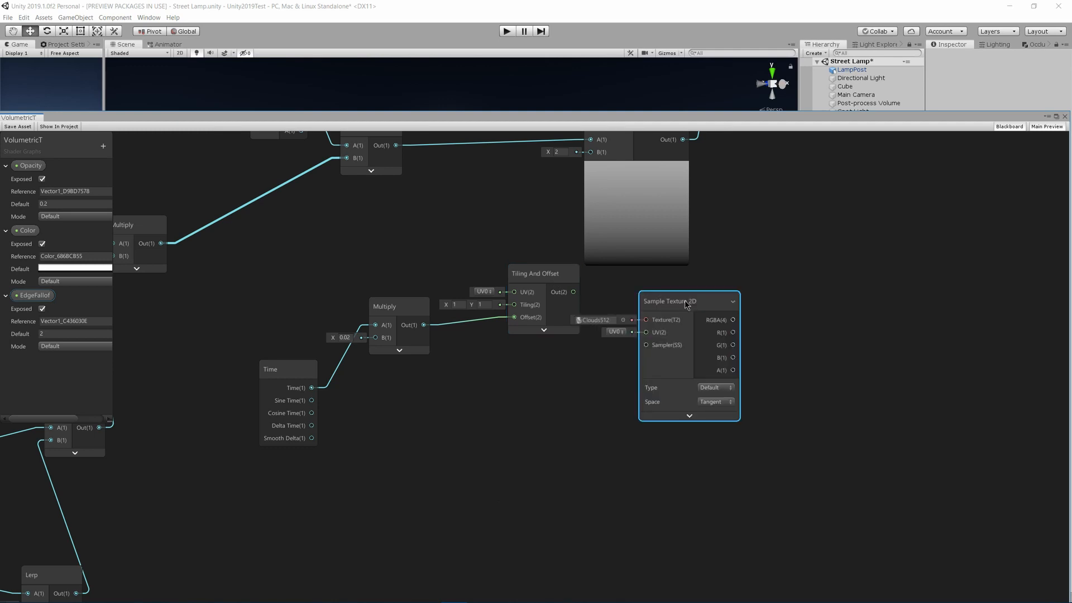
pyautogui.moveTo(572, 292); pyautogui.dragTo(644, 332)
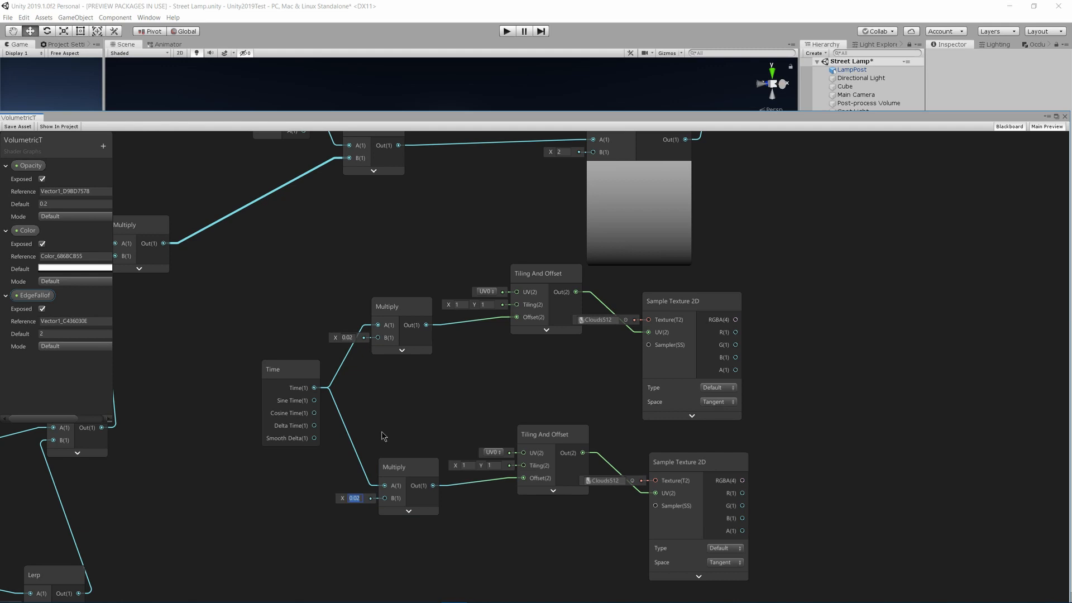
# Duplicate the panning chain at 0.01 speed and sum both R outputs with an Add node.
pyautogui.write('0.01')
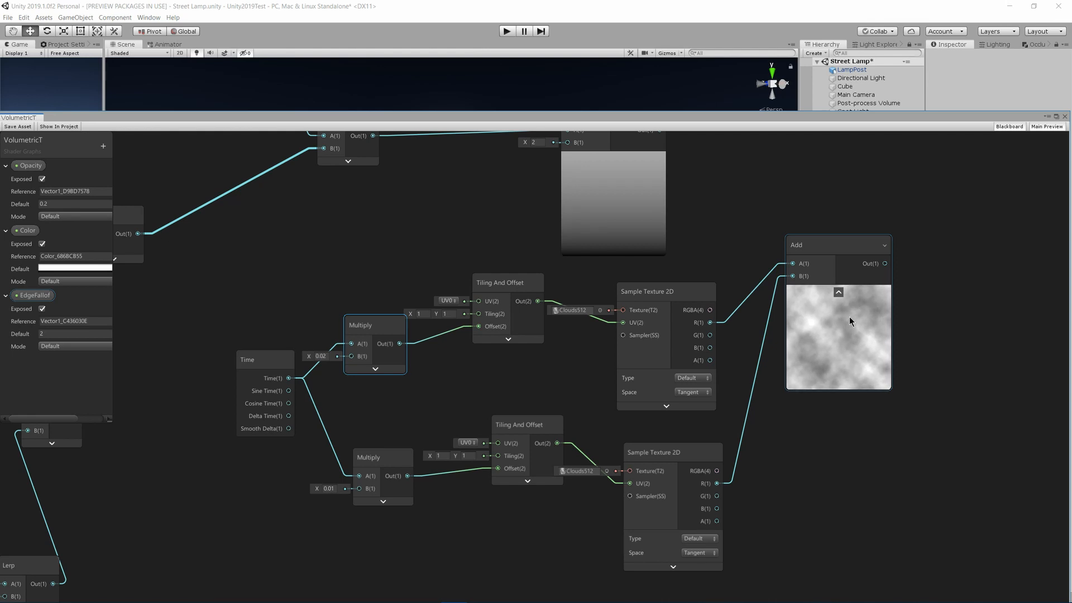
pyautogui.click(418, 313)
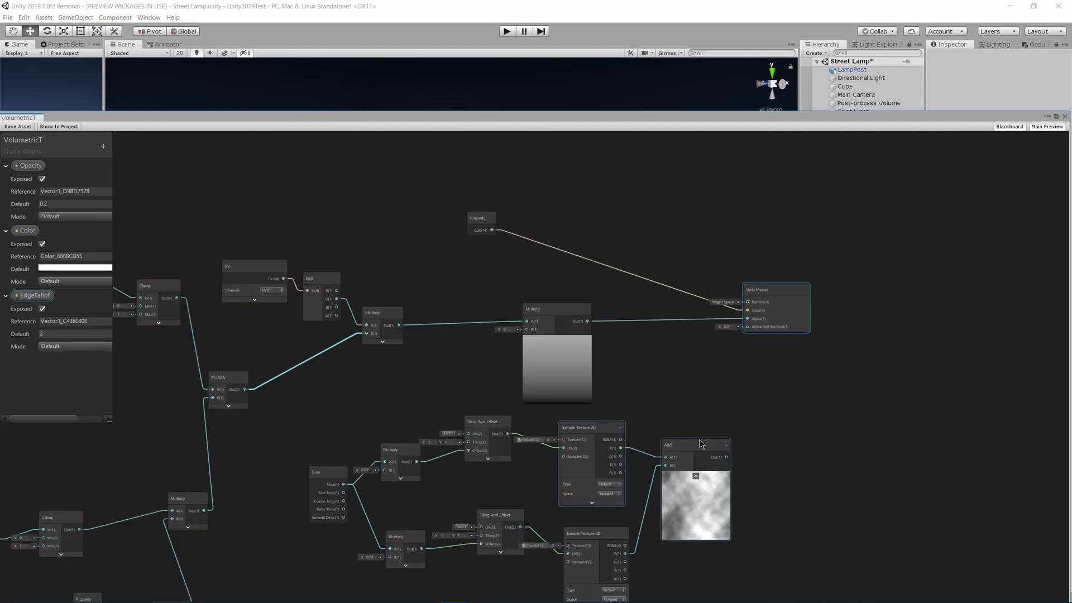
pyautogui.click(693, 446)
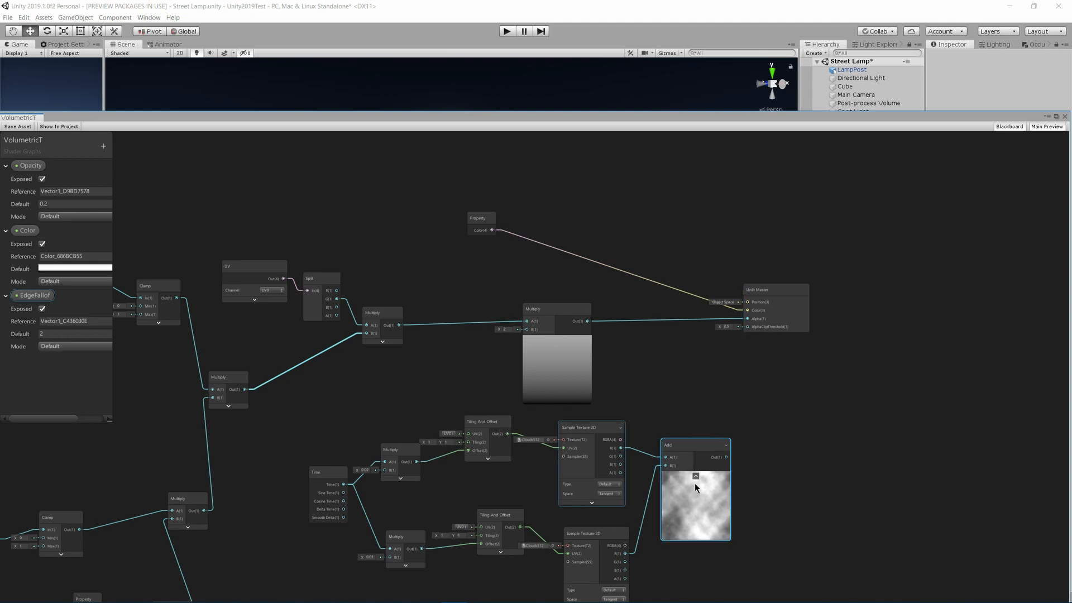
# Multiply the cloud sum into alpha and add a UseTexture Boolean driving a Branch into Alpha.
pyautogui.click(696, 476)
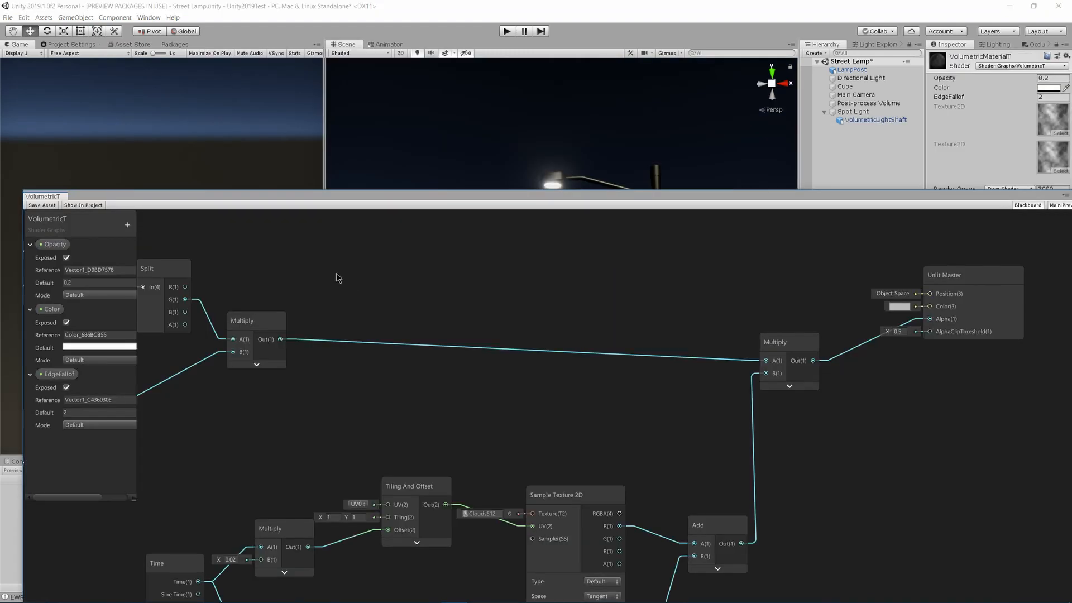
pyautogui.click(127, 225)
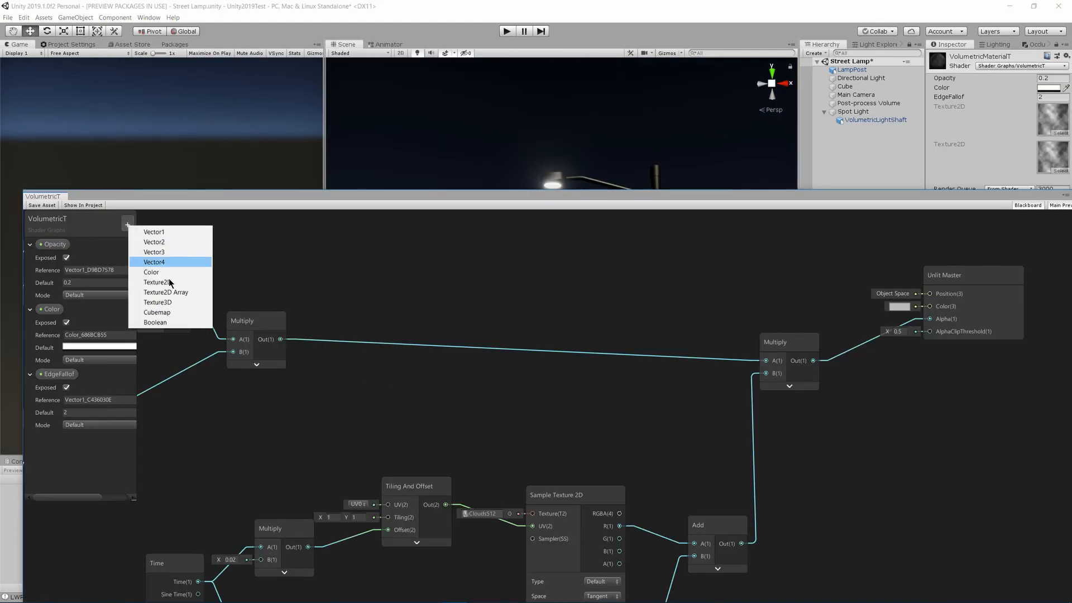
pyautogui.click(155, 322)
pyautogui.write('UseTexture')
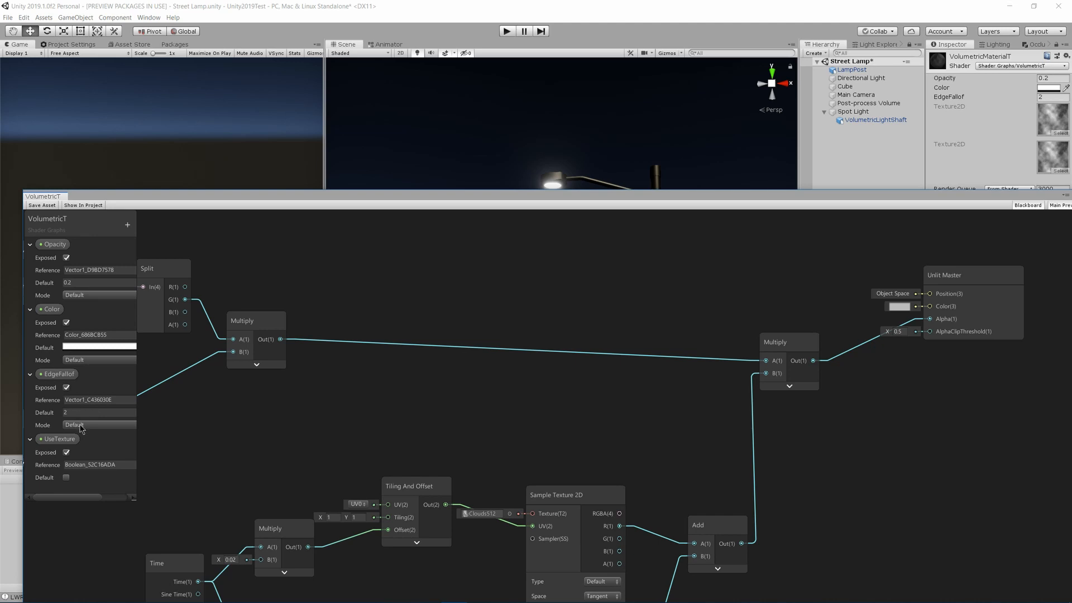
pyautogui.click(60, 438)
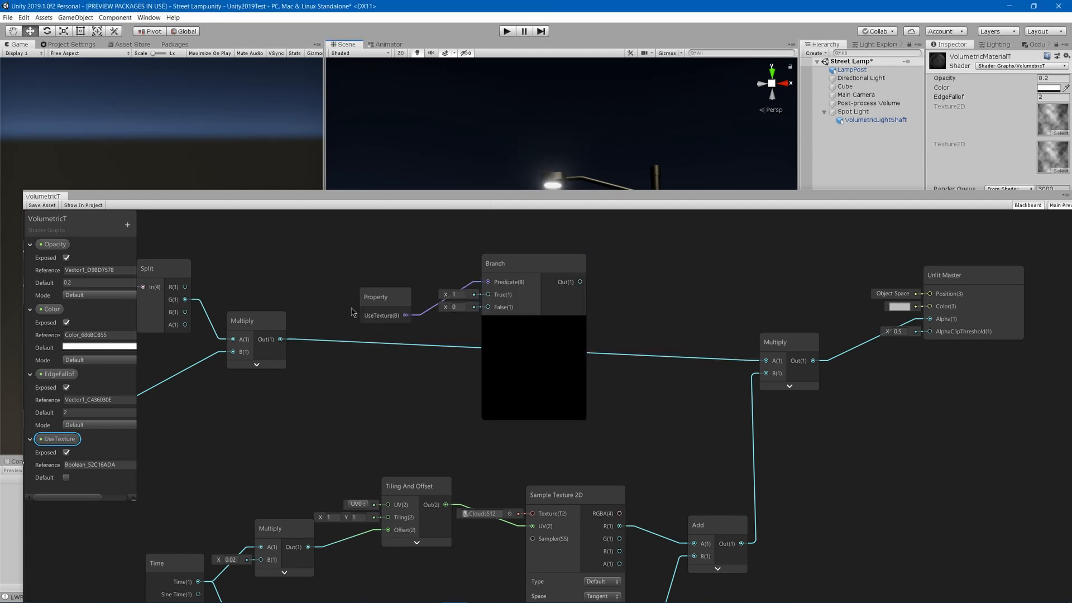
pyautogui.moveTo(374, 370)
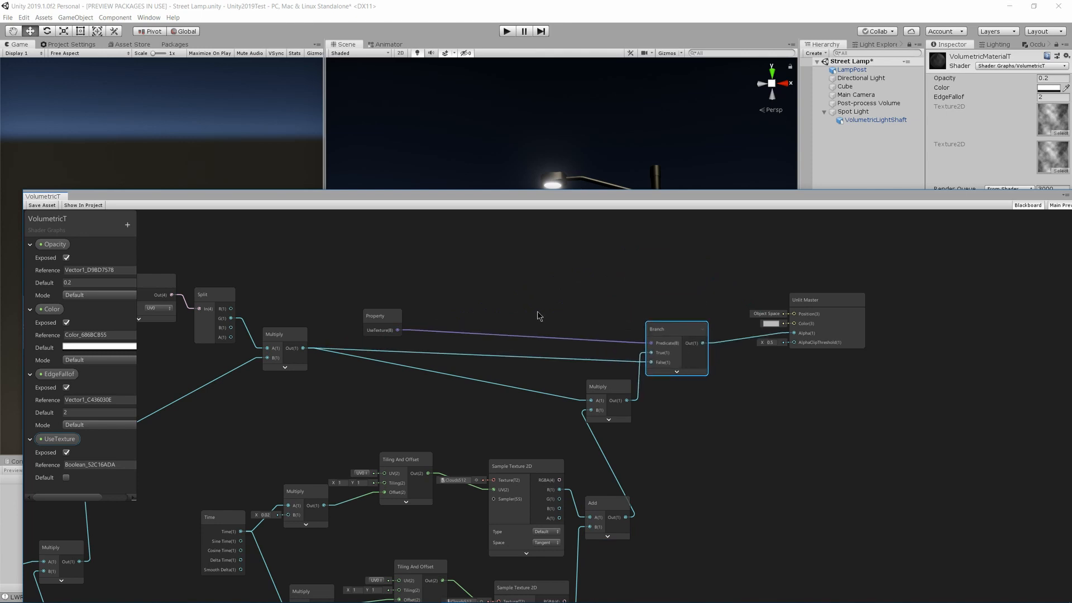
pyautogui.moveTo(382, 315); pyautogui.dragTo(554, 319)
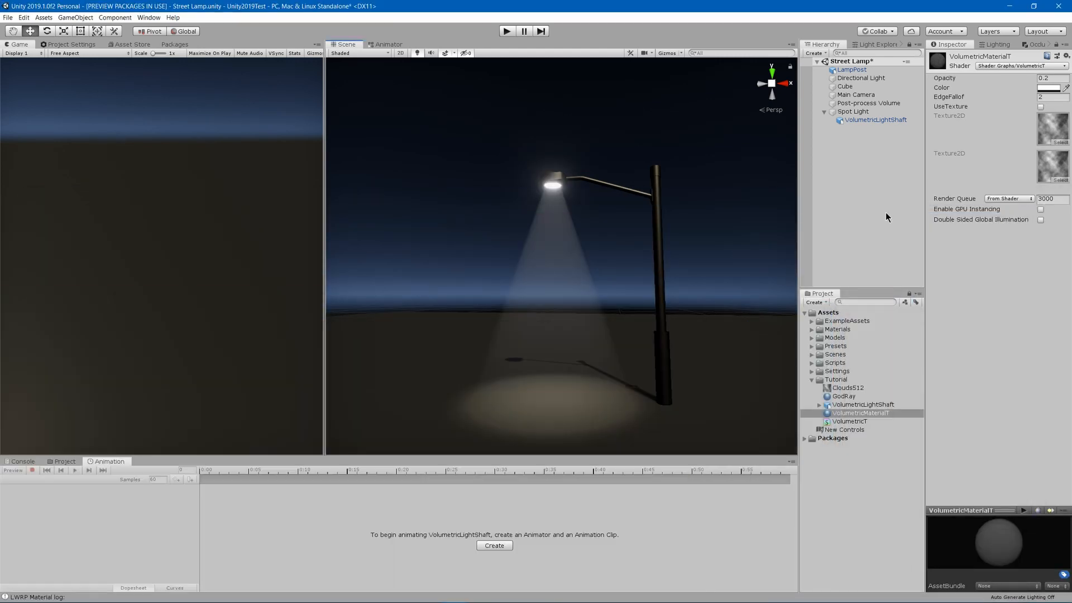
# Close the Shader Graph, select VolumetricMaterialT, and return to the lamp scene view.
pyautogui.click(860, 413)
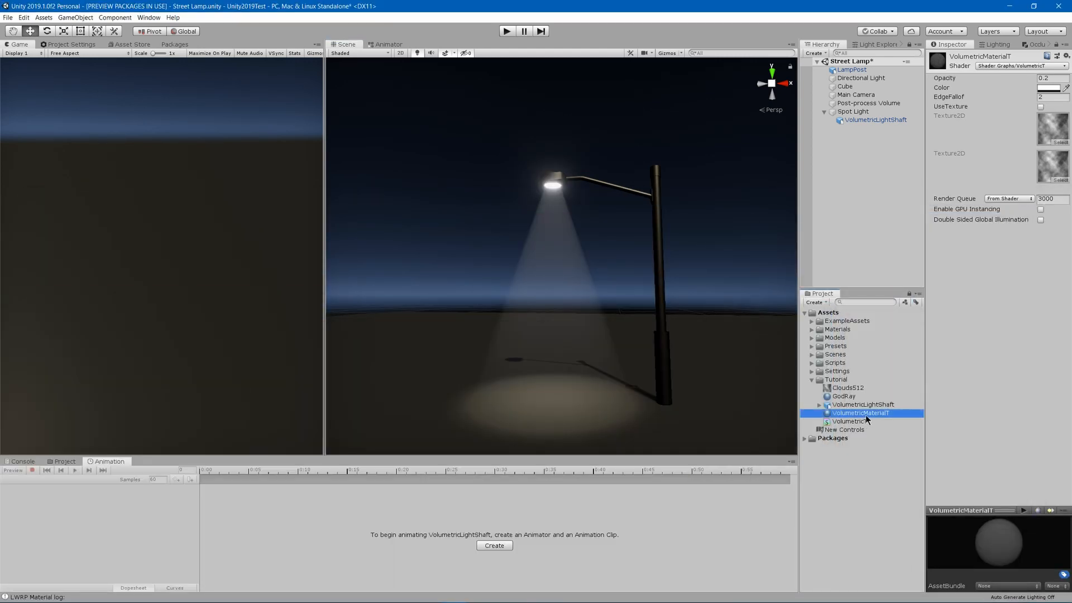
pyautogui.click(1040, 107)
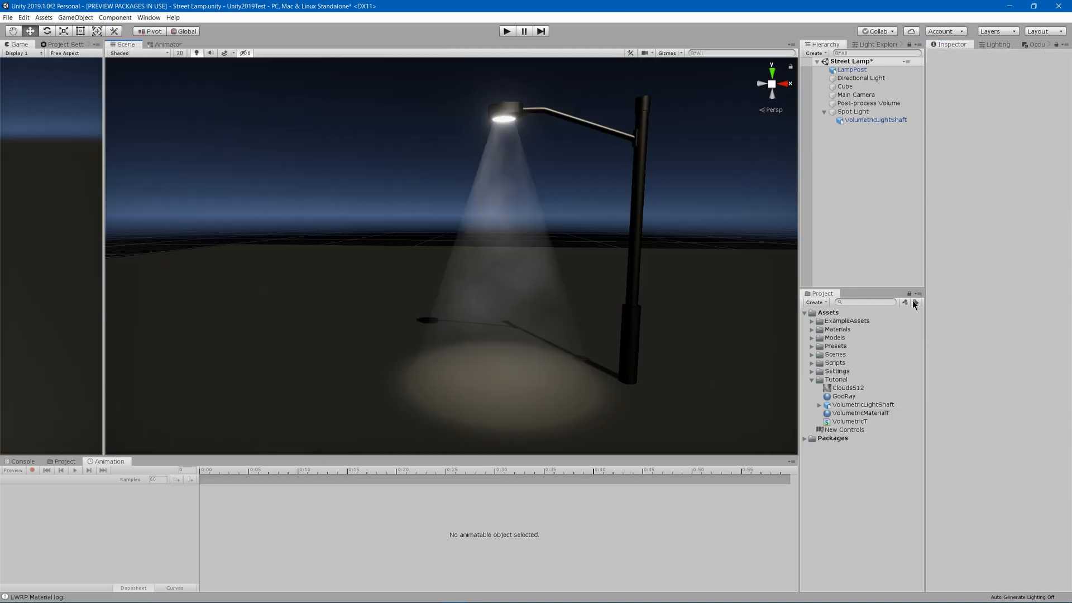
pyautogui.moveTo(914, 302)
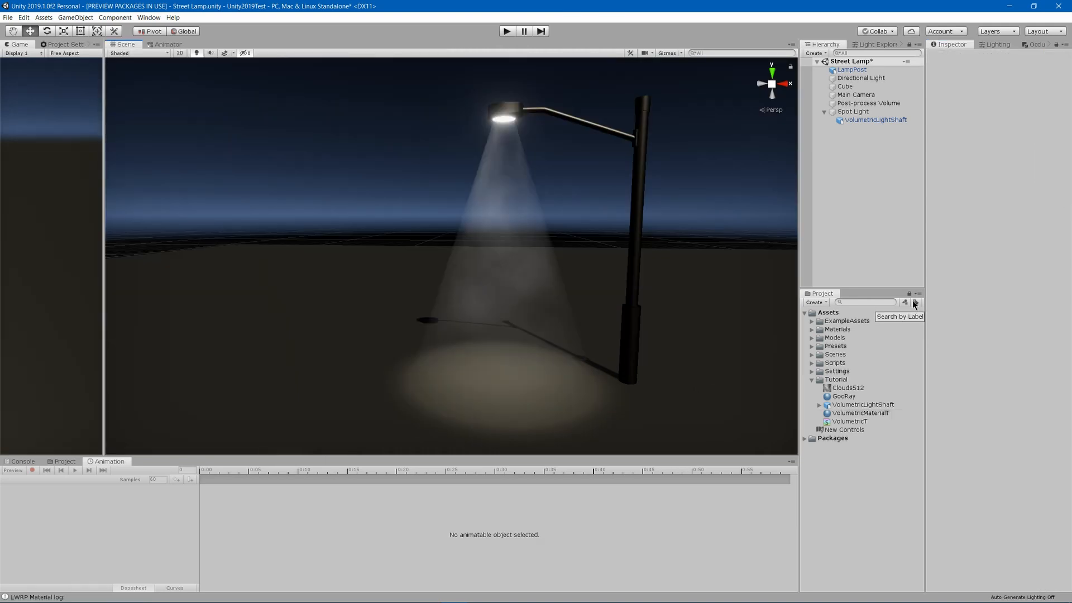